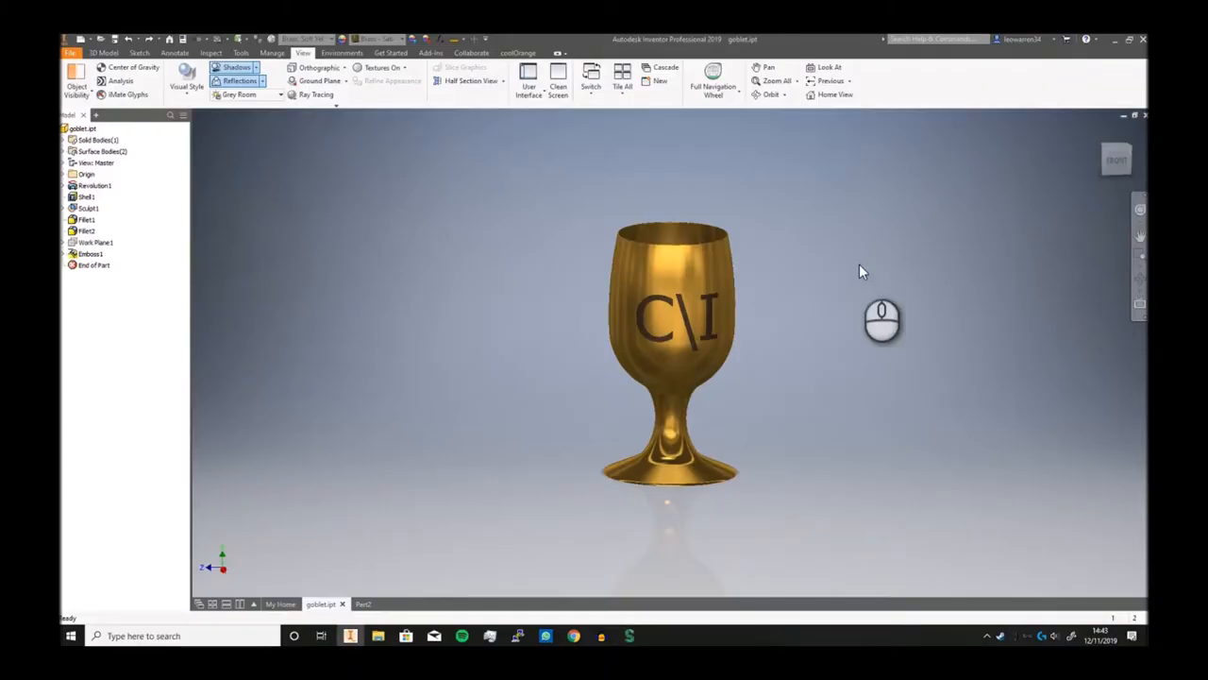
pyautogui.moveTo(510, 263)
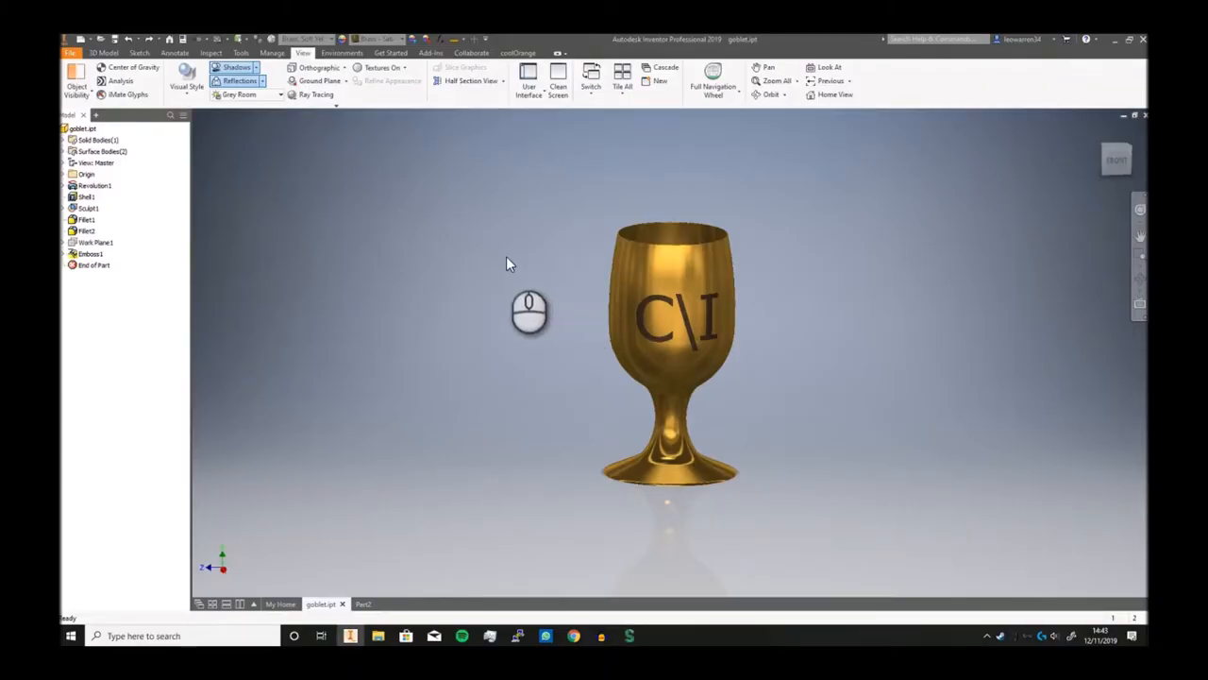
# Step: Start a new part sketch and insert the wine glass photo as a reference image
pyautogui.click(1118, 158)
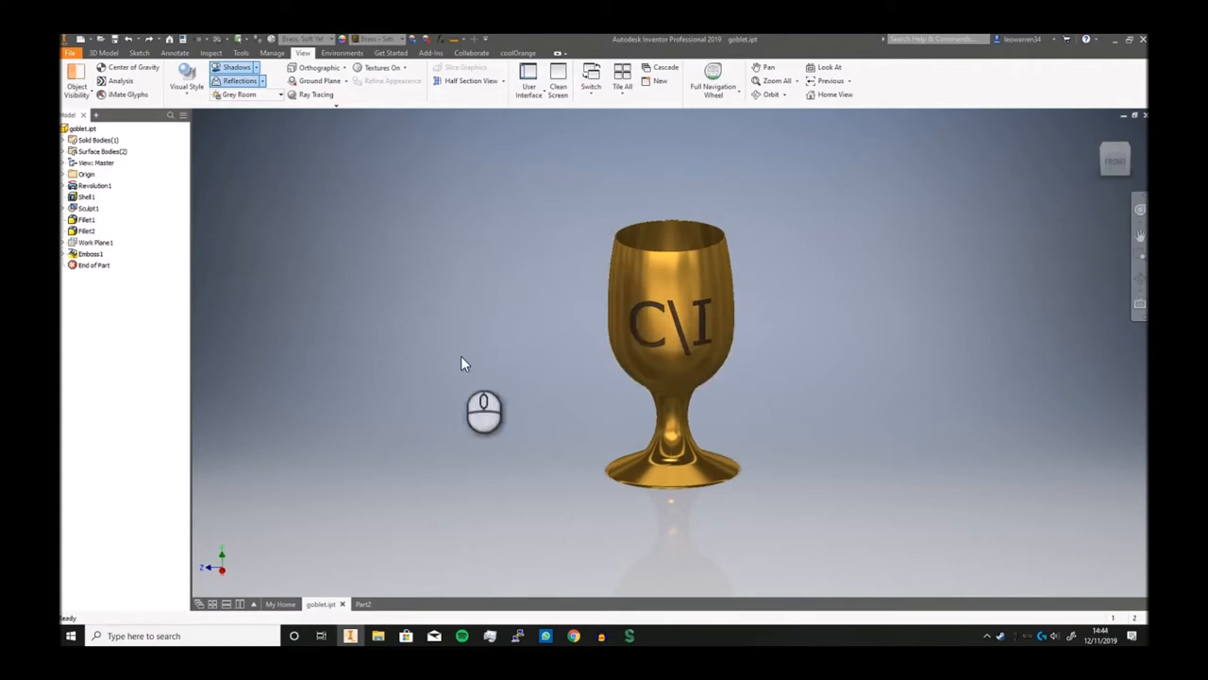
pyautogui.click(363, 604)
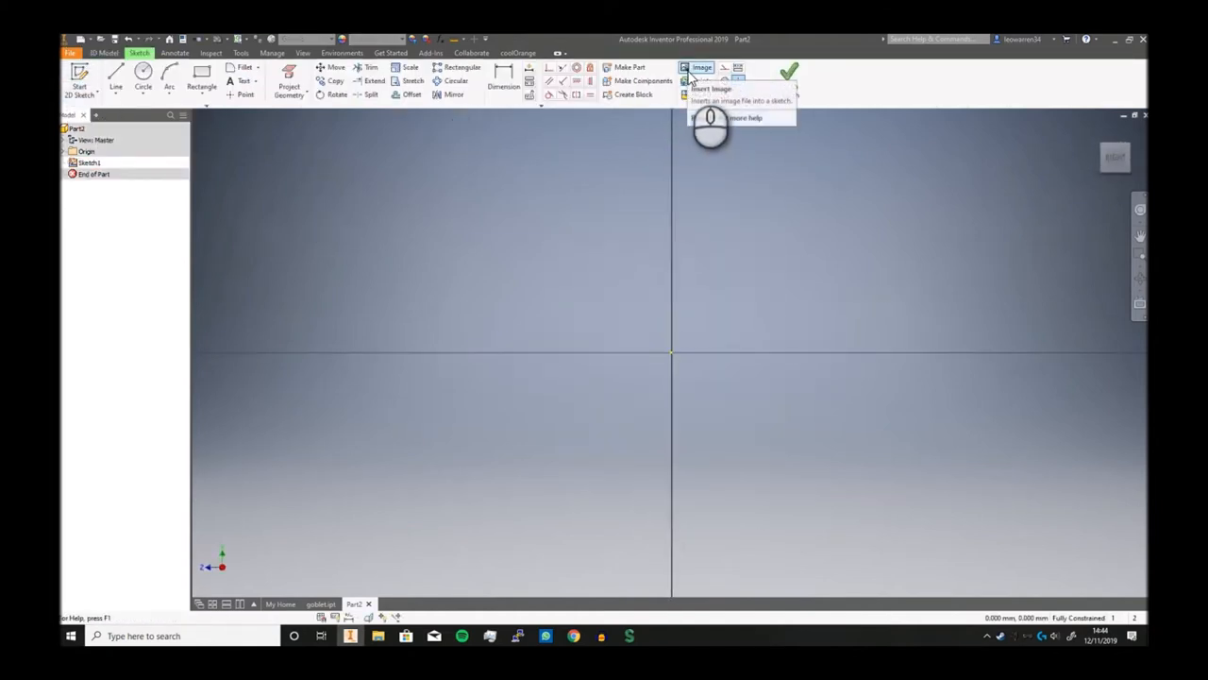
pyautogui.click(703, 68)
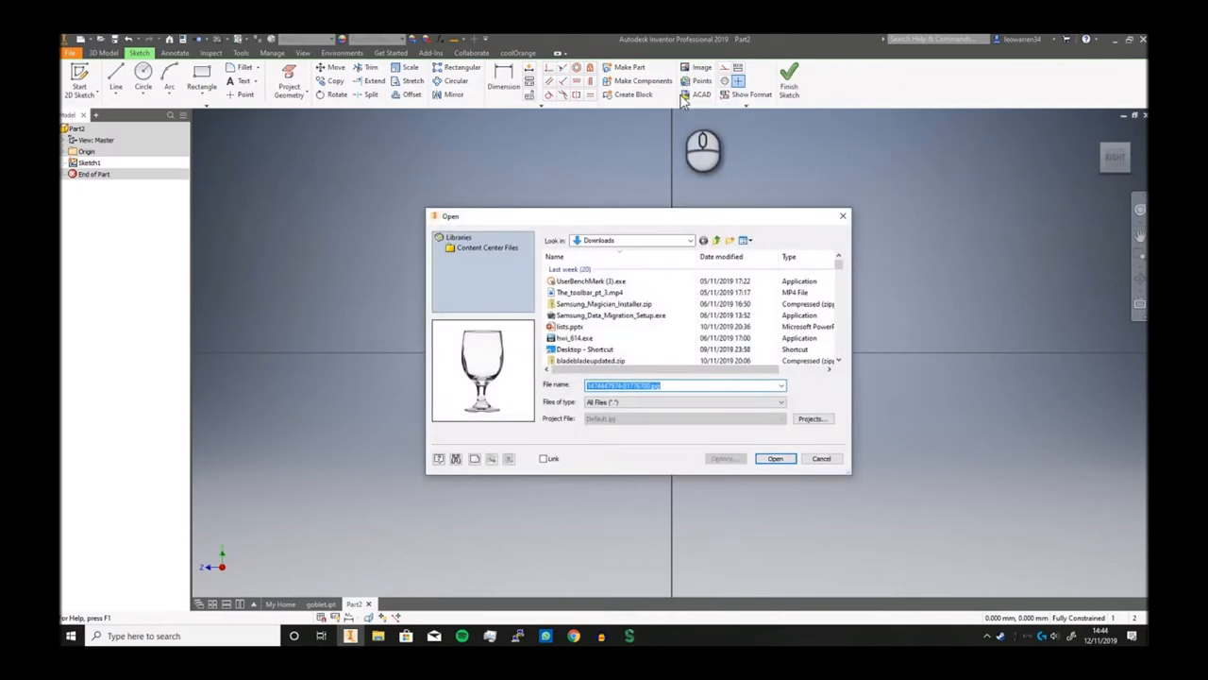
pyautogui.scroll(-3)
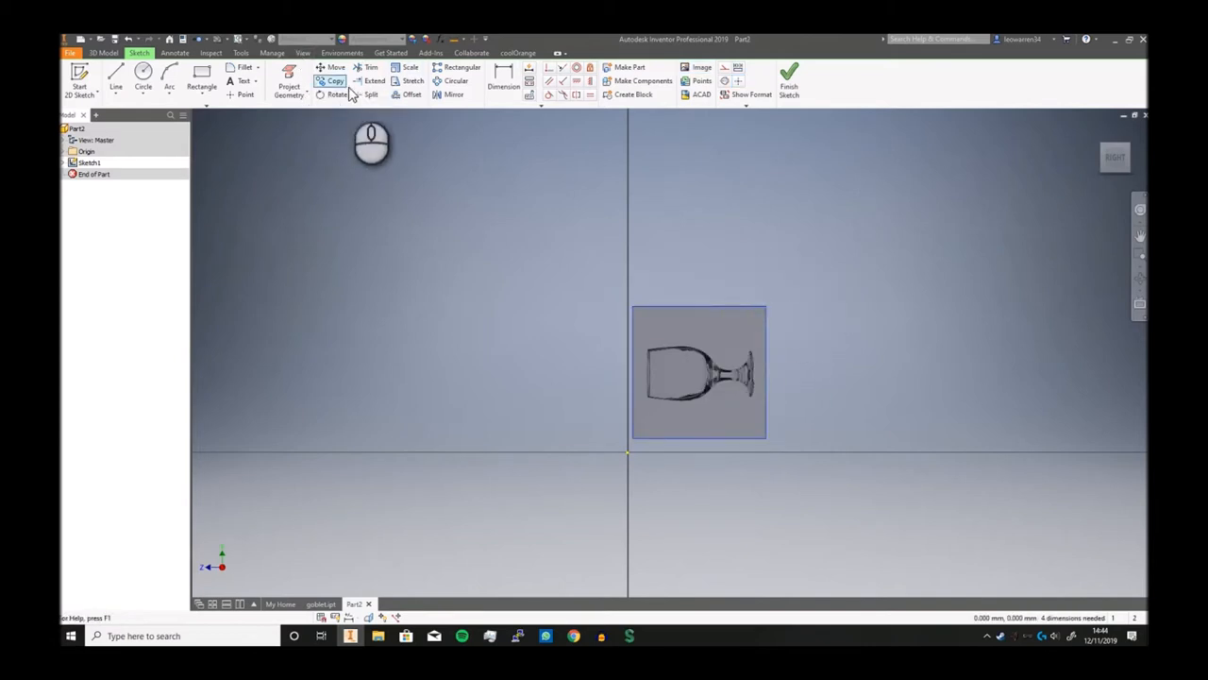
# Step: Rotate the glass photo 90° upright and scale it so its lower-left corner sits at the origin
pyautogui.click(336, 95)
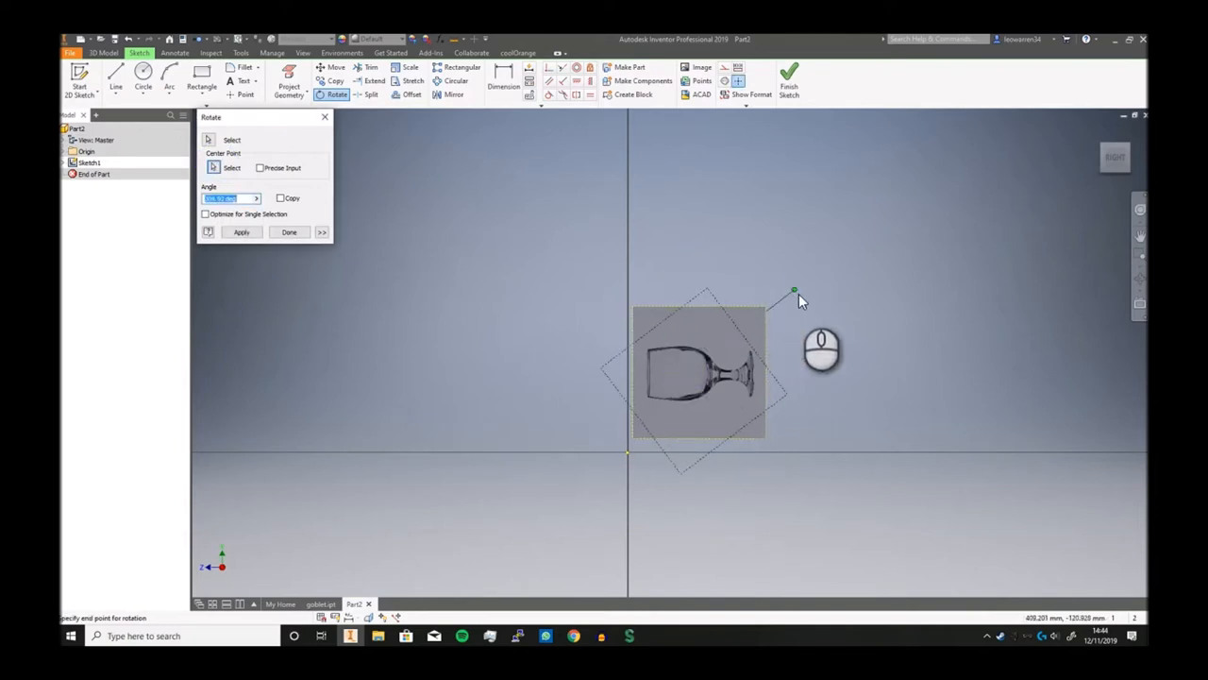
pyautogui.moveTo(824, 324)
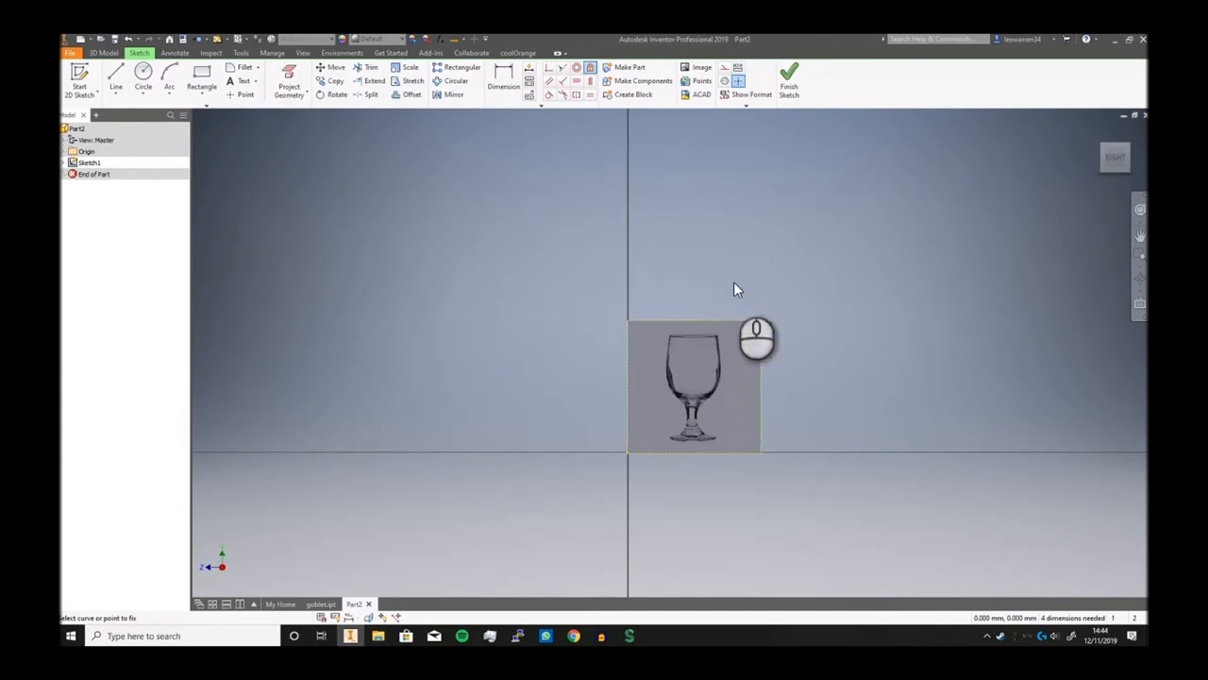
pyautogui.moveTo(671, 285)
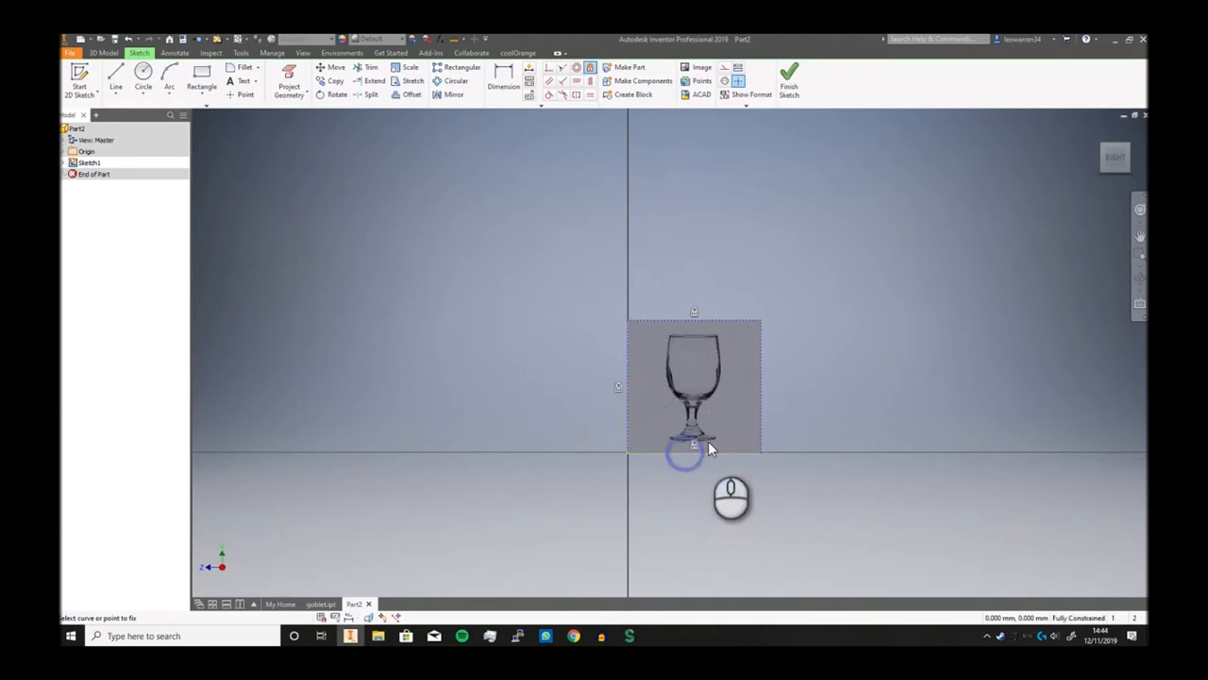
pyautogui.rightClick(695, 445)
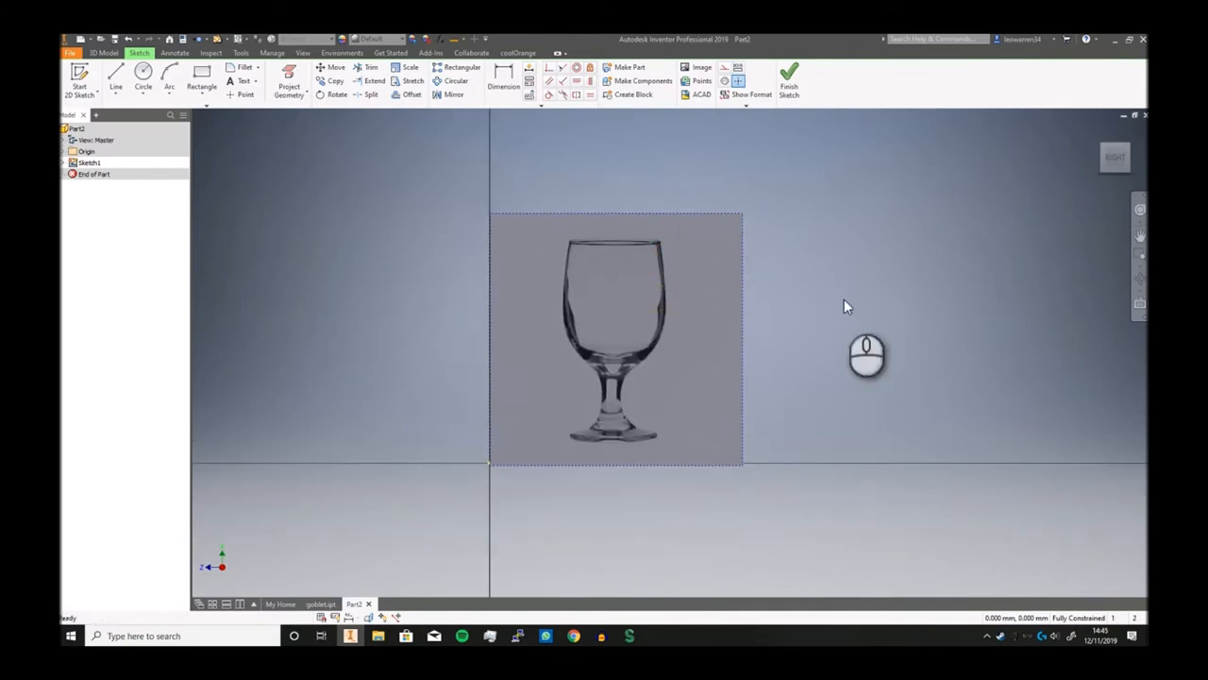
pyautogui.moveTo(703, 276)
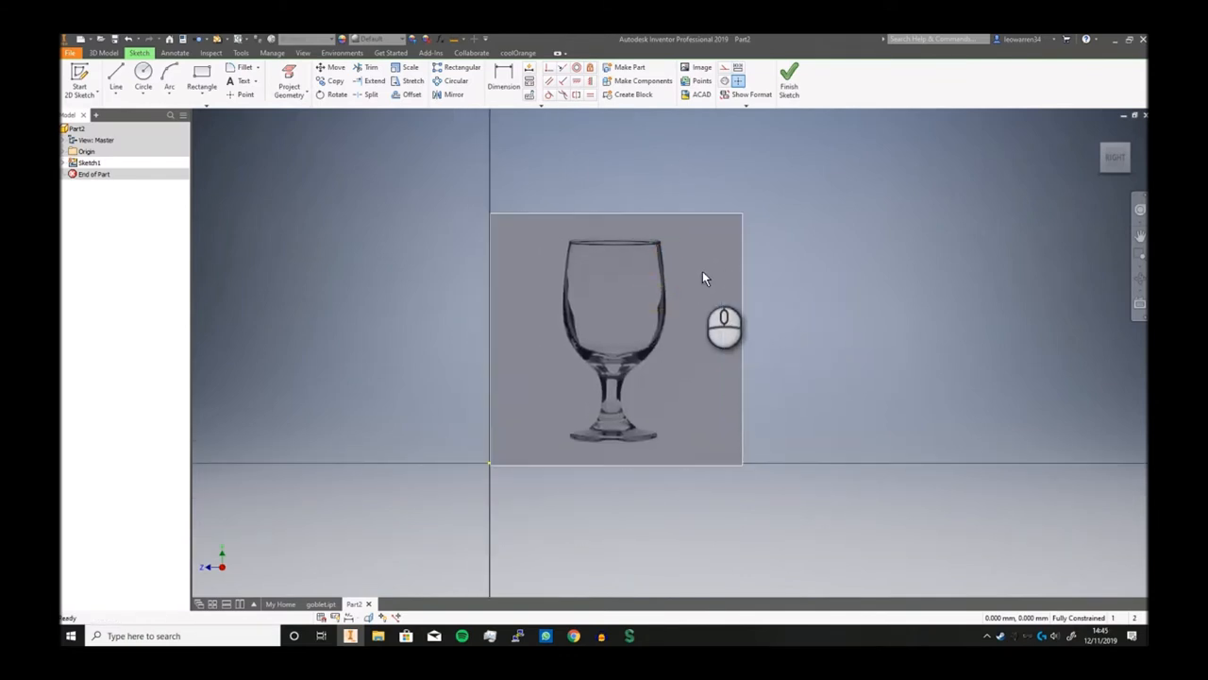
pyautogui.moveTo(689, 273)
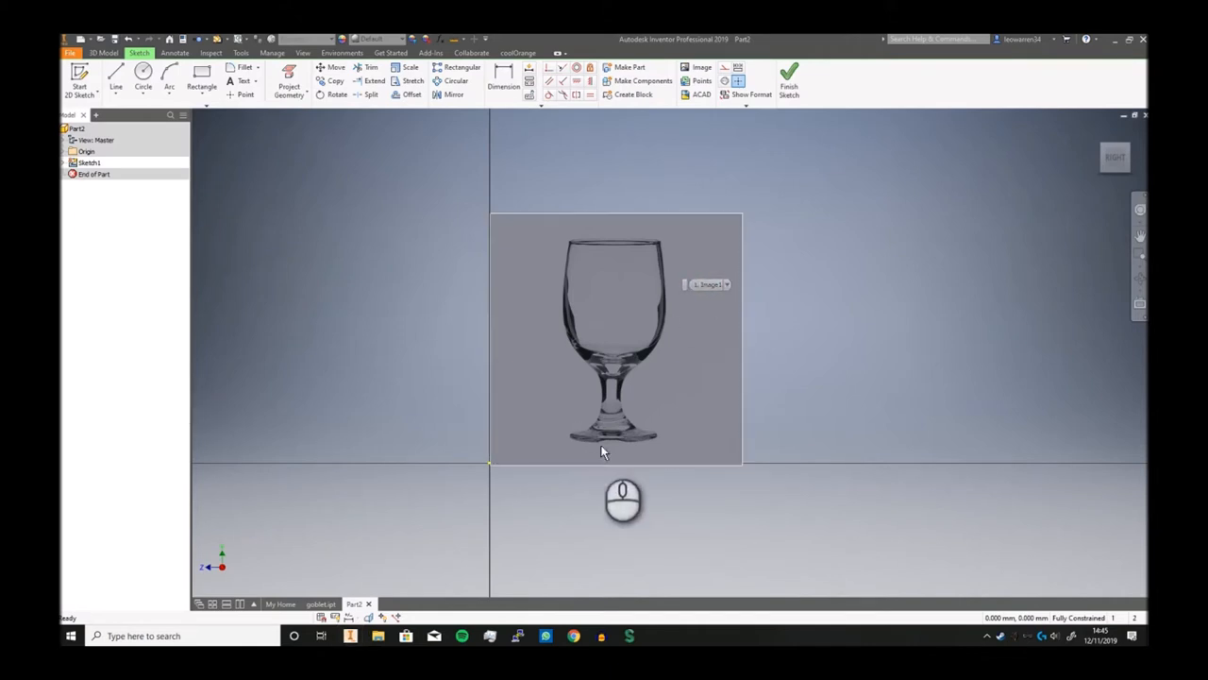
# Step: Draw a straight line across the glass rim
pyautogui.click(115, 77)
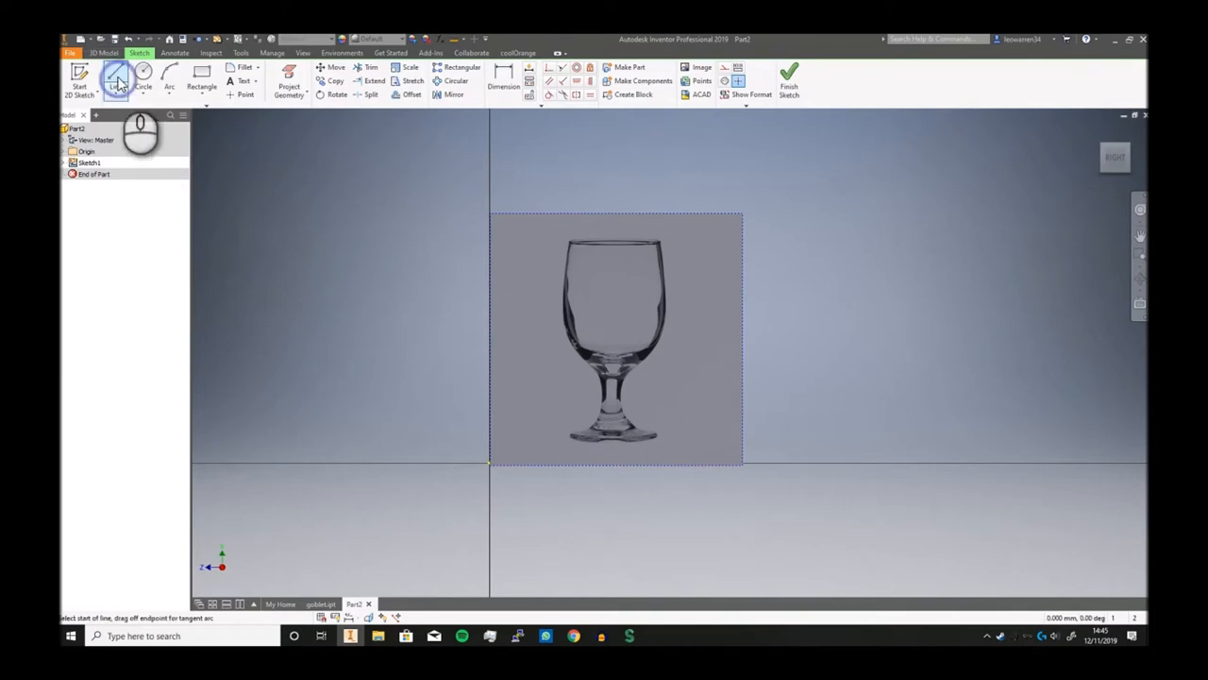
pyautogui.click(117, 79)
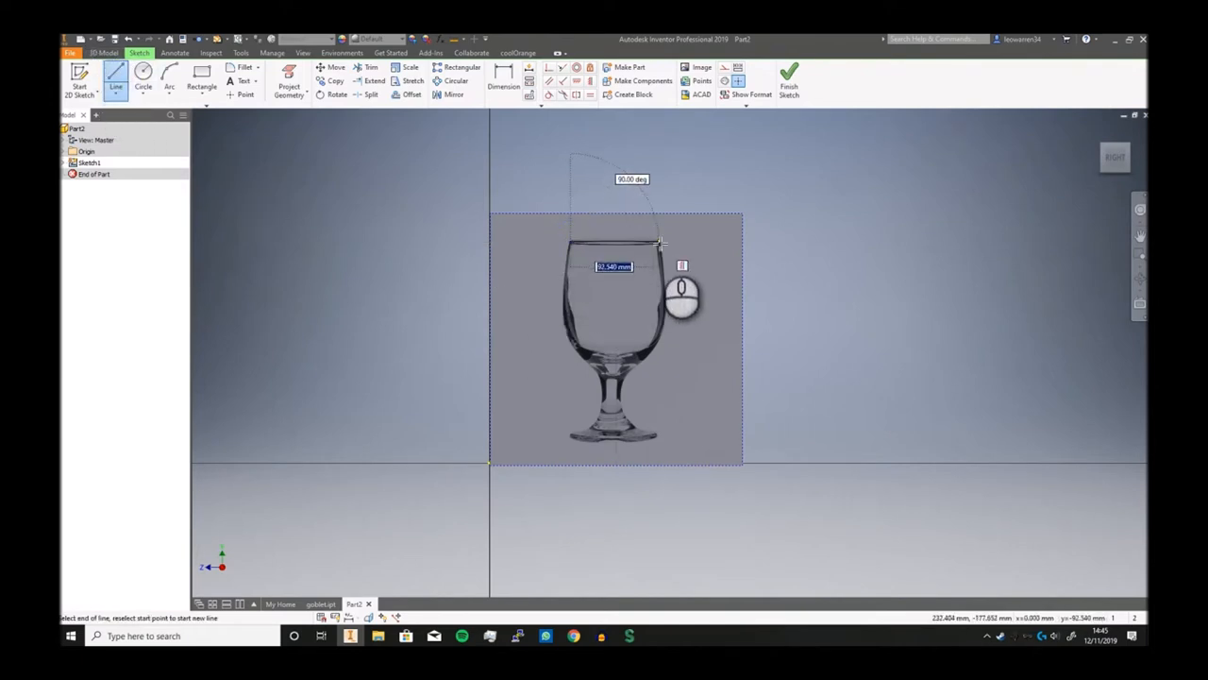
pyautogui.rightClick(642, 223)
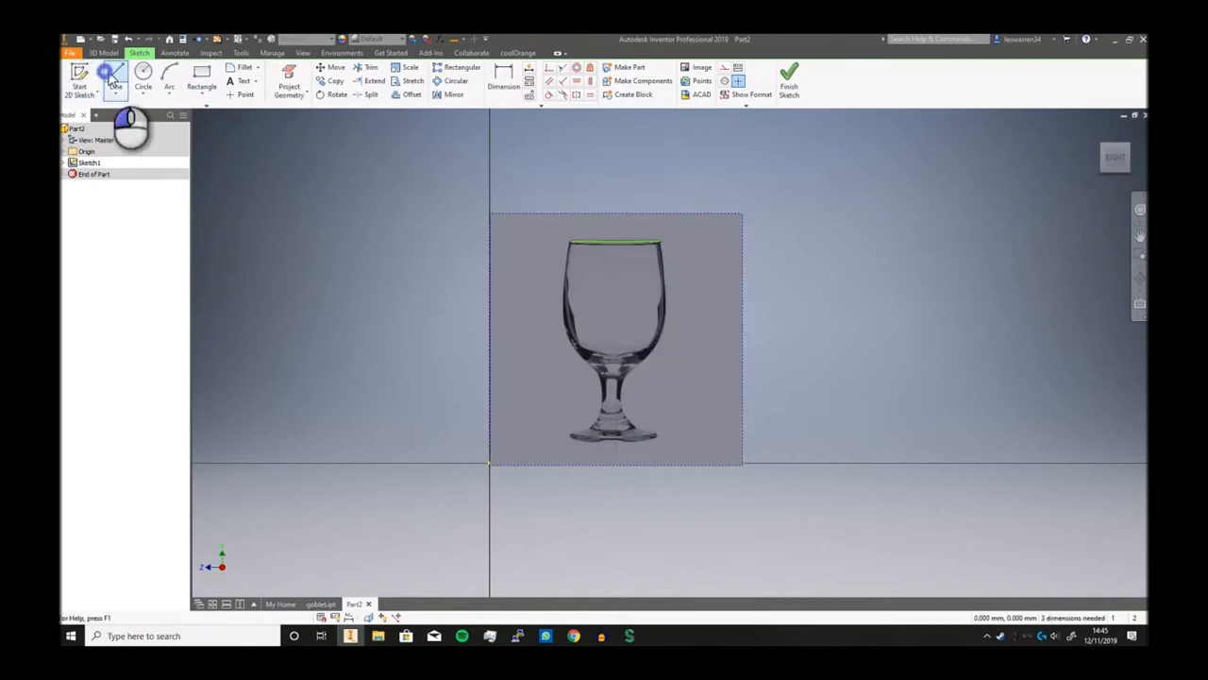
# Step: Draw the vertical centre line, set it as a centerline, and begin the base line
pyautogui.click(118, 79)
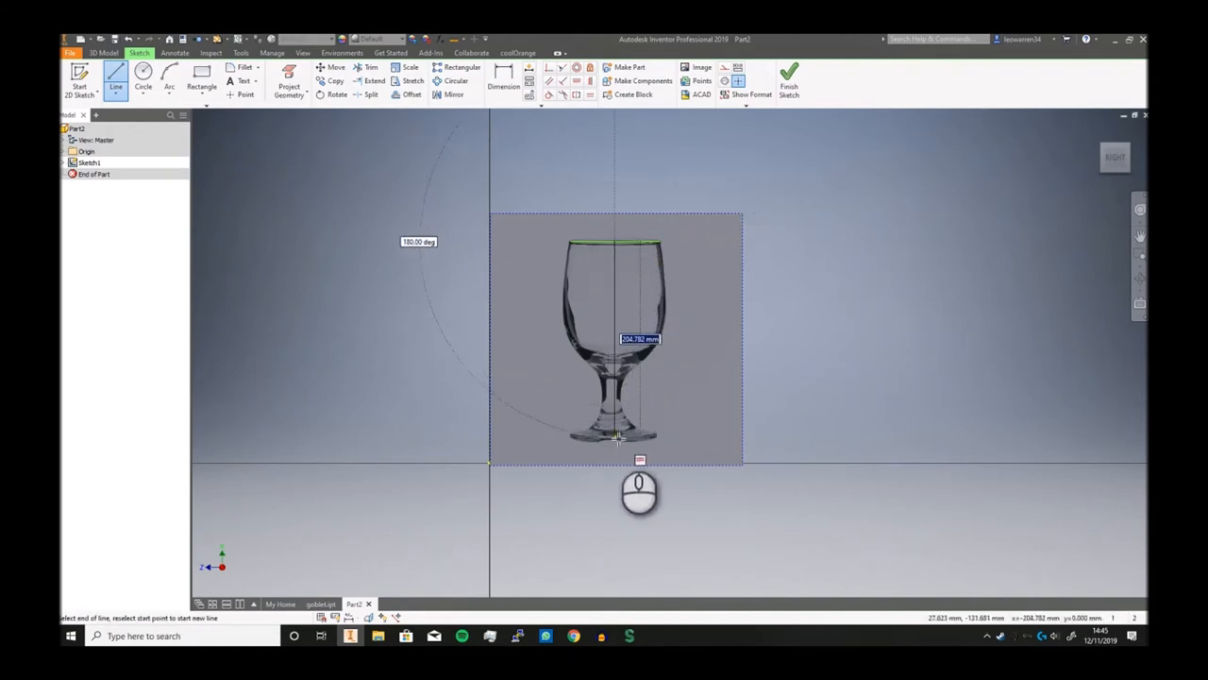
pyautogui.moveTo(620, 438)
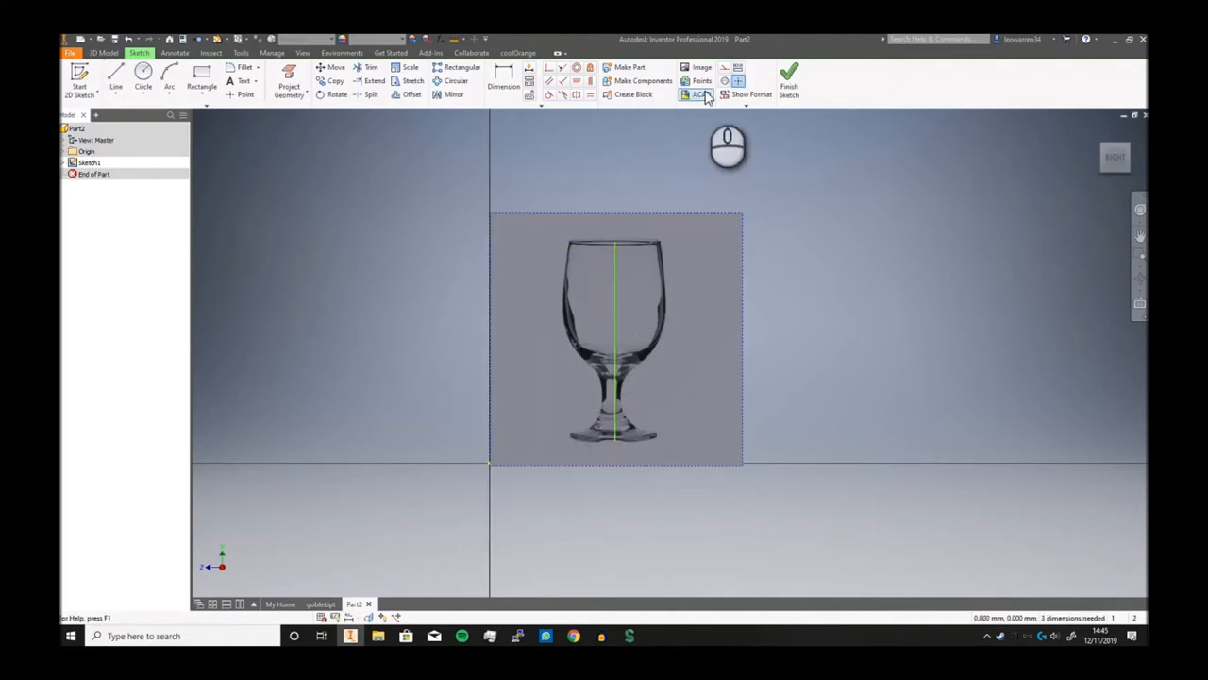
pyautogui.click(702, 95)
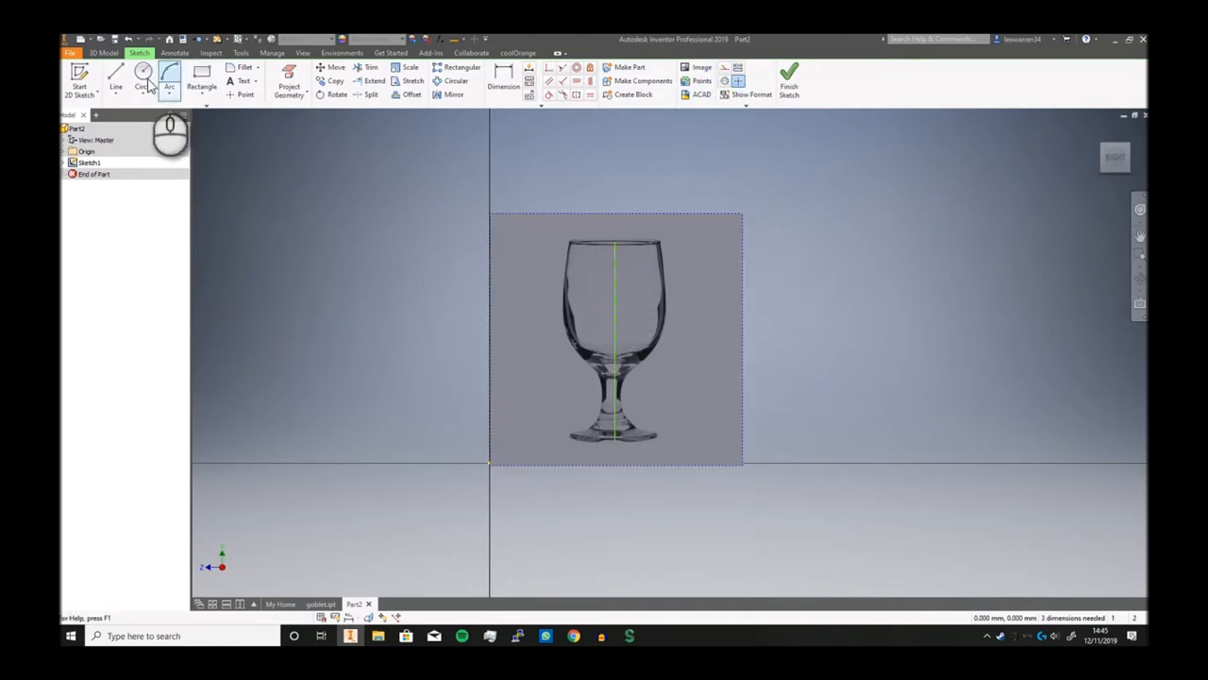
pyautogui.click(115, 84)
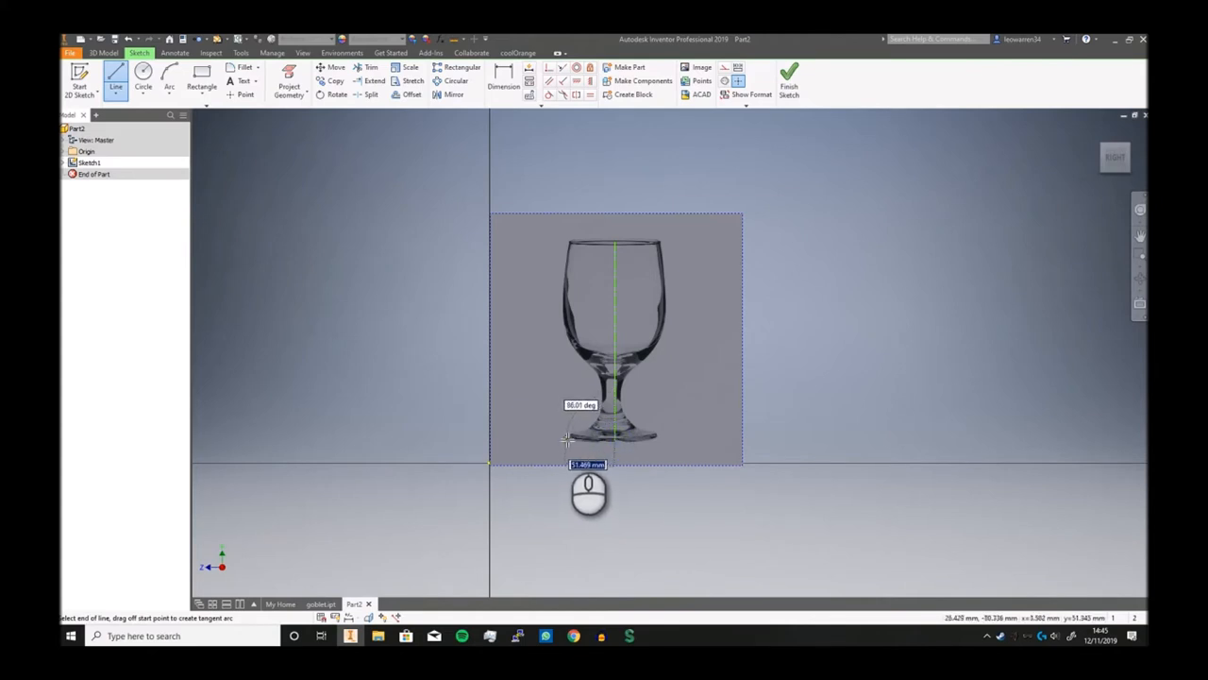
pyautogui.moveTo(566, 442)
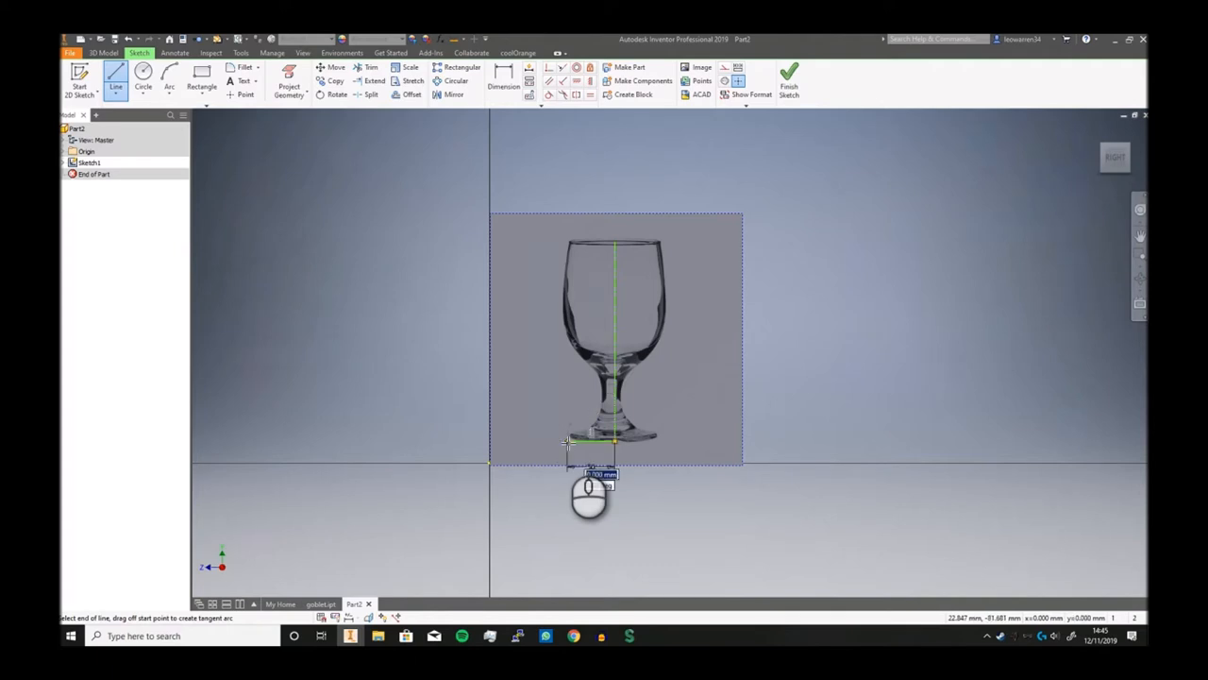
# Step: Trace the glass foot with short lines joined to the centre line and dimension them
pyautogui.scroll(3)
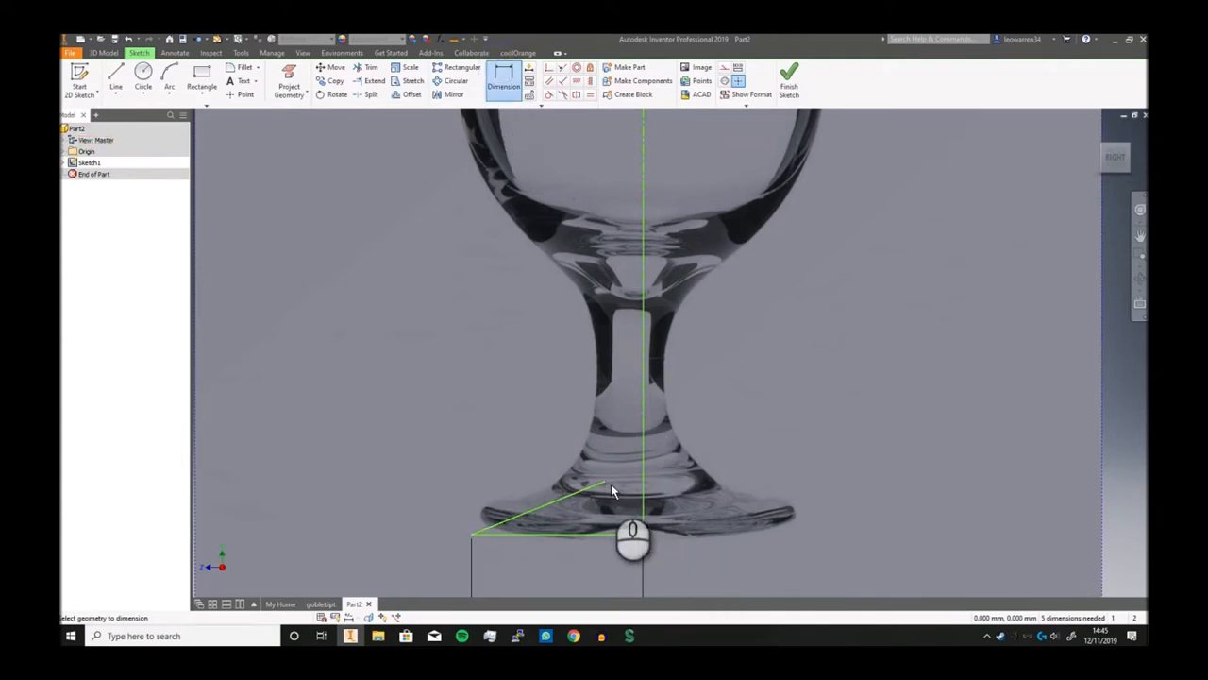
pyautogui.moveTo(651, 488)
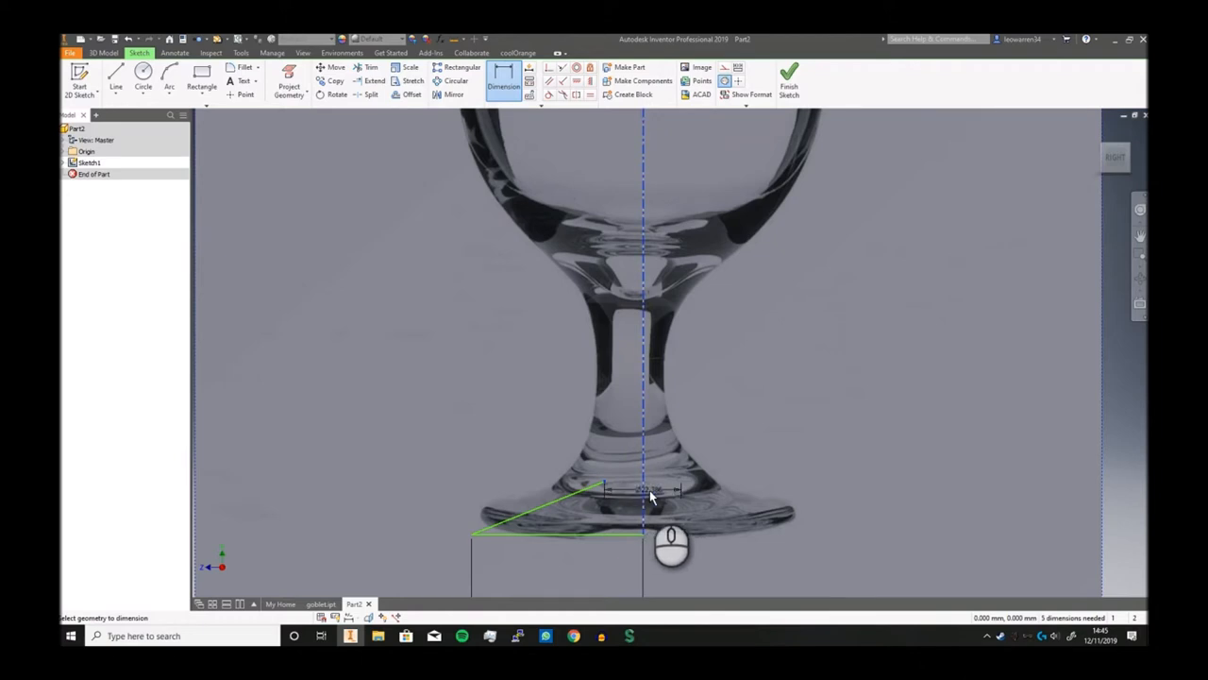
pyautogui.click(605, 491)
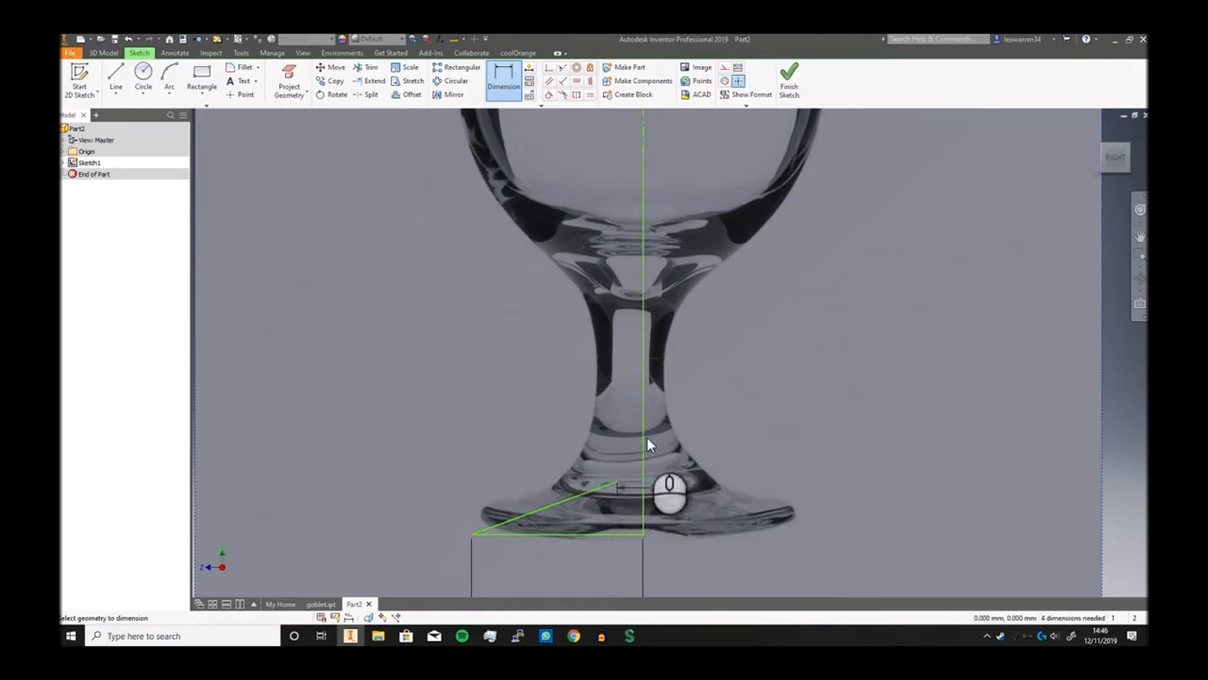
pyautogui.moveTo(506, 407)
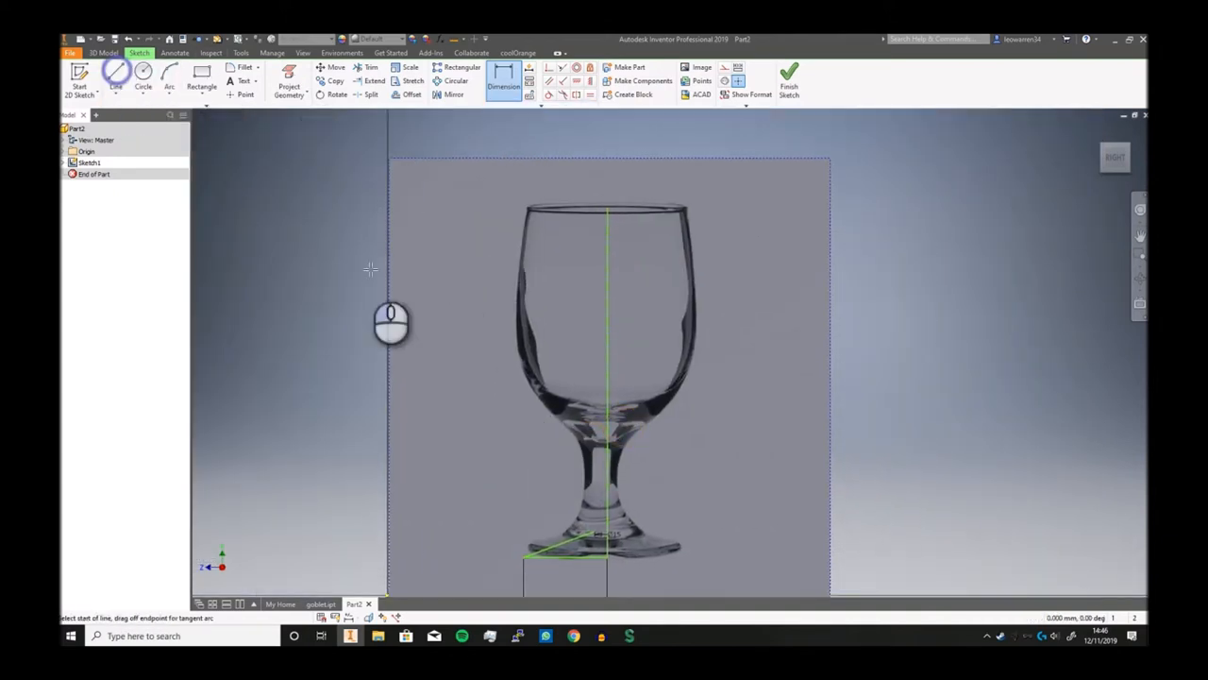
pyautogui.click(523, 212)
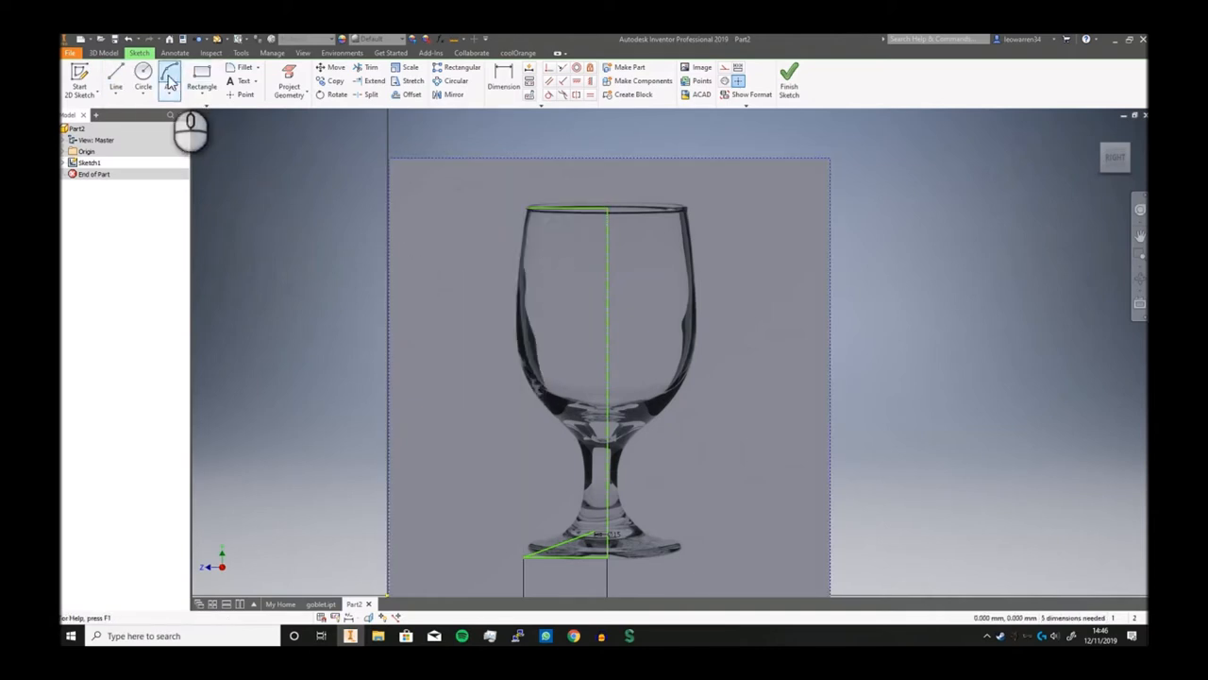
# Step: Trace the left side of the bowl and stem with three-point arcs from rim to foot
pyautogui.click(170, 83)
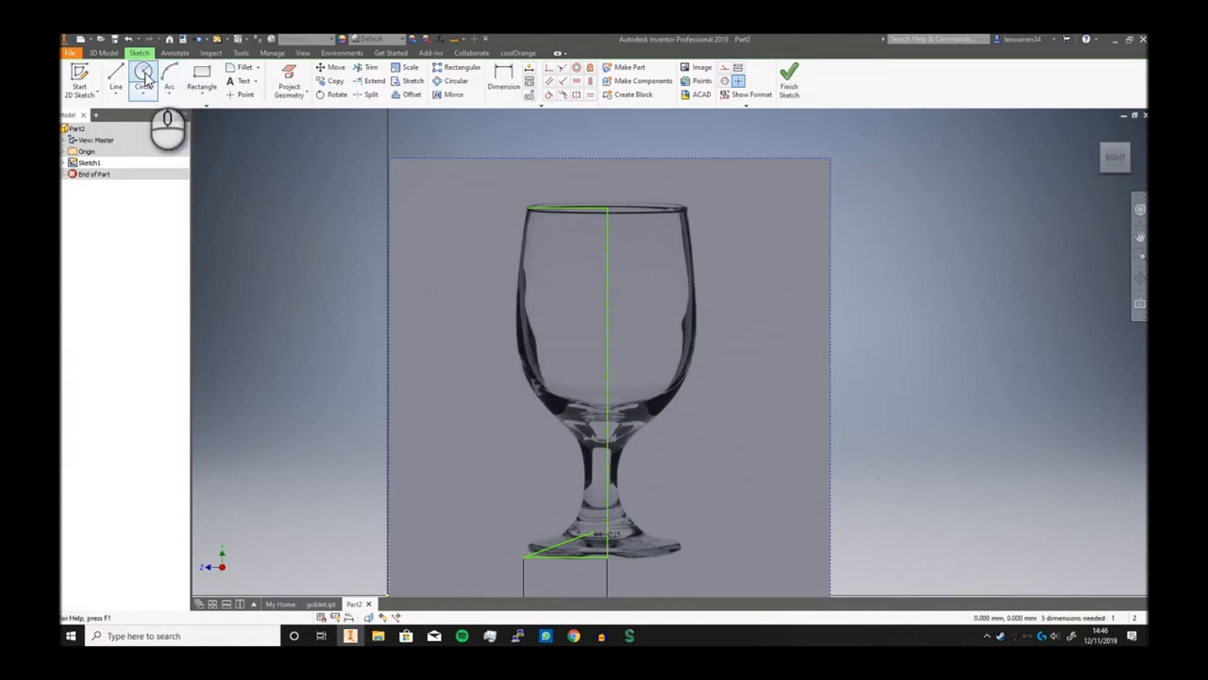
pyautogui.click(168, 80)
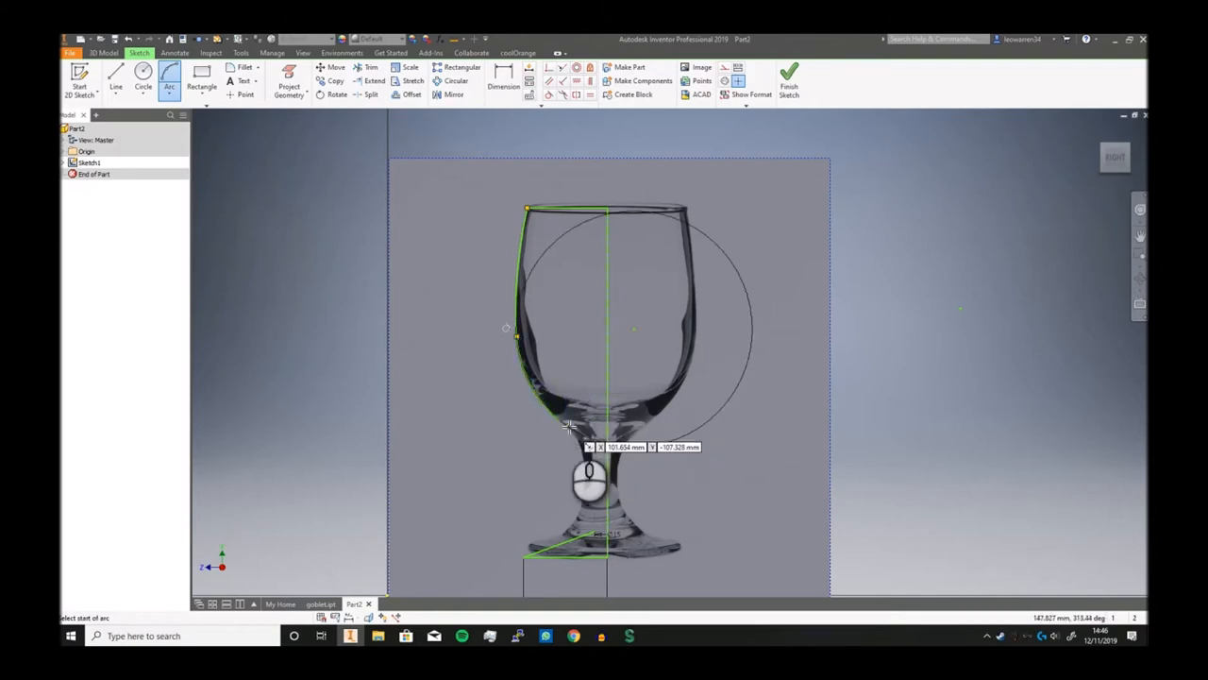
pyautogui.click(566, 424)
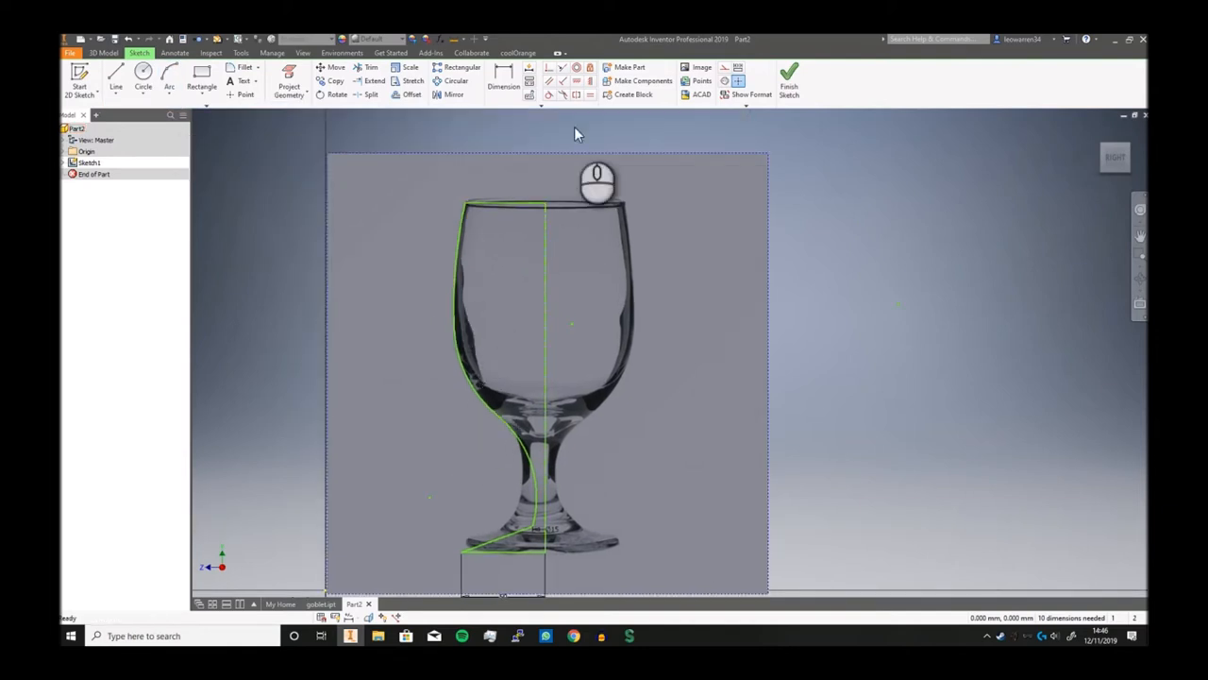
# Step: Dimension the foot width as a driven dimension and the goblet's overall height
pyautogui.click(502, 68)
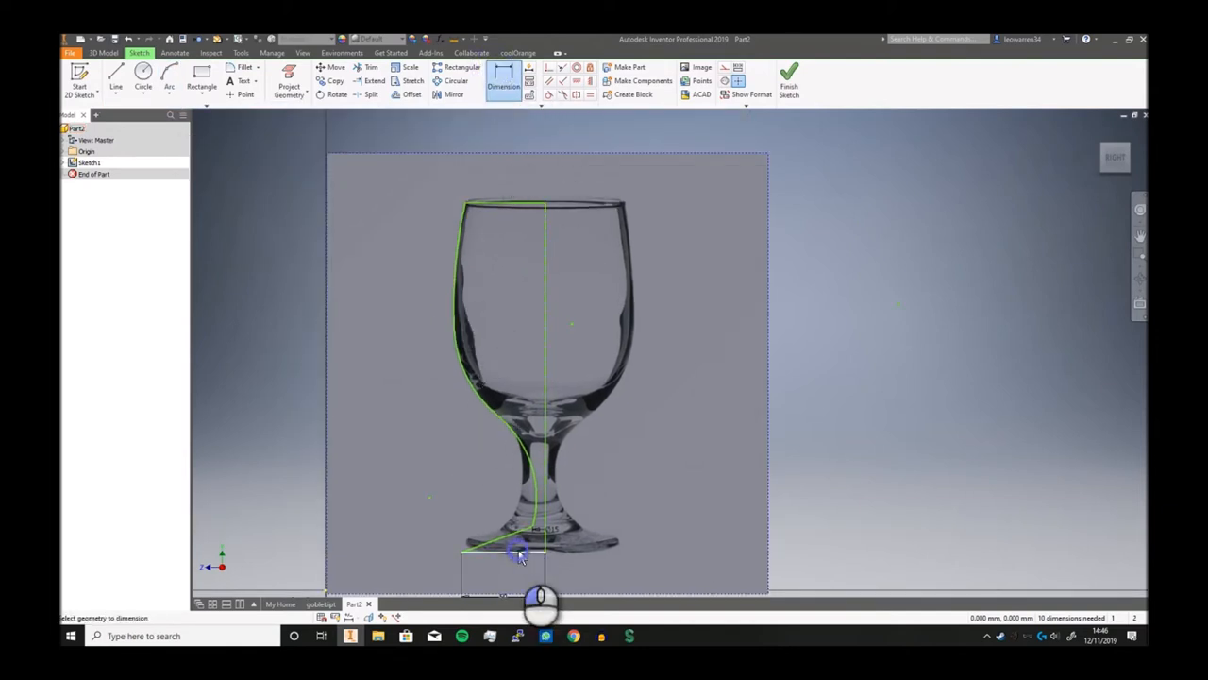
pyautogui.click(519, 555)
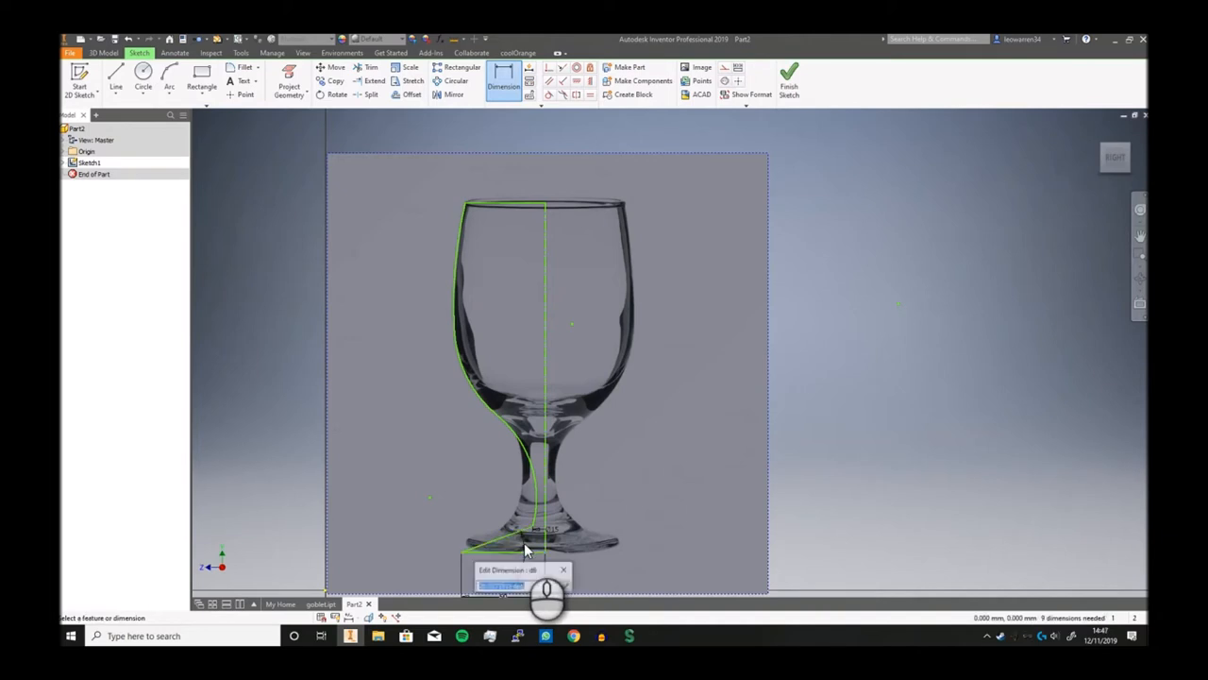
pyautogui.click(502, 80)
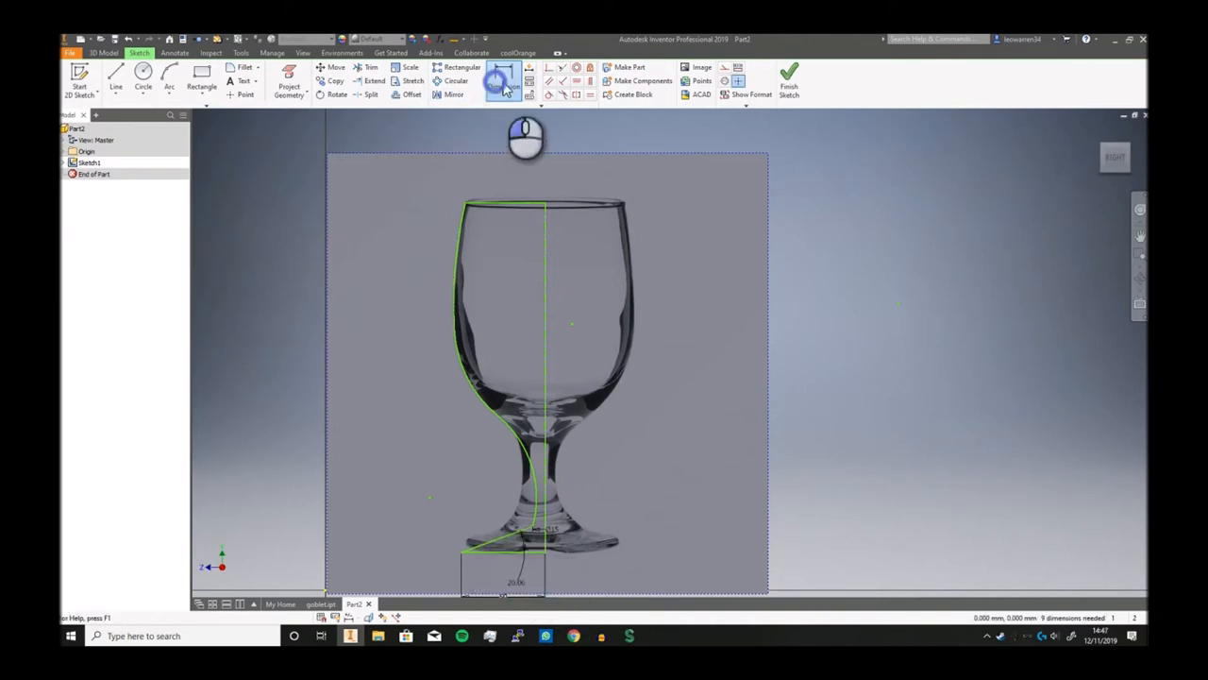
pyautogui.click(503, 80)
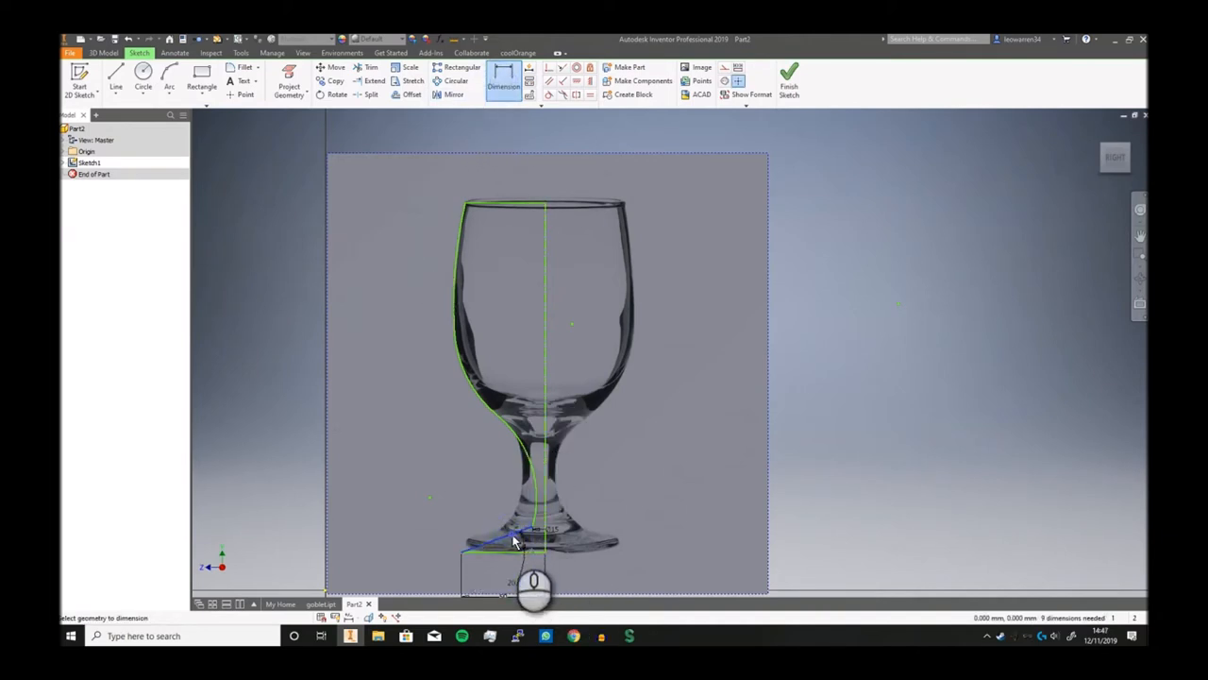
pyautogui.click(532, 544)
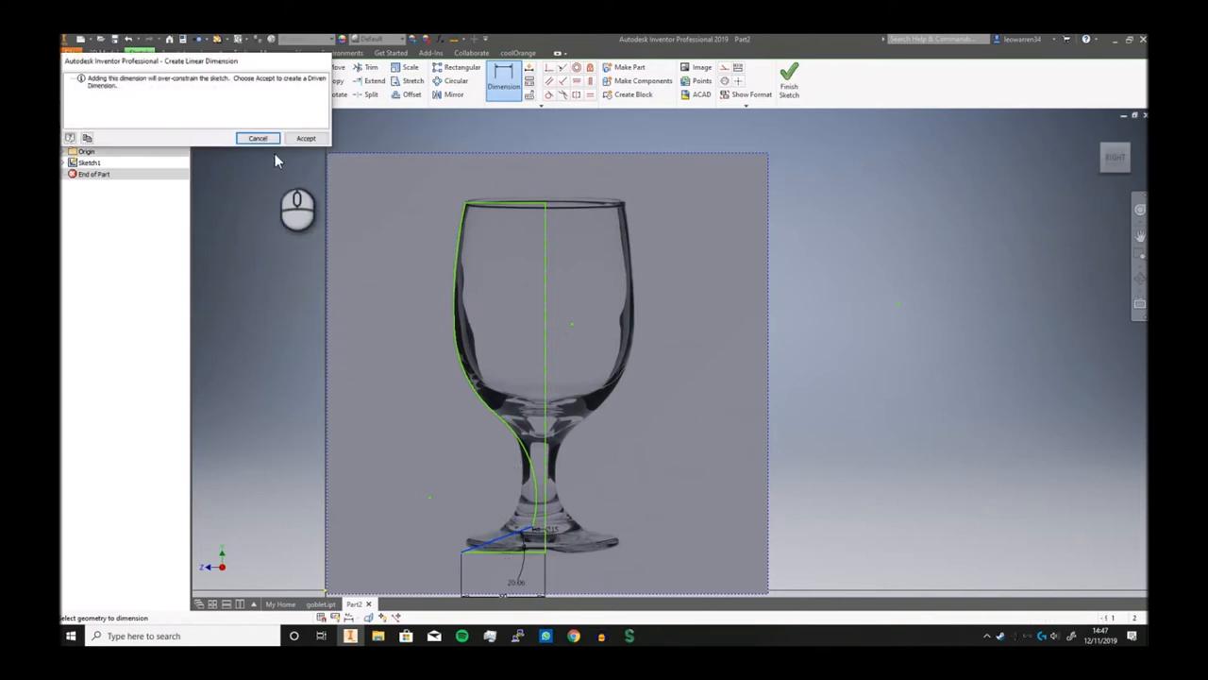
pyautogui.click(257, 138)
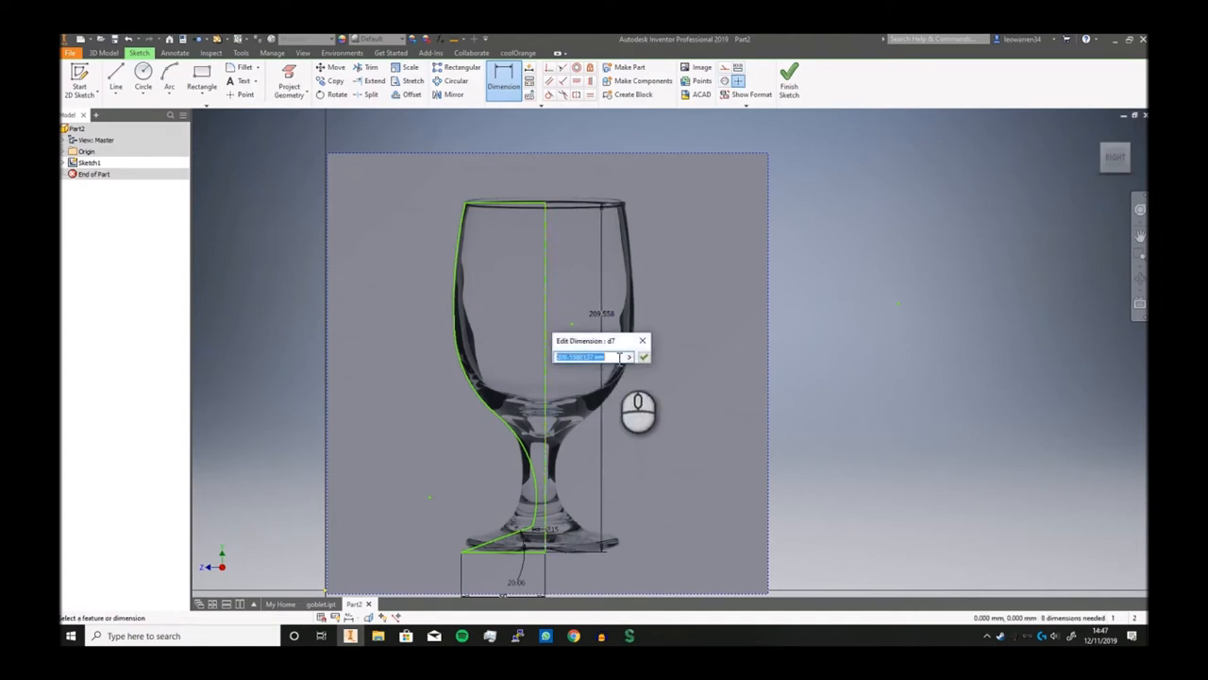
pyautogui.click(642, 355)
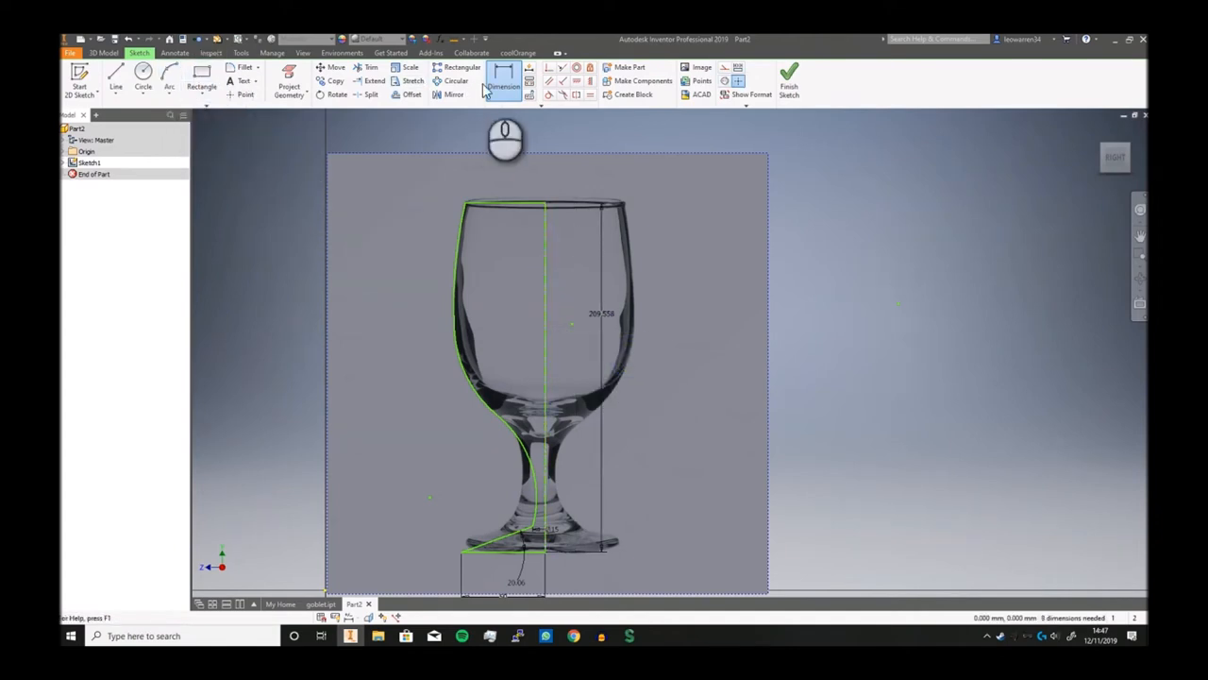
# Step: Dimension the bowl width, lower profile width, and the bowl and stem curve radii
pyautogui.click(502, 79)
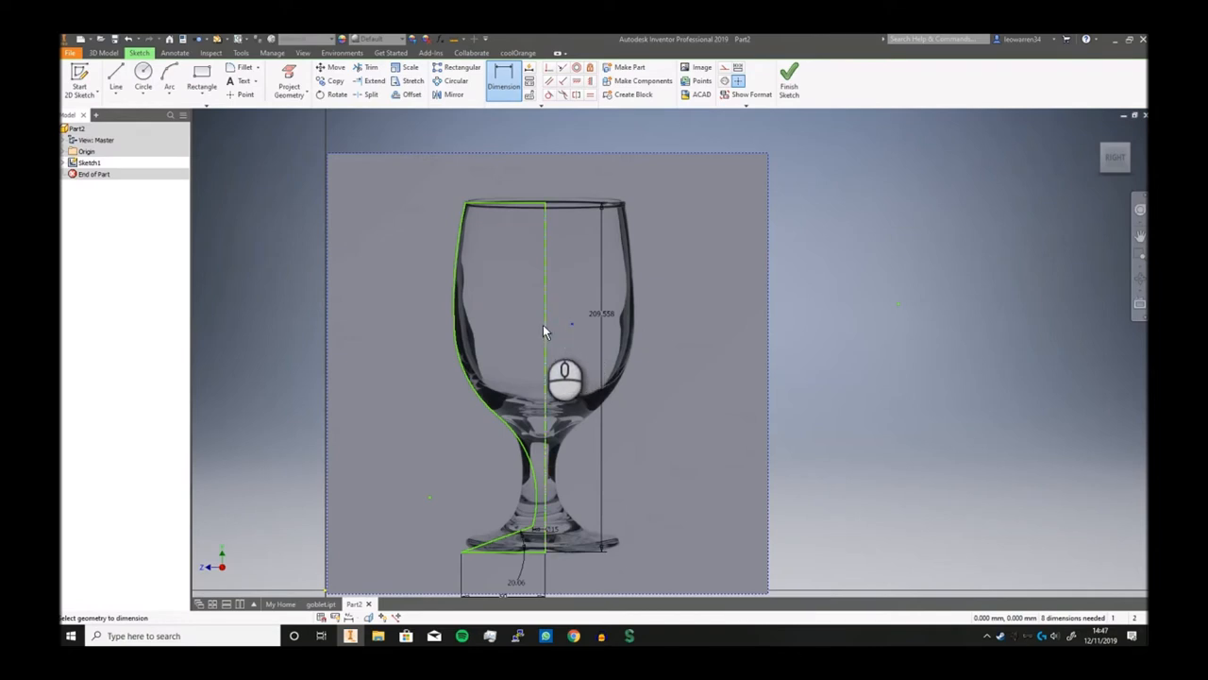
pyautogui.click(544, 330)
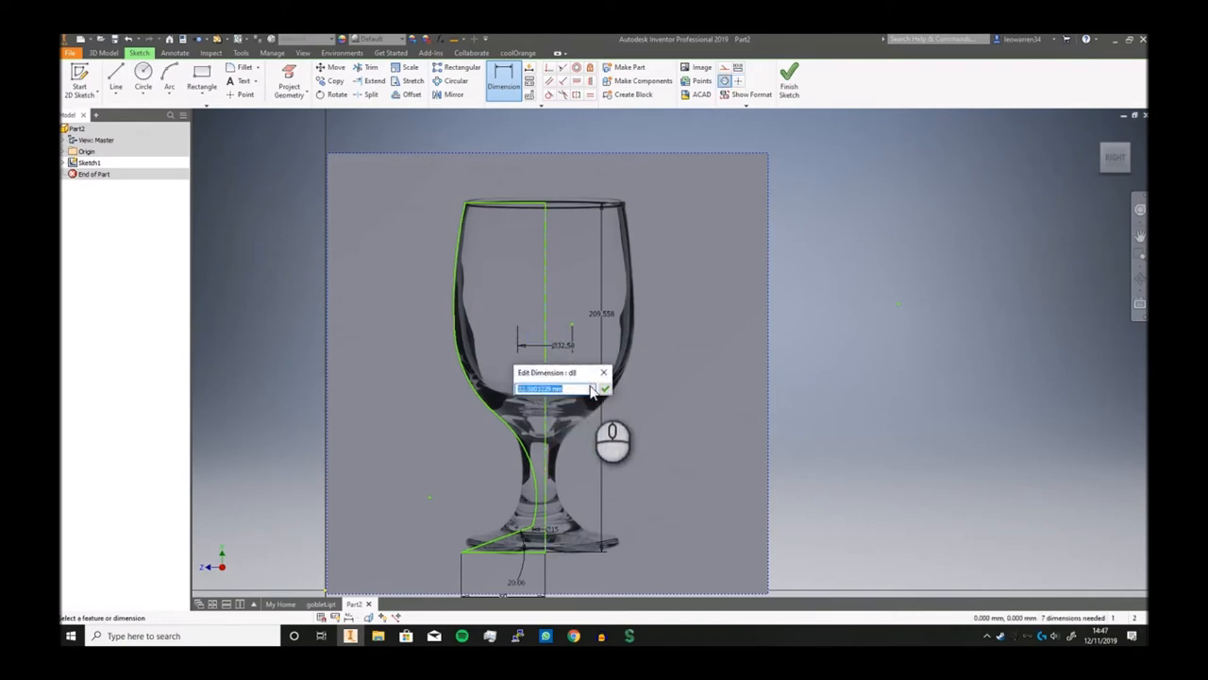
pyautogui.click(604, 389)
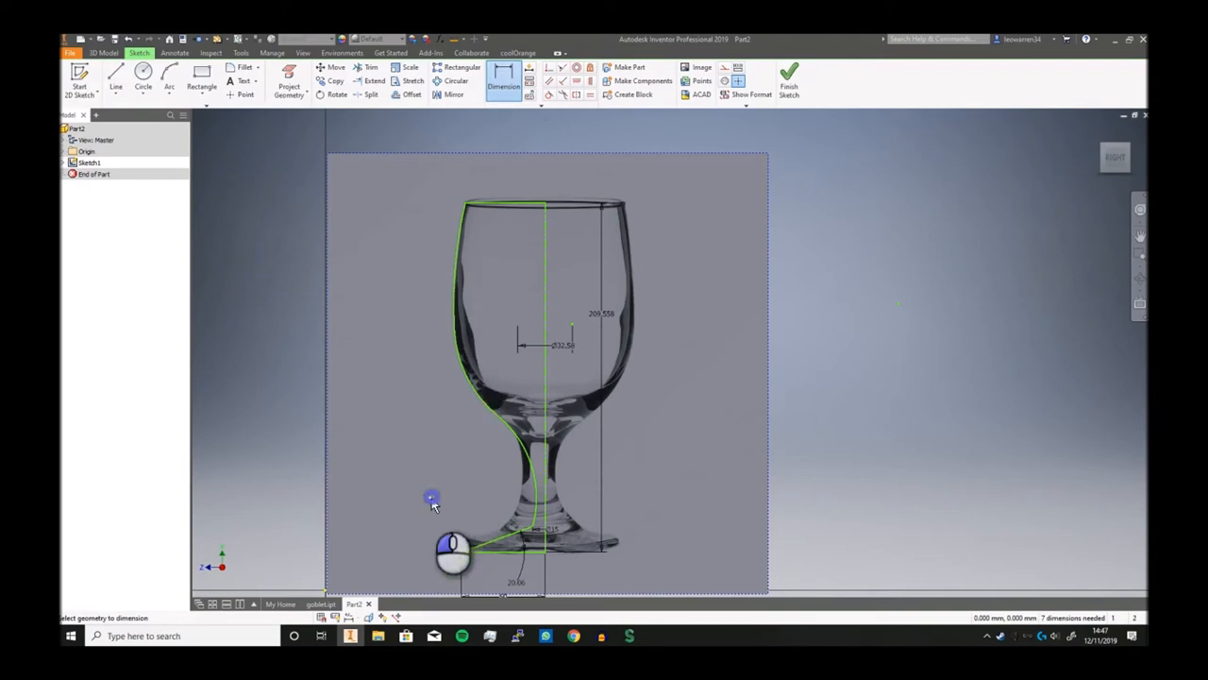
pyautogui.click(510, 509)
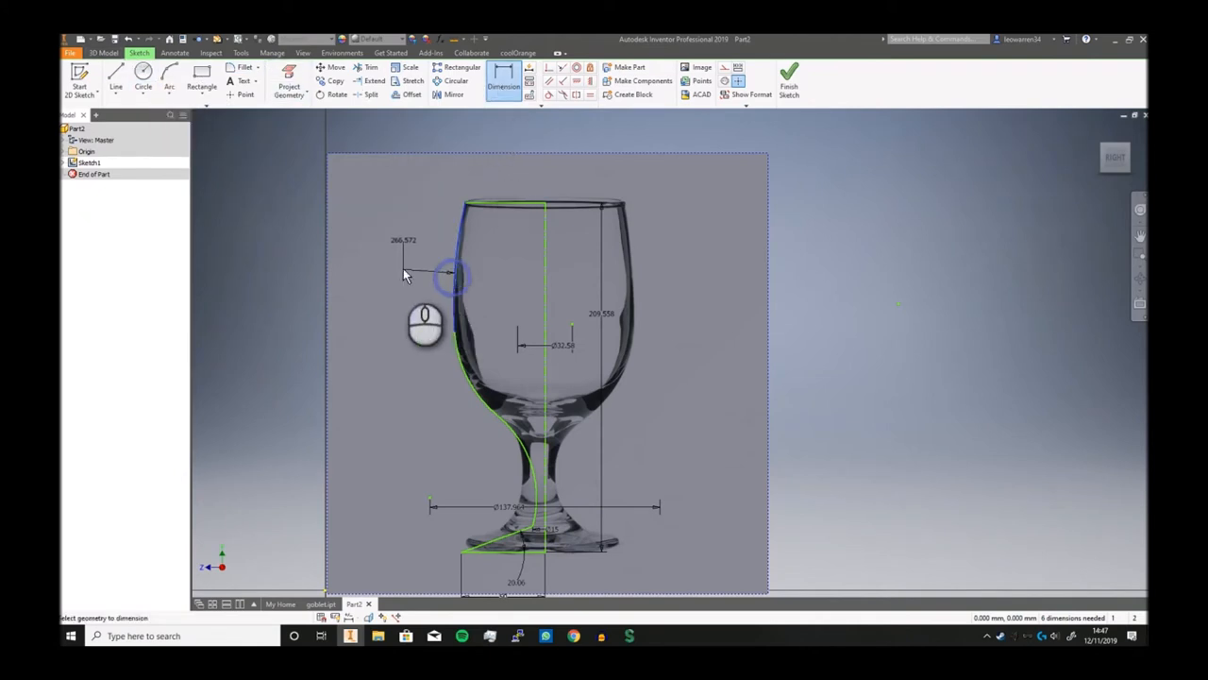
pyautogui.click(451, 272)
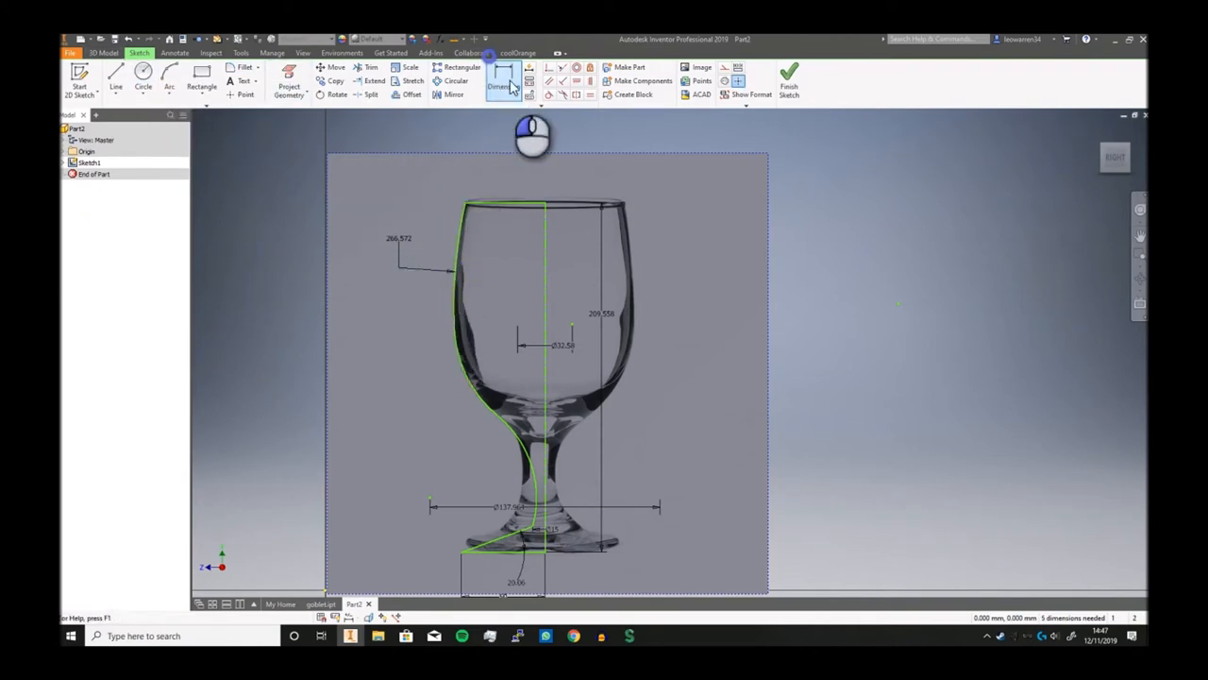
pyautogui.click(463, 389)
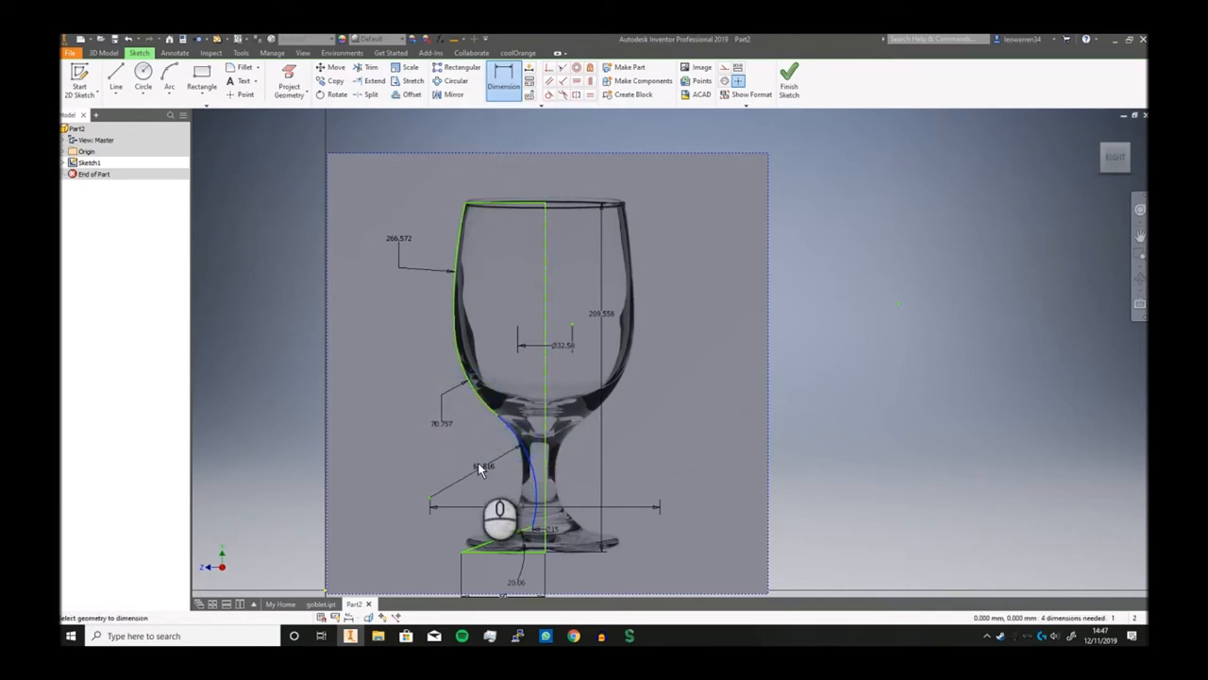
pyautogui.click(483, 464)
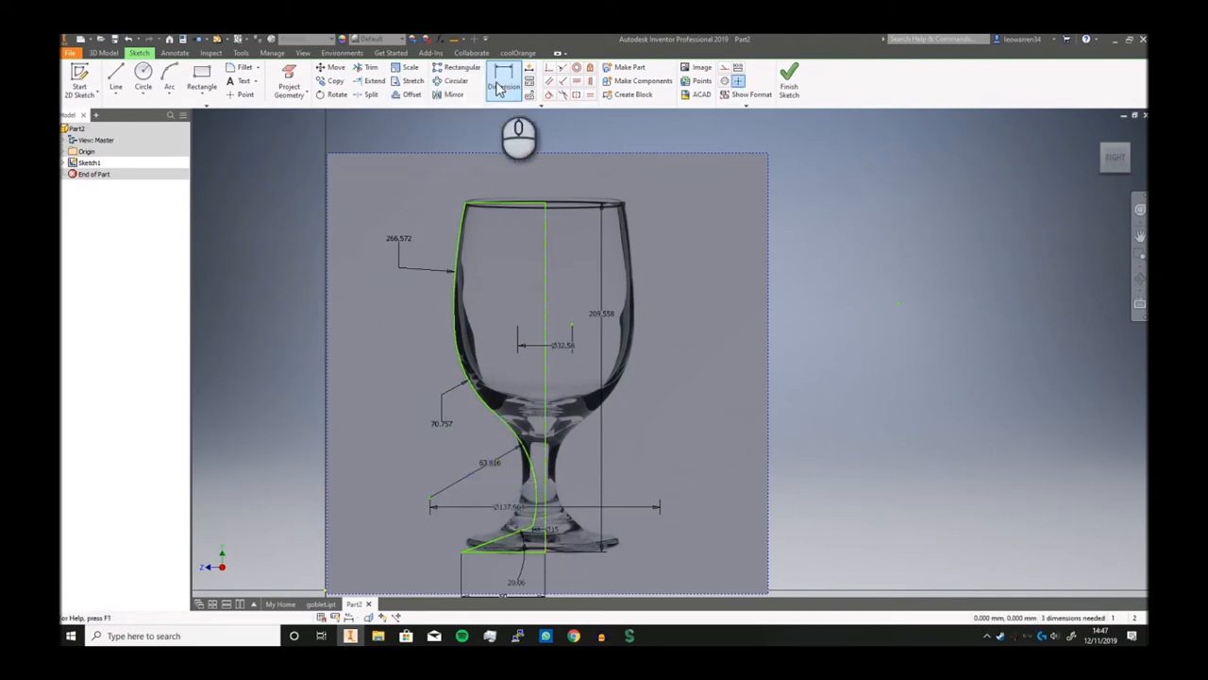
# Step: Dimension the rim width, stem height and another driven foot dimension
pyautogui.click(502, 79)
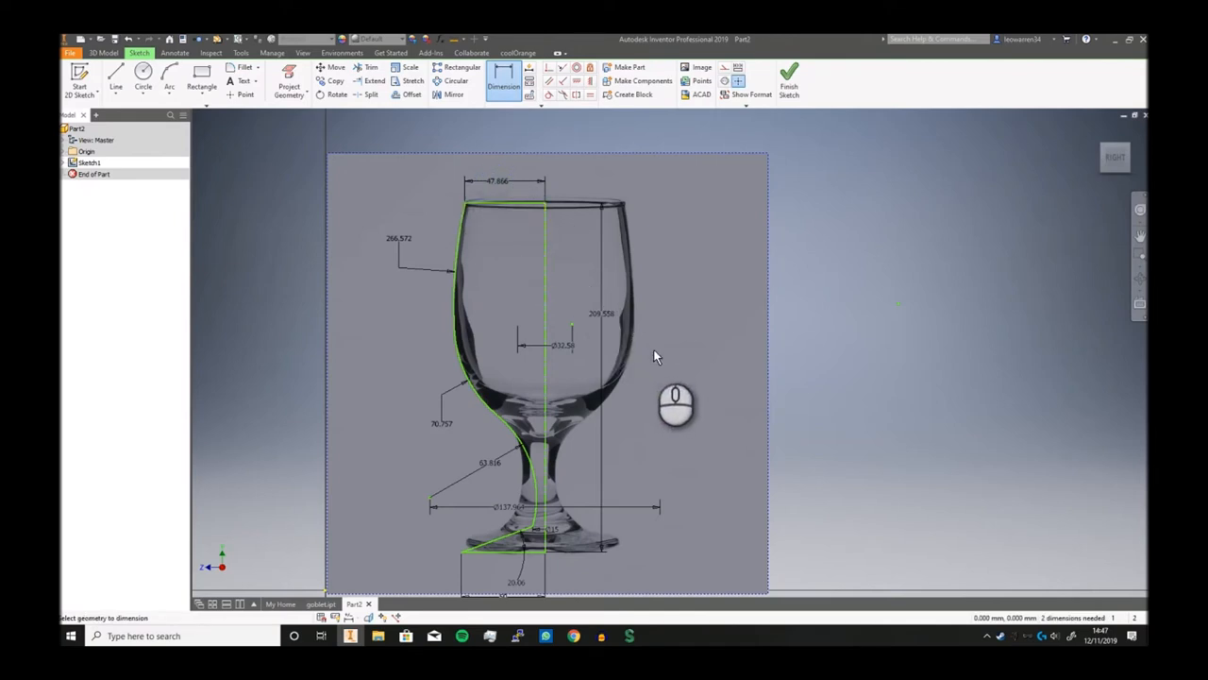
pyautogui.scroll(-3)
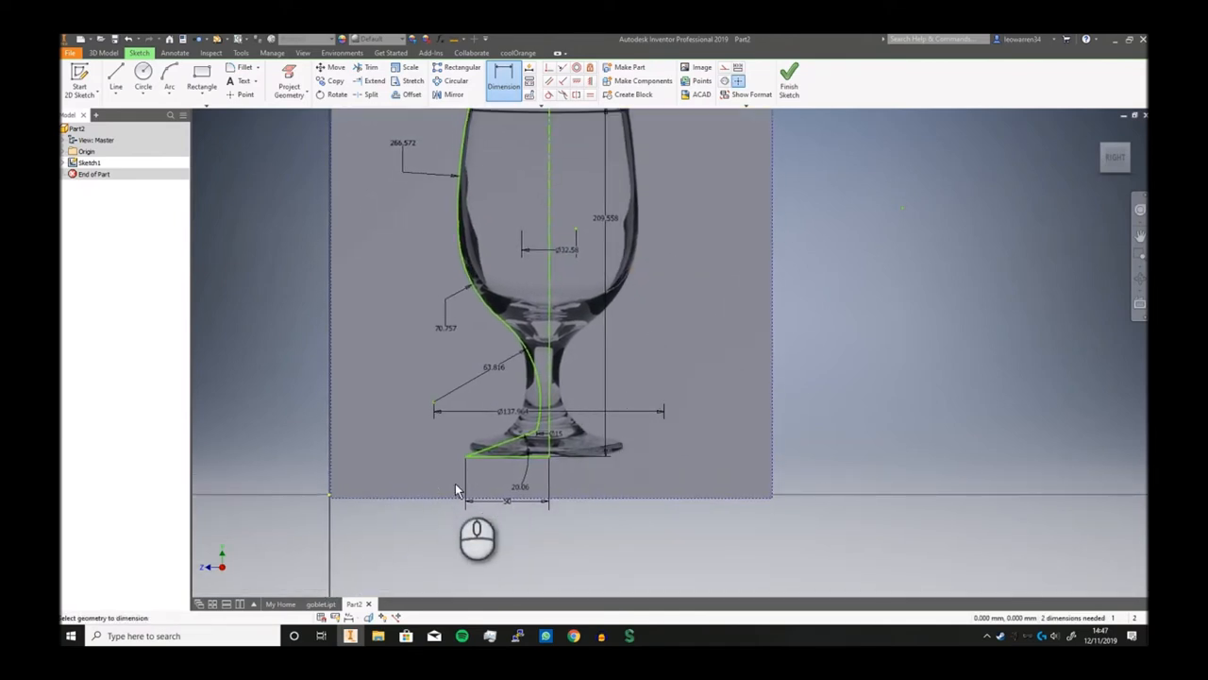
pyautogui.moveTo(585, 234)
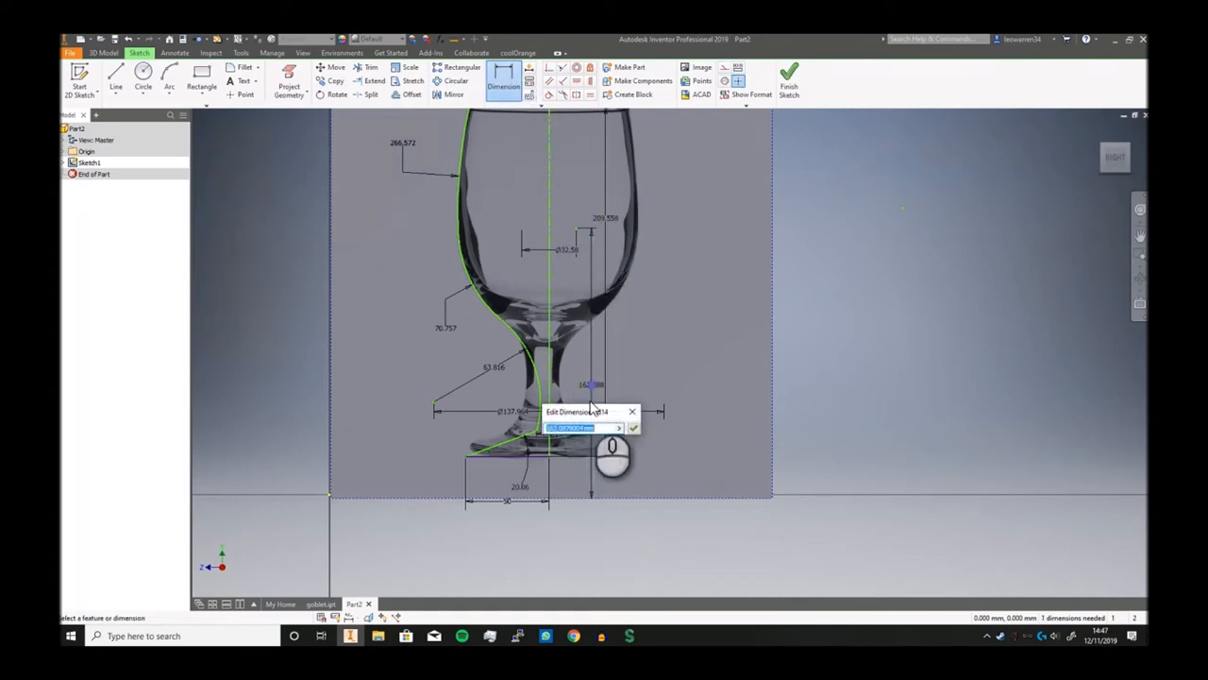
pyautogui.click(634, 427)
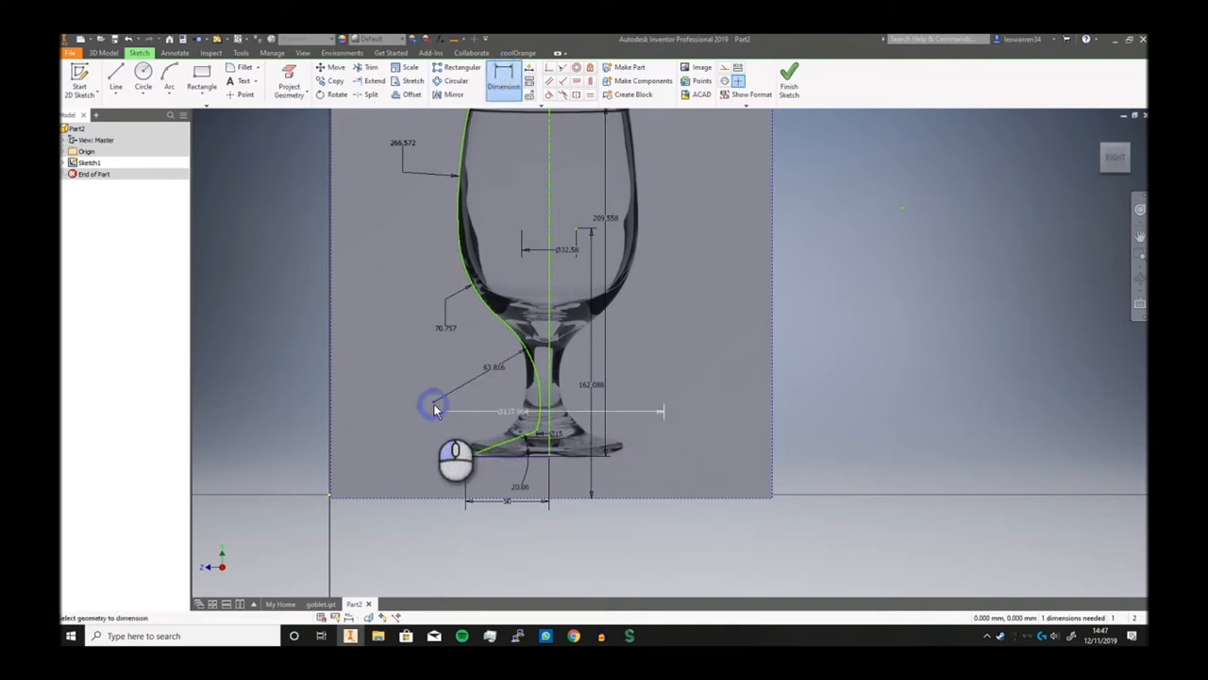
pyautogui.click(434, 406)
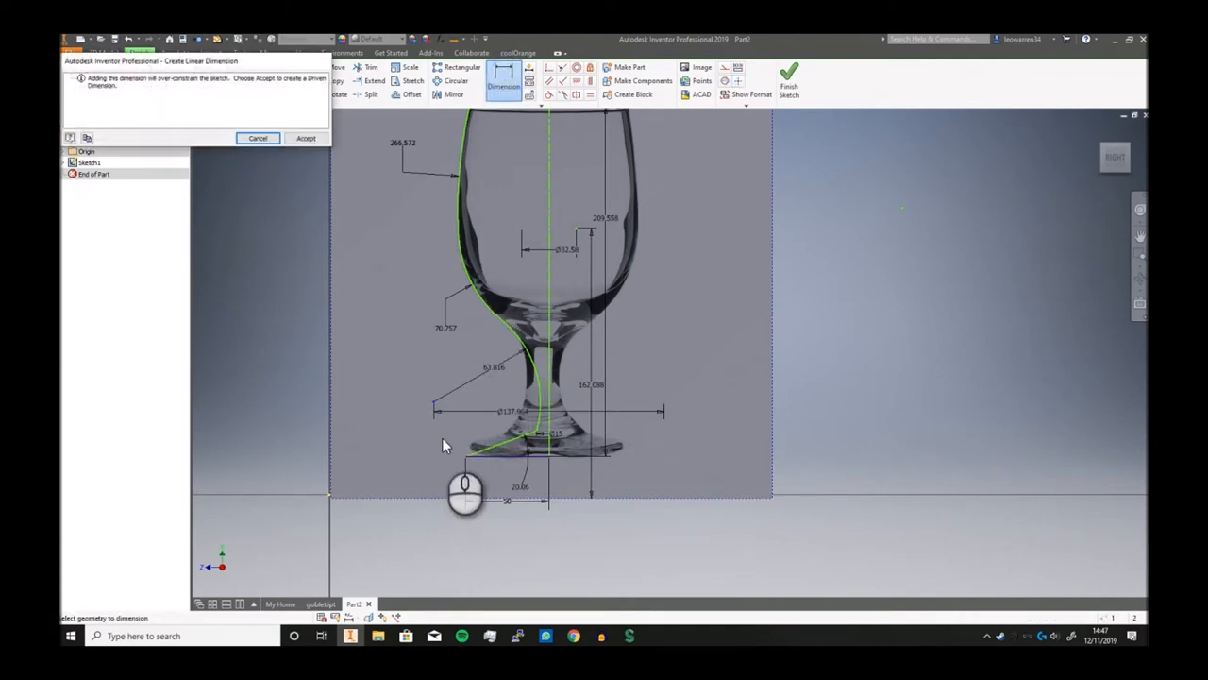
pyautogui.click(257, 137)
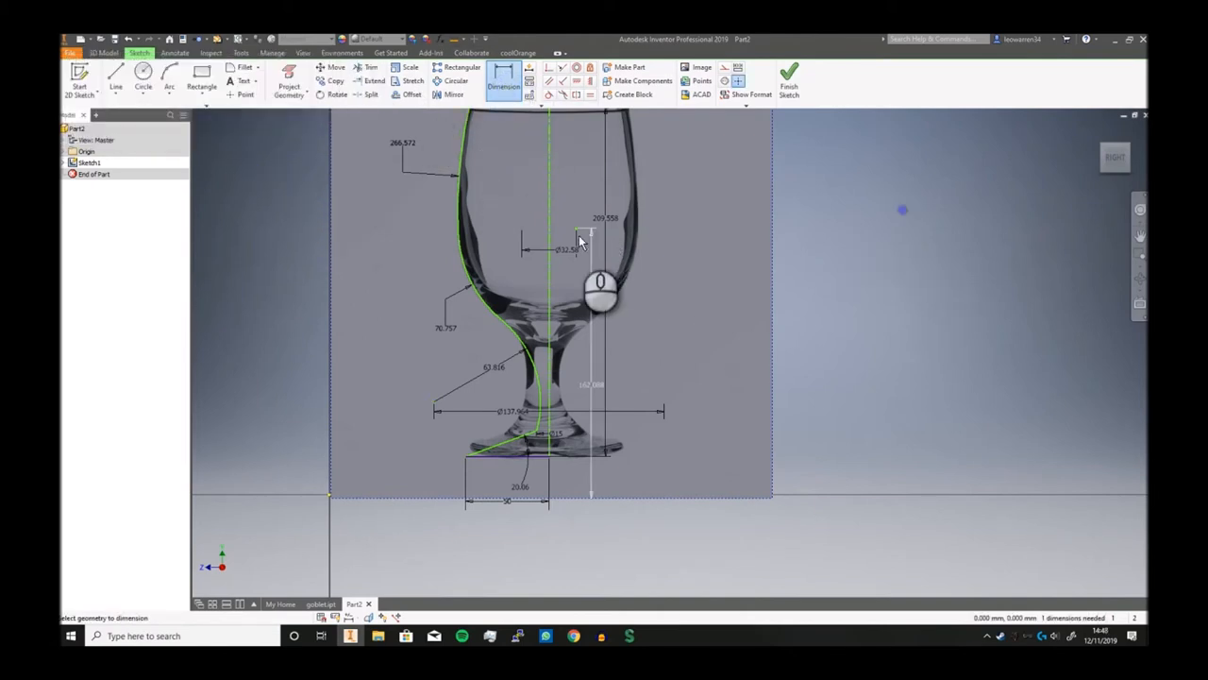
pyautogui.click(593, 236)
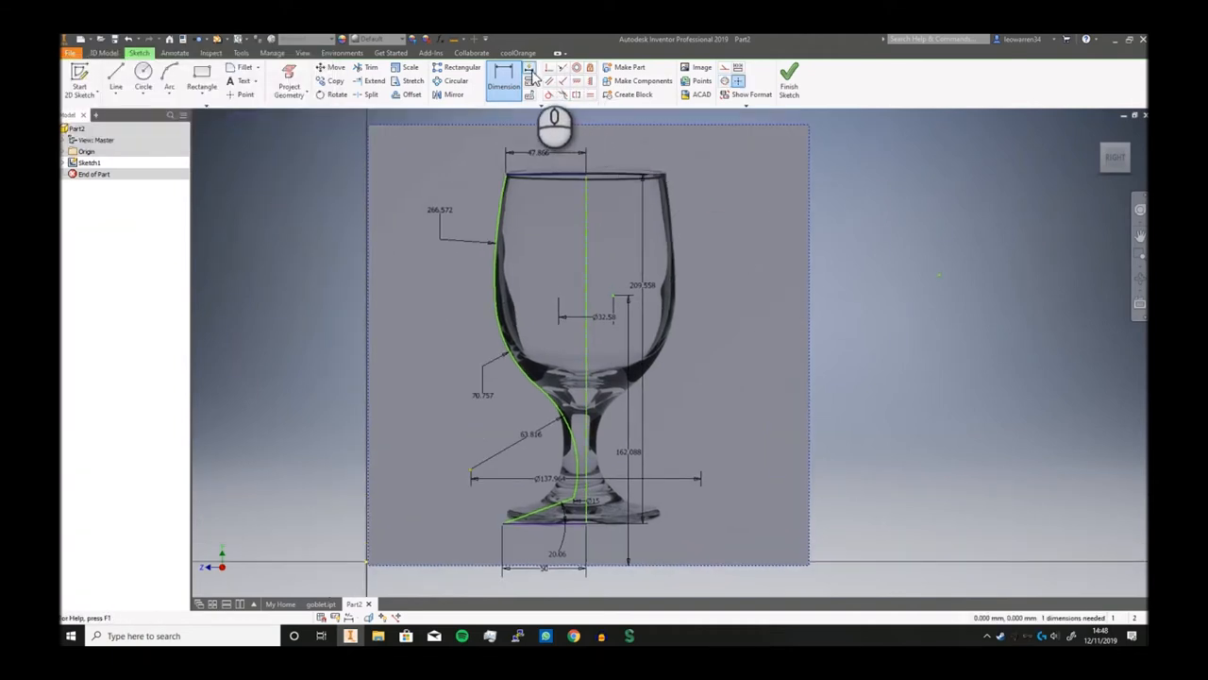
# Step: Apply Auto Dimension to fully constrain the profile and finish the sketch
pyautogui.click(529, 68)
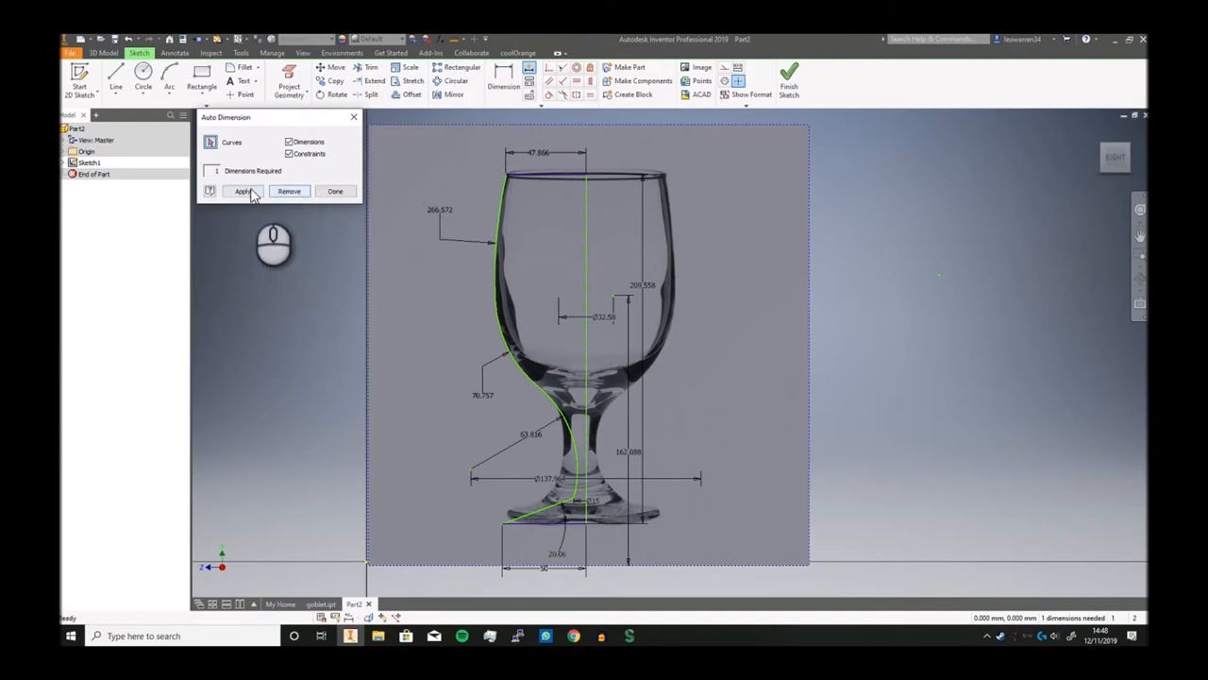
pyautogui.click(242, 191)
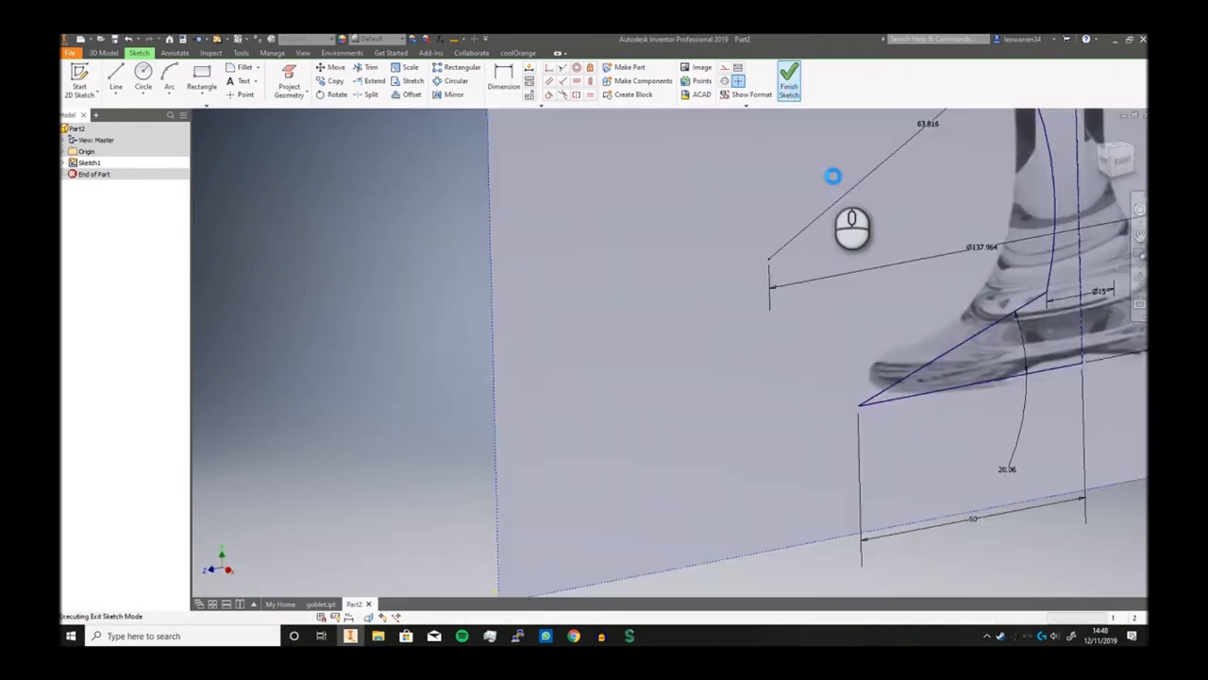
pyautogui.click(789, 79)
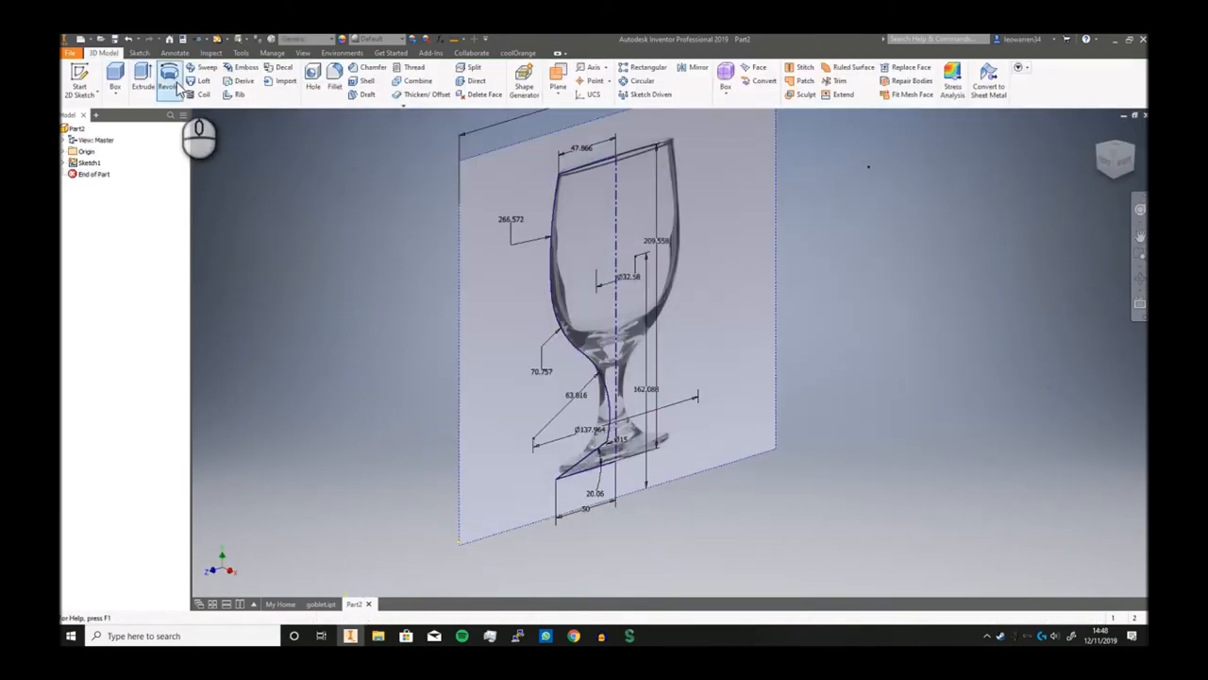
# Step: Revolve the profile about its centre line into a solid goblet body
pyautogui.click(168, 80)
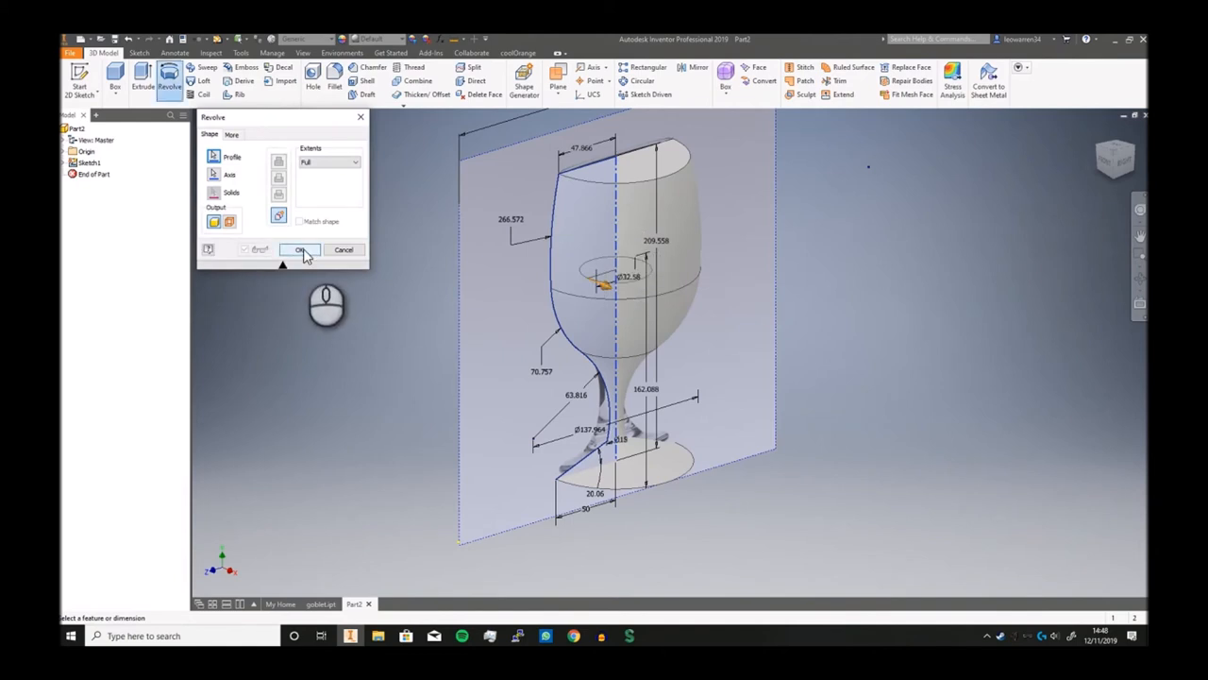
pyautogui.click(300, 250)
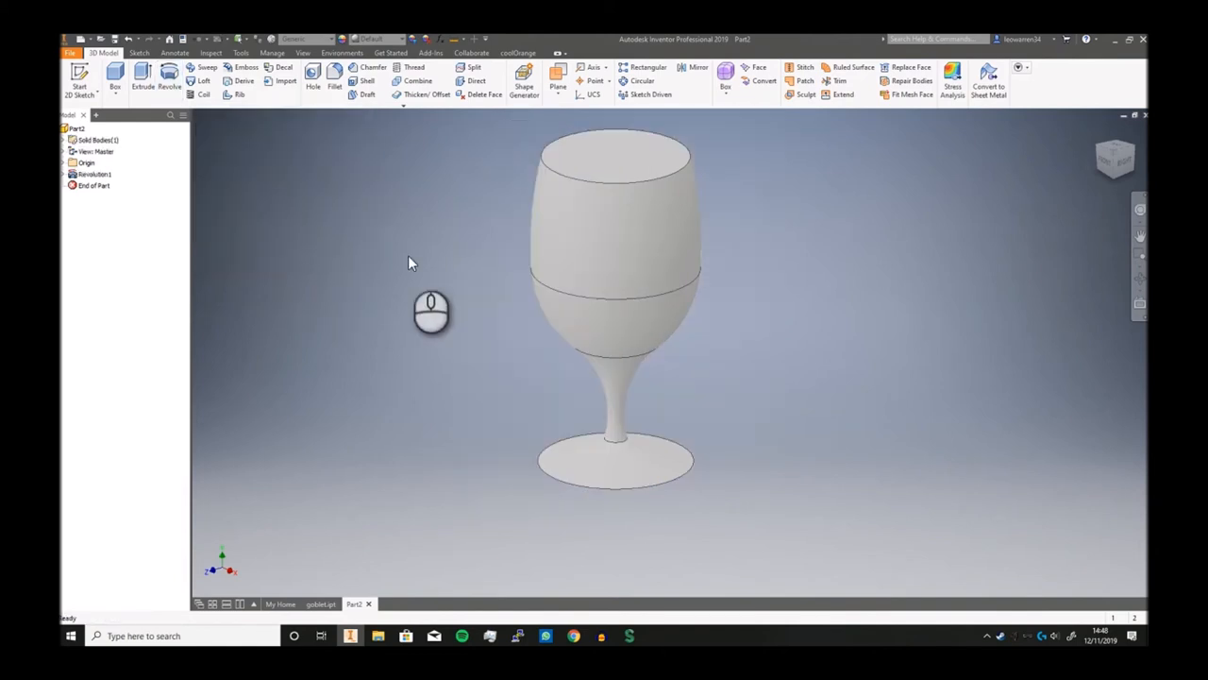
pyautogui.moveTo(1118, 159)
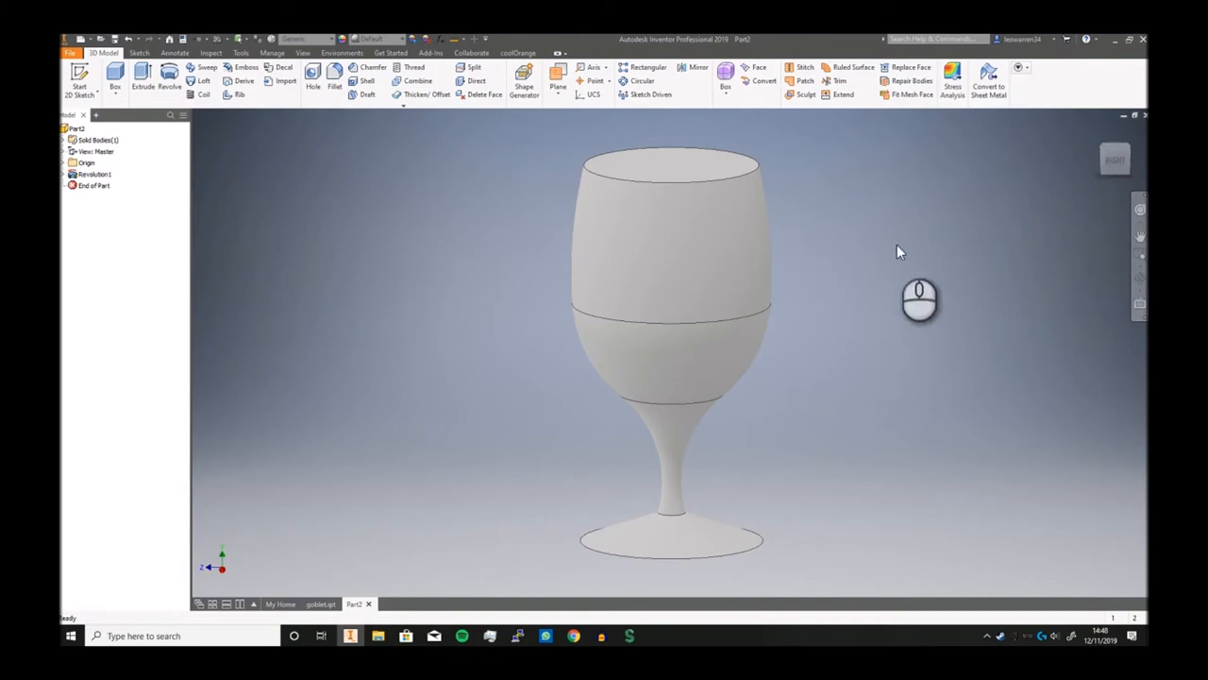
pyautogui.moveTo(897, 249); pyautogui.dragTo(764, 255)
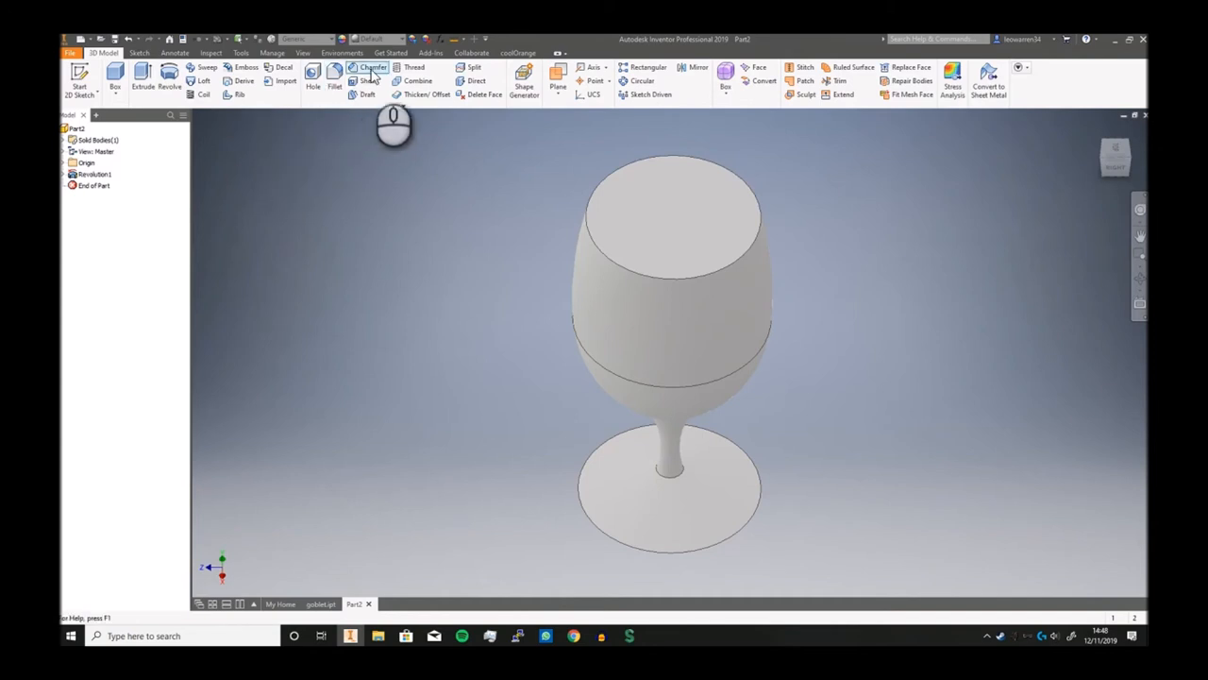
# Step: Shell the goblet into a thin wall, removing the rim and base faces
pyautogui.click(364, 79)
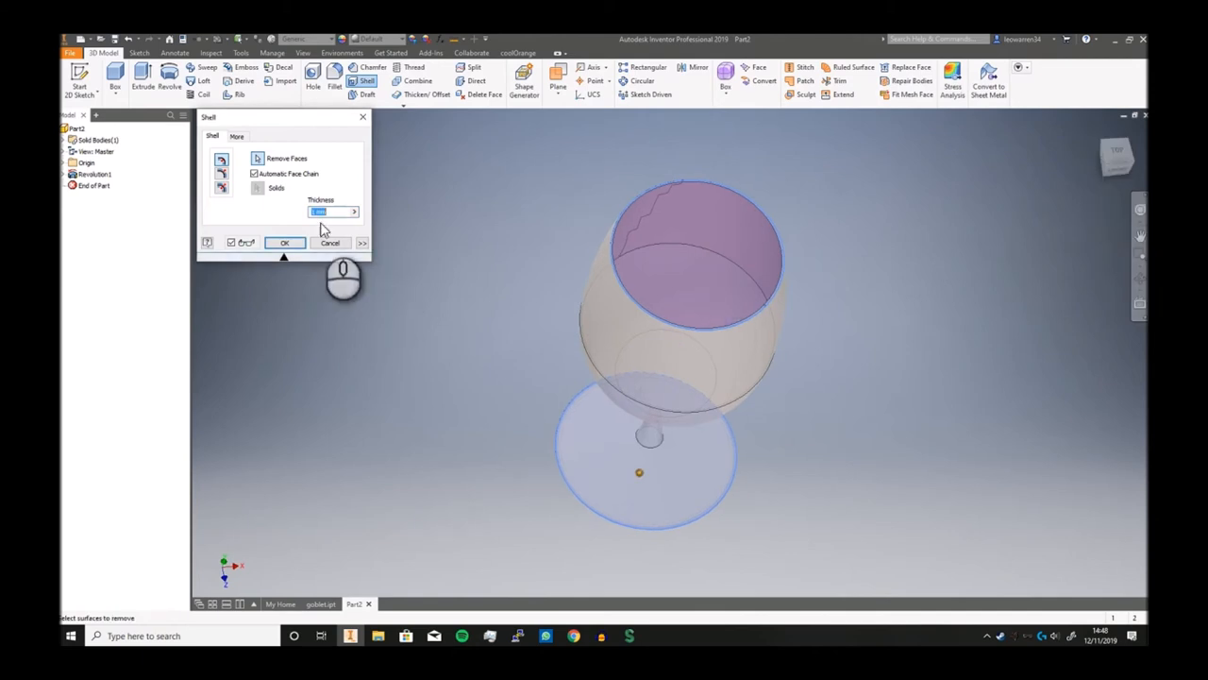
pyautogui.click(283, 242)
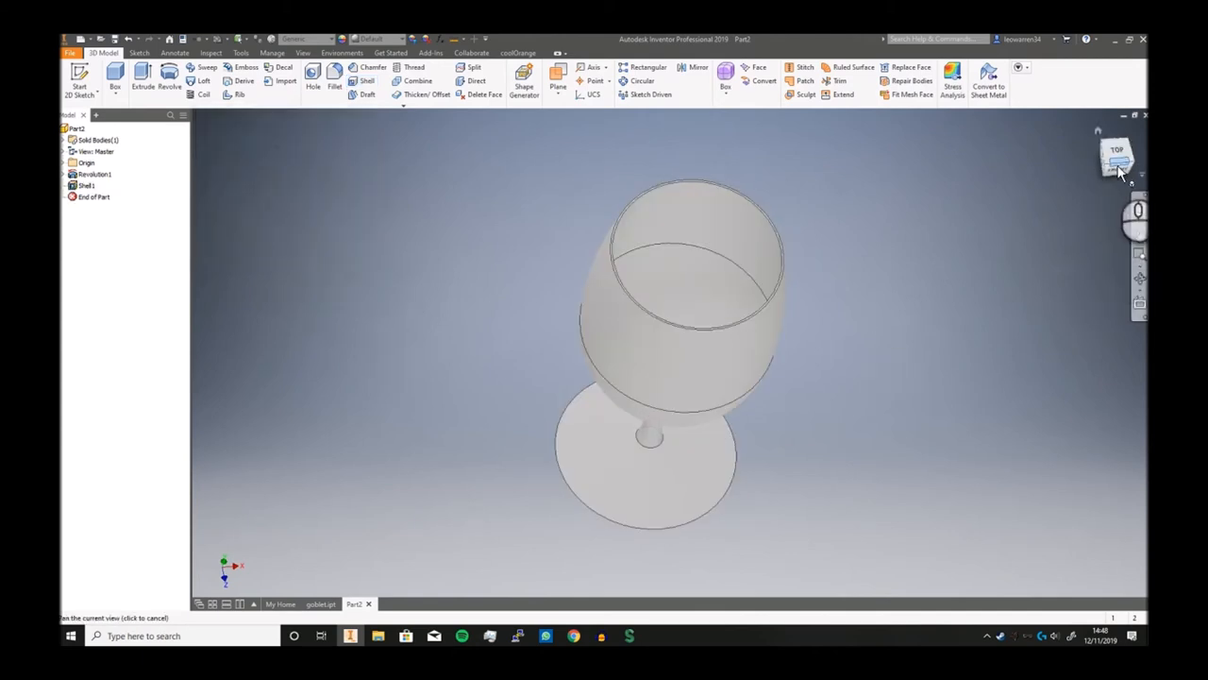
pyautogui.click(1118, 159)
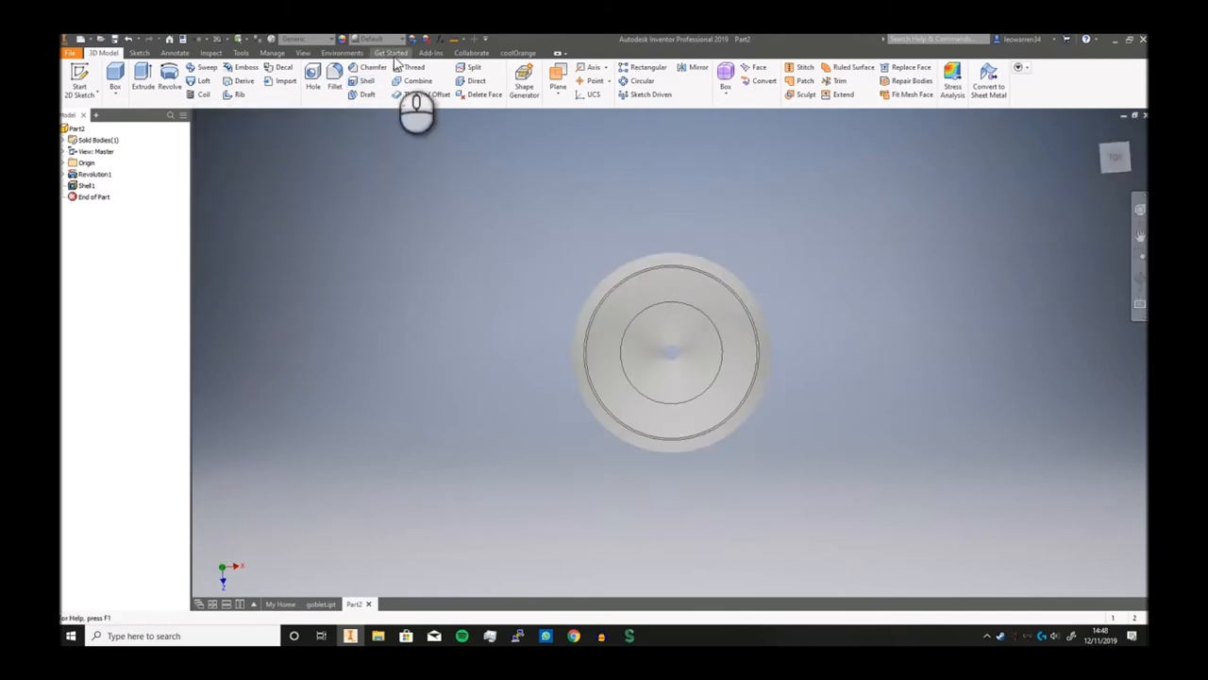
pyautogui.moveTo(872, 419)
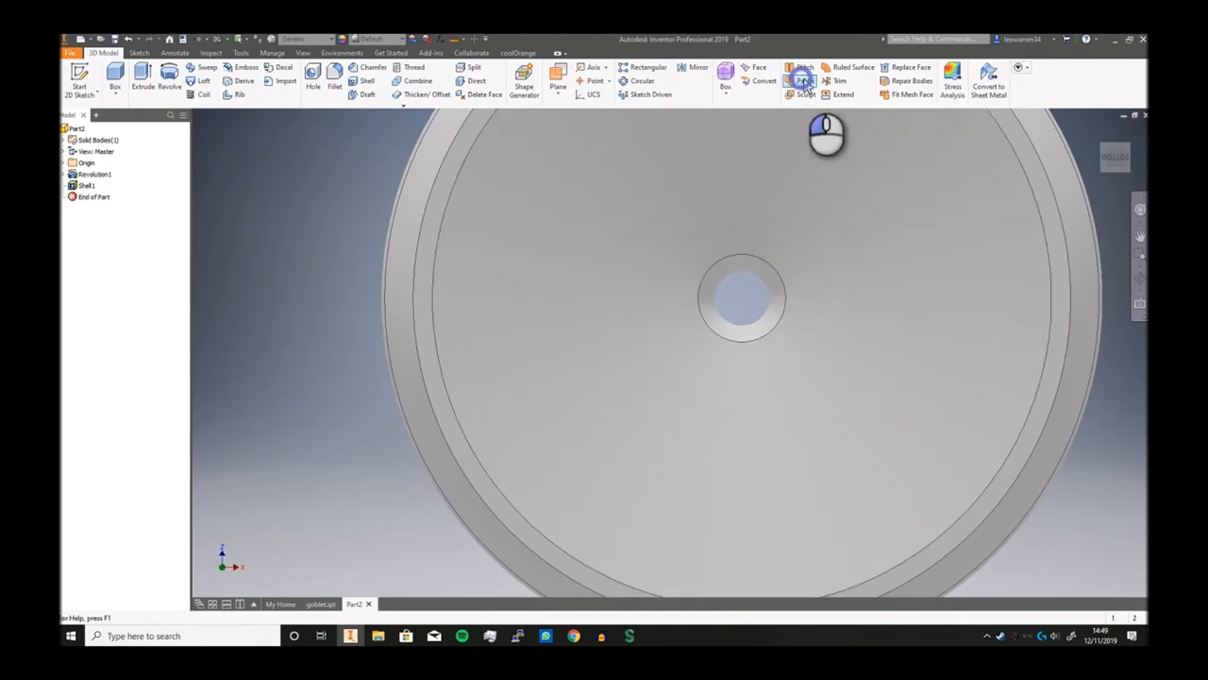
# Step: Cap the foot edge and the bowl-to-stem edge with boundary patch surfaces
pyautogui.click(805, 80)
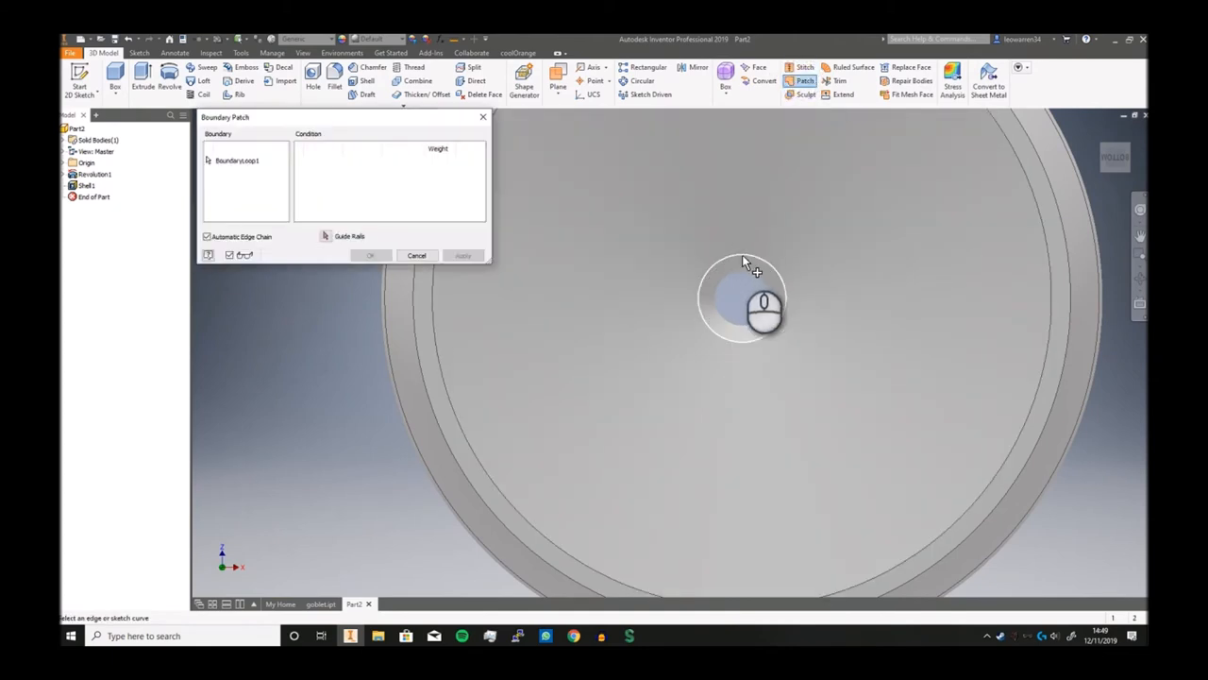
pyautogui.click(744, 298)
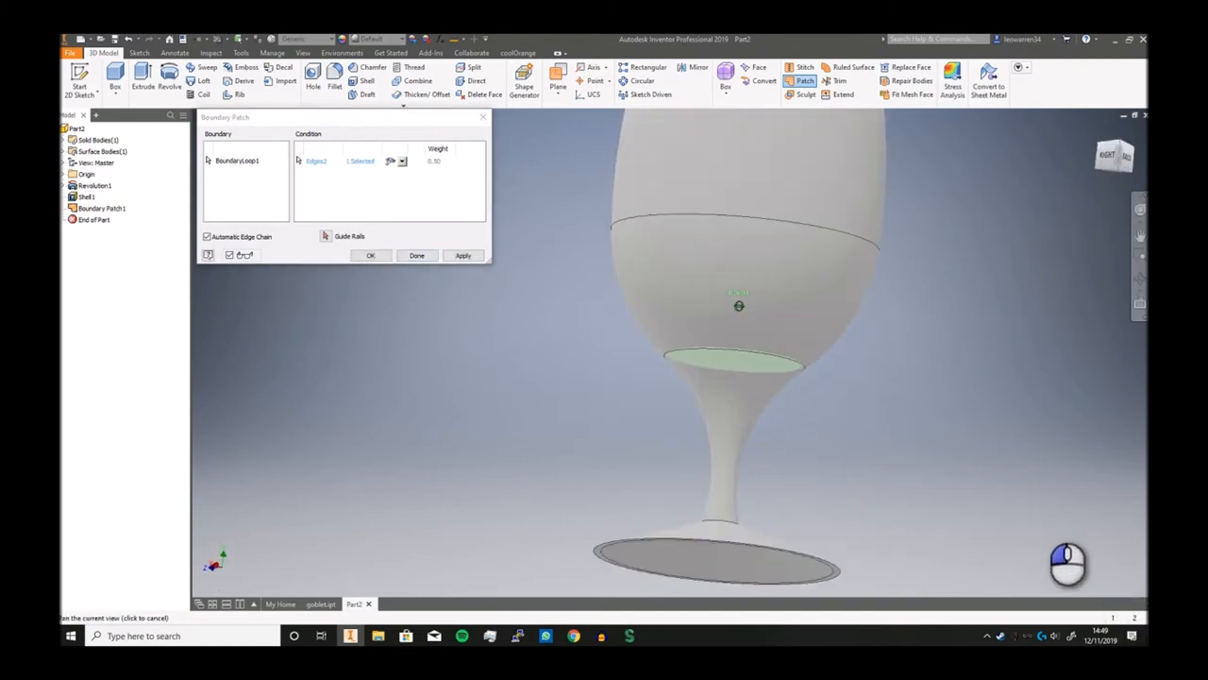
pyautogui.click(393, 160)
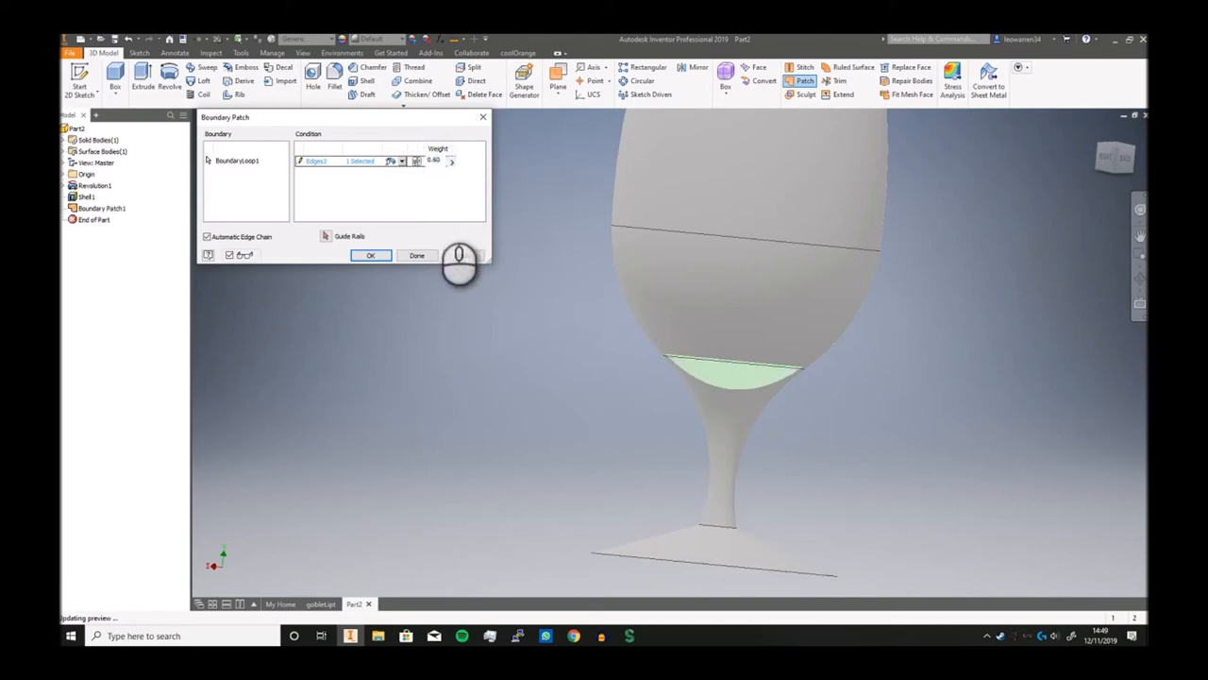
pyautogui.click(415, 255)
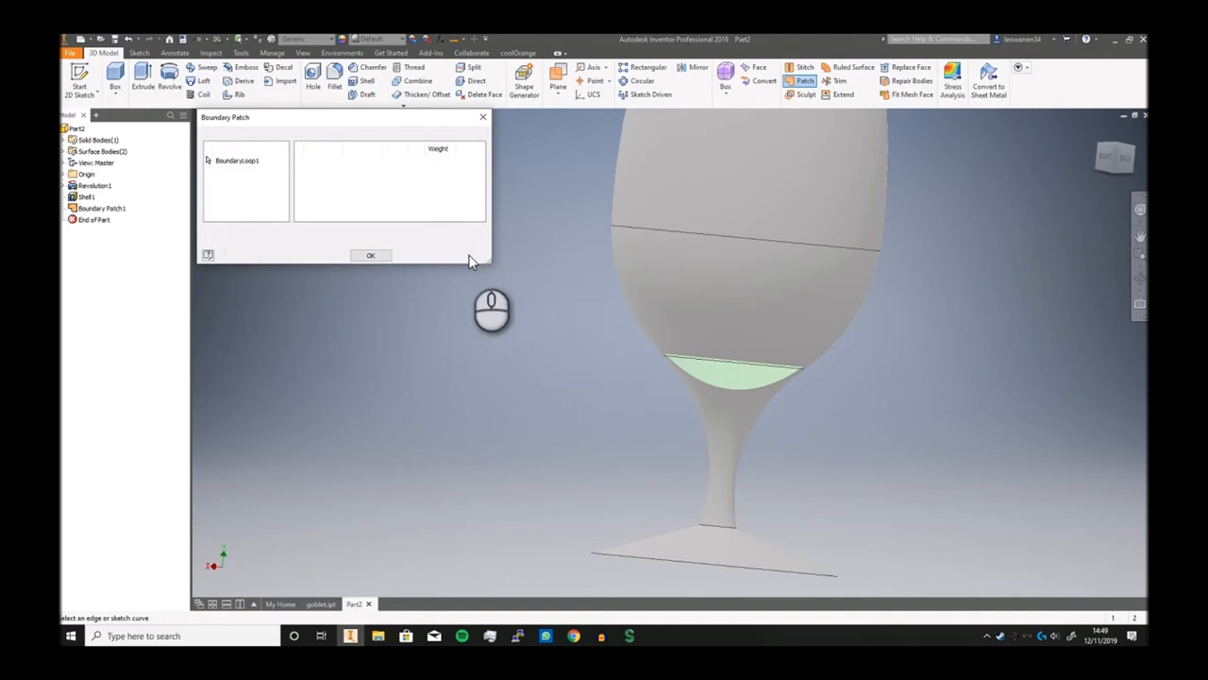
pyautogui.click(370, 255)
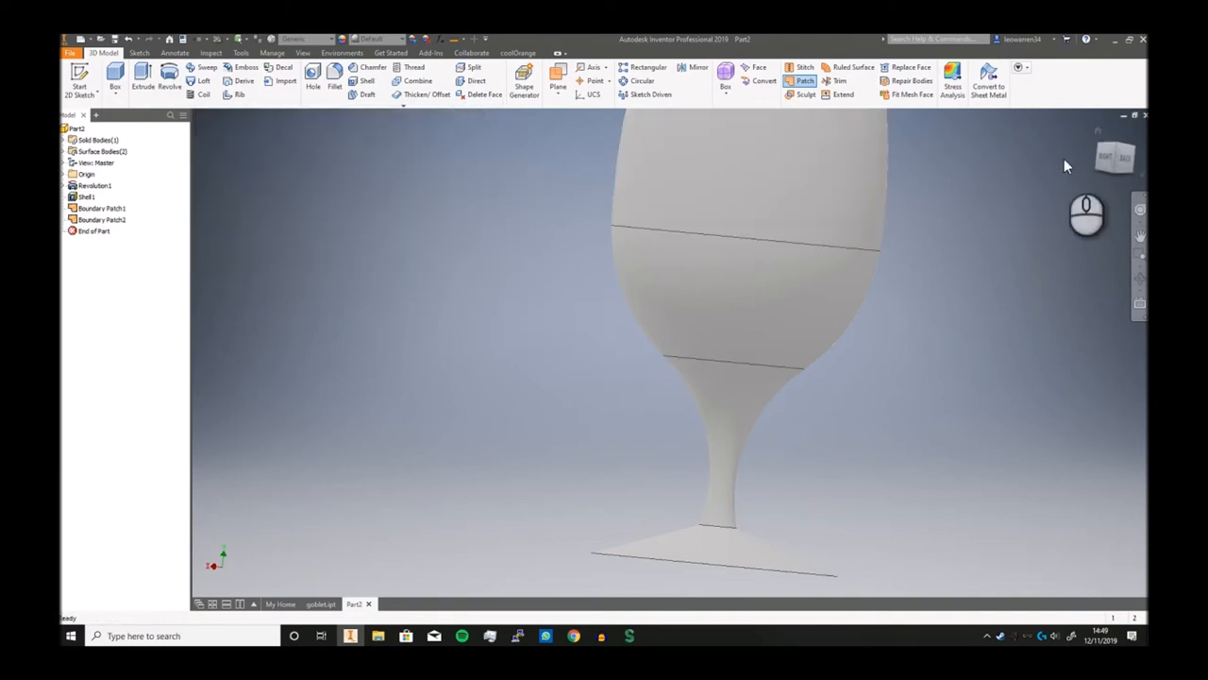
# Step: Sculpt the stem and patch surfaces into a solid, creating Sculpt1
pyautogui.click(804, 94)
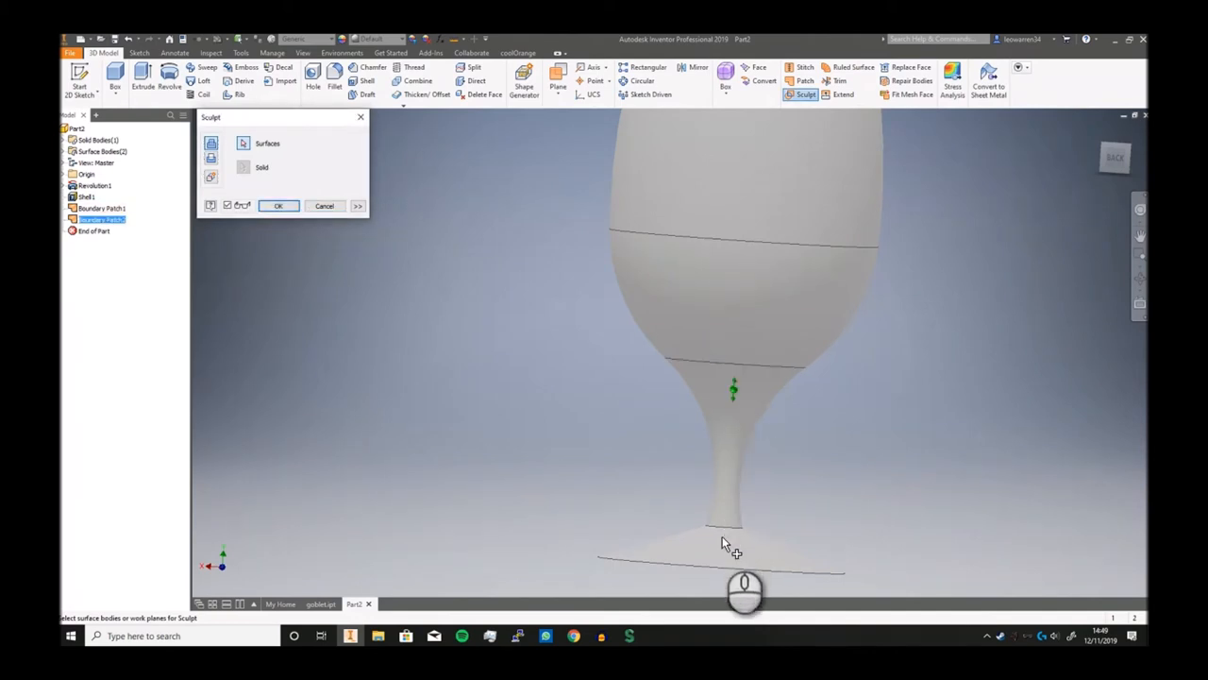
pyautogui.click(726, 453)
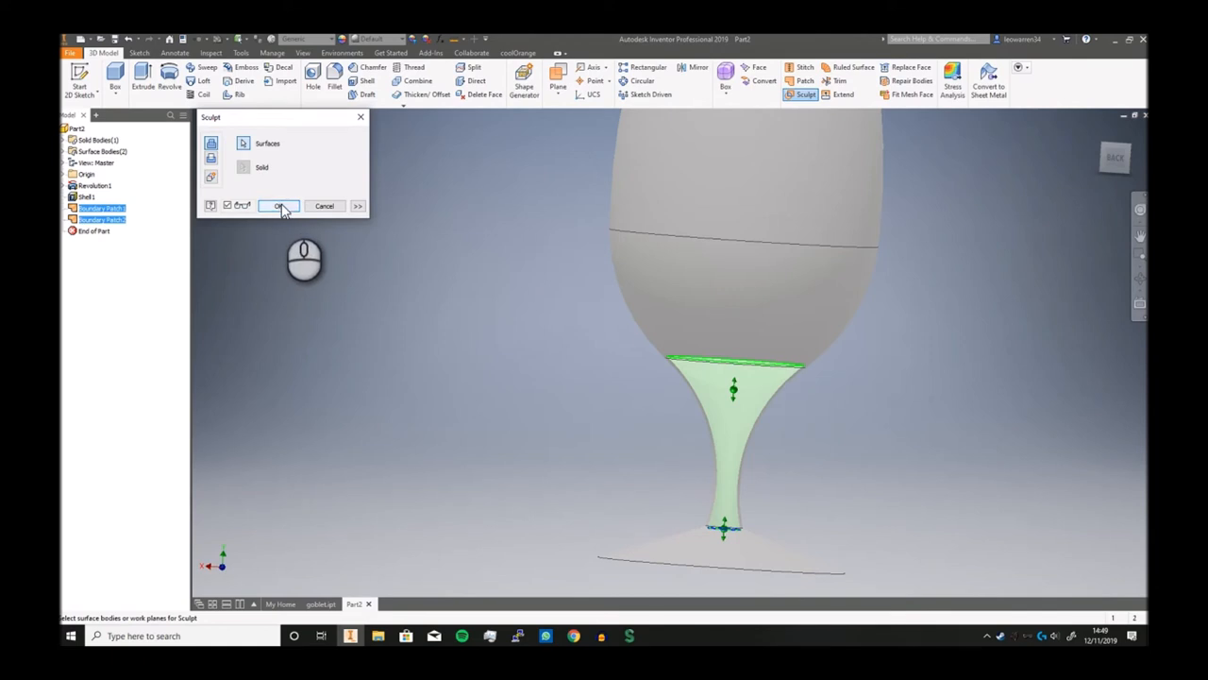
pyautogui.click(275, 206)
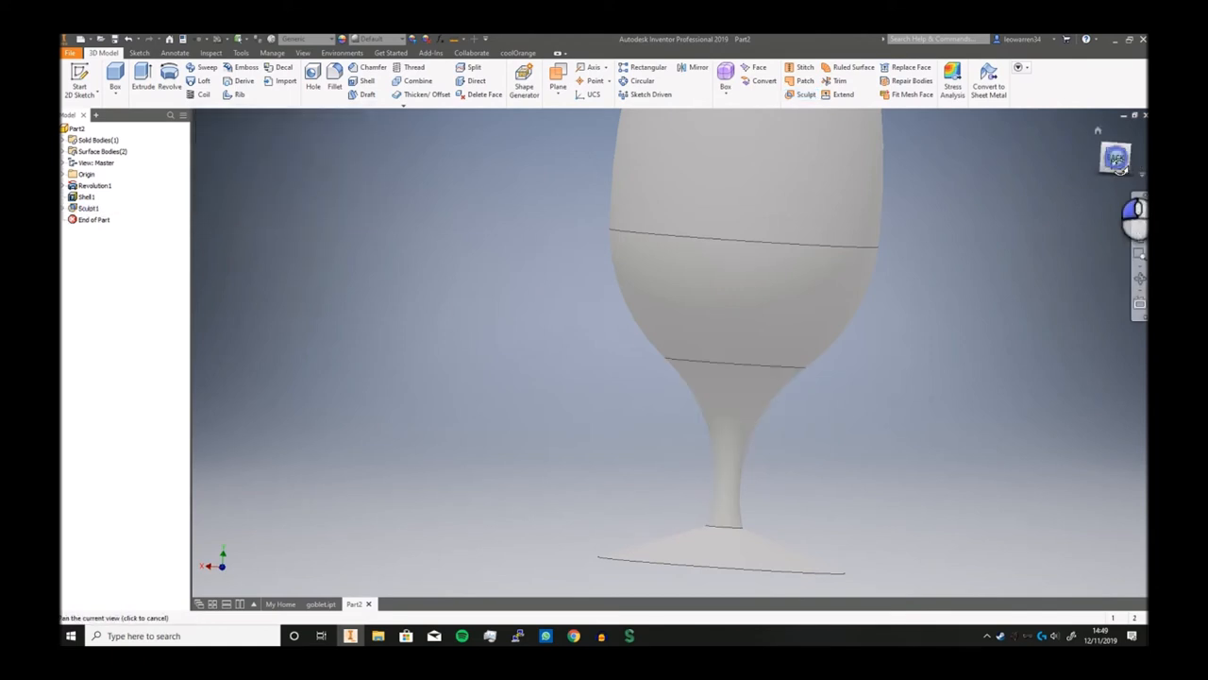
pyautogui.moveTo(746, 302); pyautogui.dragTo(725, 517)
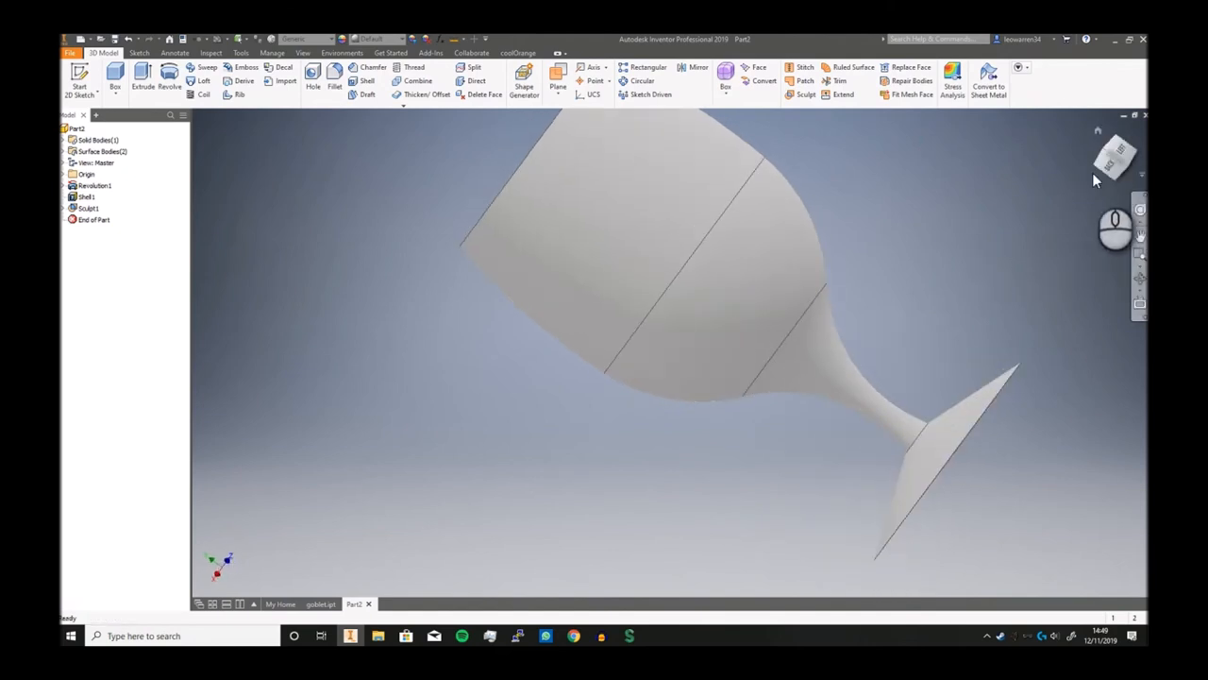
# Step: Fillet the stem-foot junction edge and the foot rim edges as Fillet1
pyautogui.click(1114, 157)
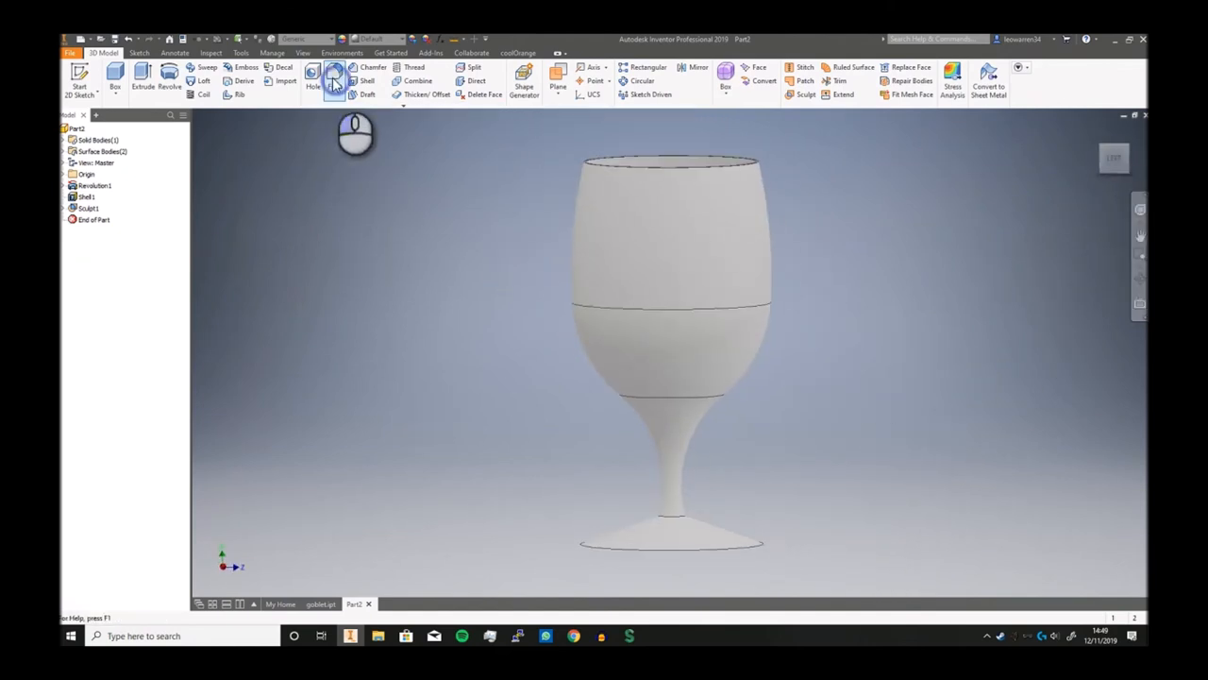
pyautogui.click(334, 79)
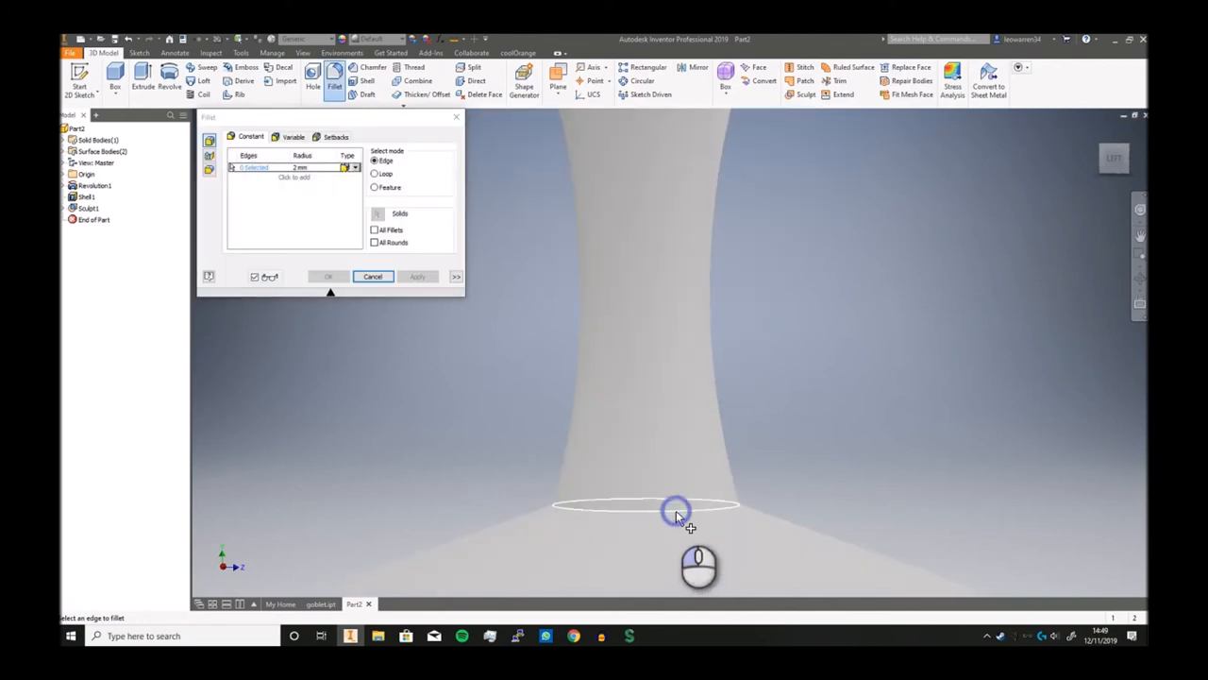
pyautogui.click(676, 509)
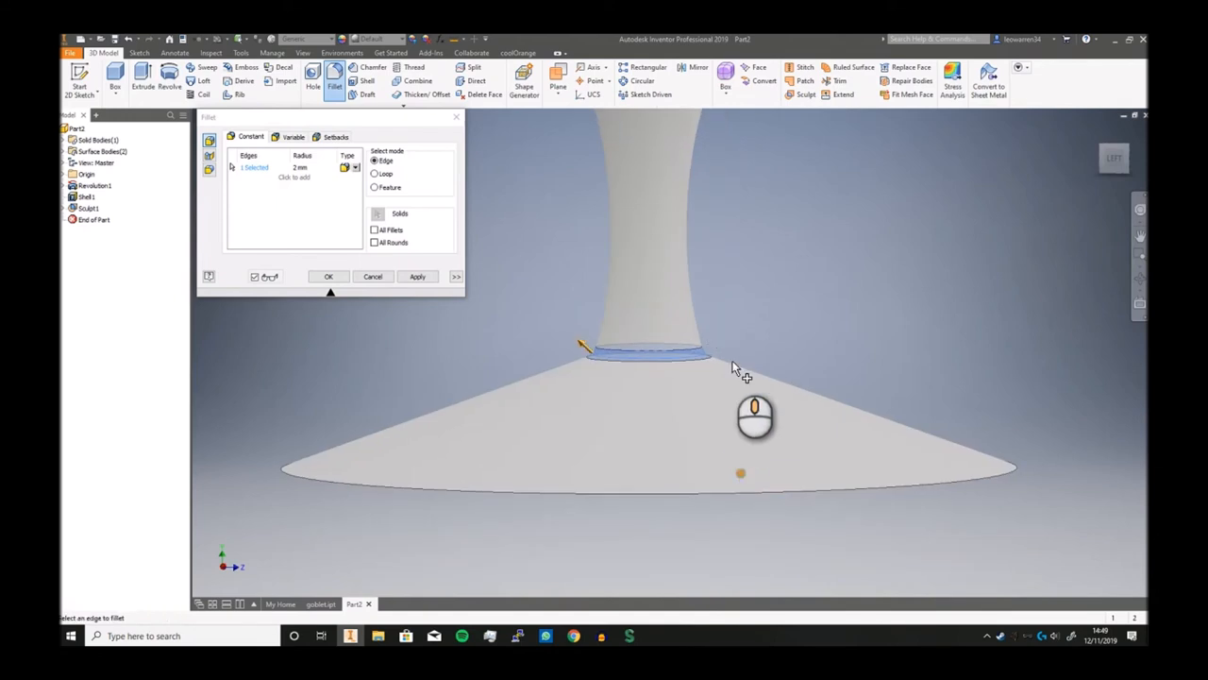
pyautogui.moveTo(306, 181)
pyautogui.write('10')
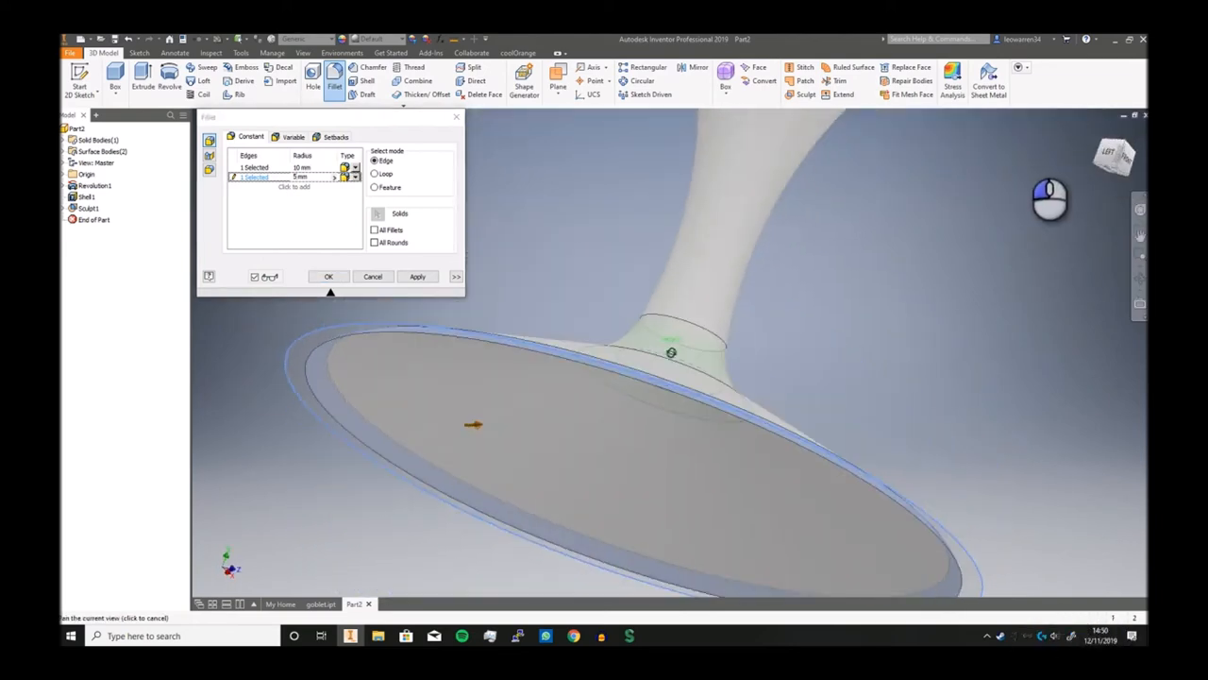
pyautogui.click(417, 276)
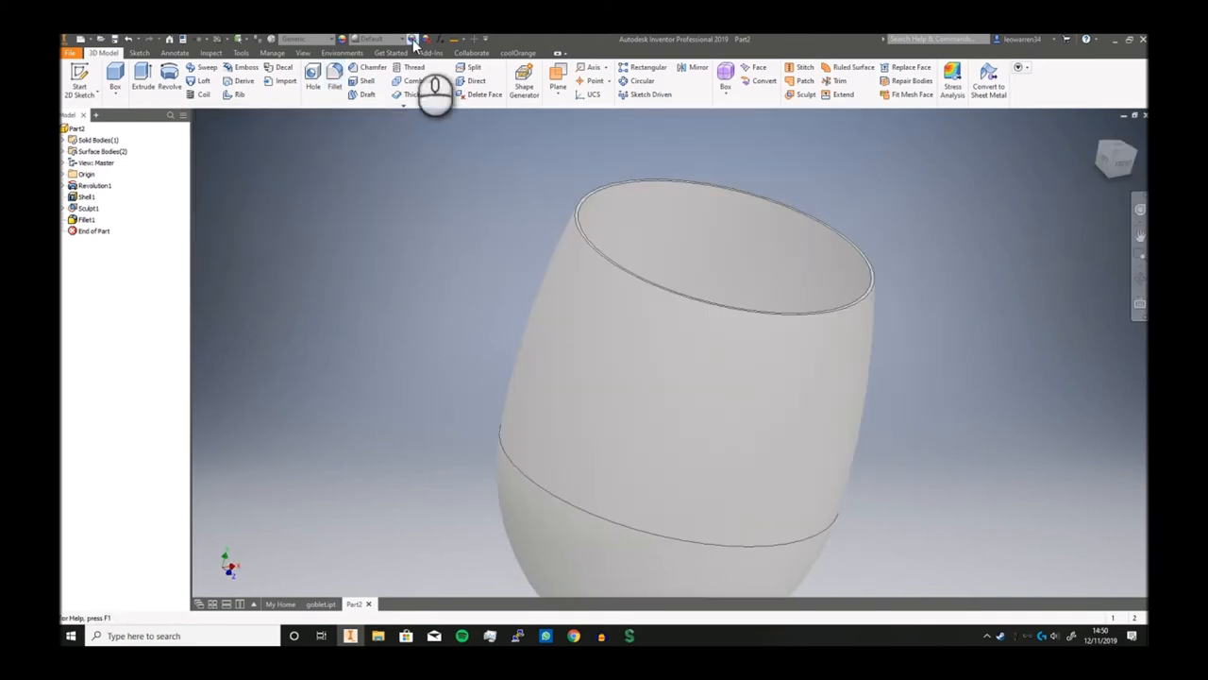
# Step: Add a full round fillet across the bowl lip faces as Fillet2
pyautogui.click(332, 79)
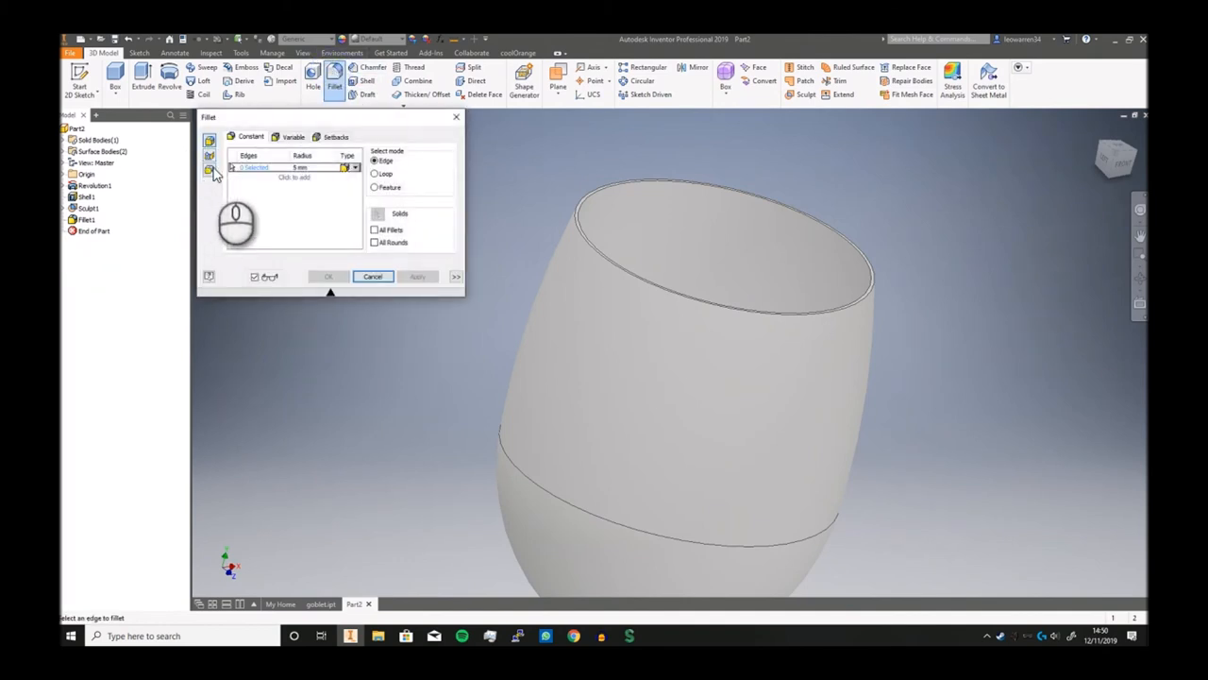
pyautogui.click(208, 170)
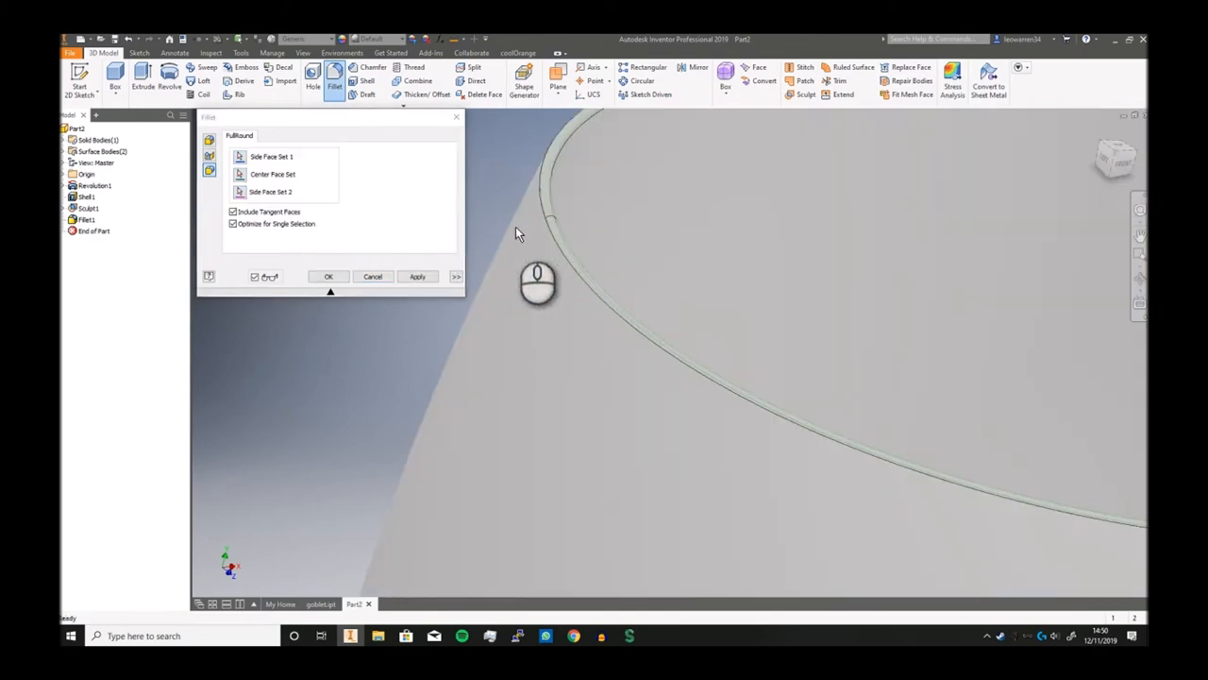
pyautogui.click(417, 275)
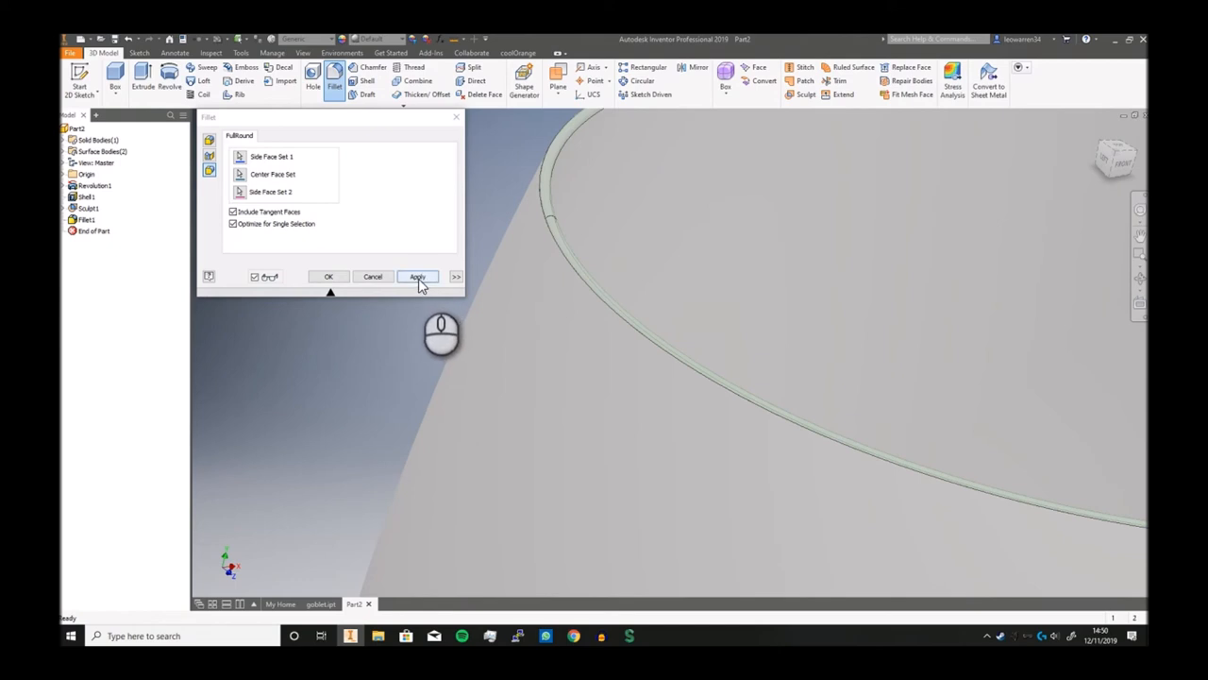
pyautogui.click(417, 276)
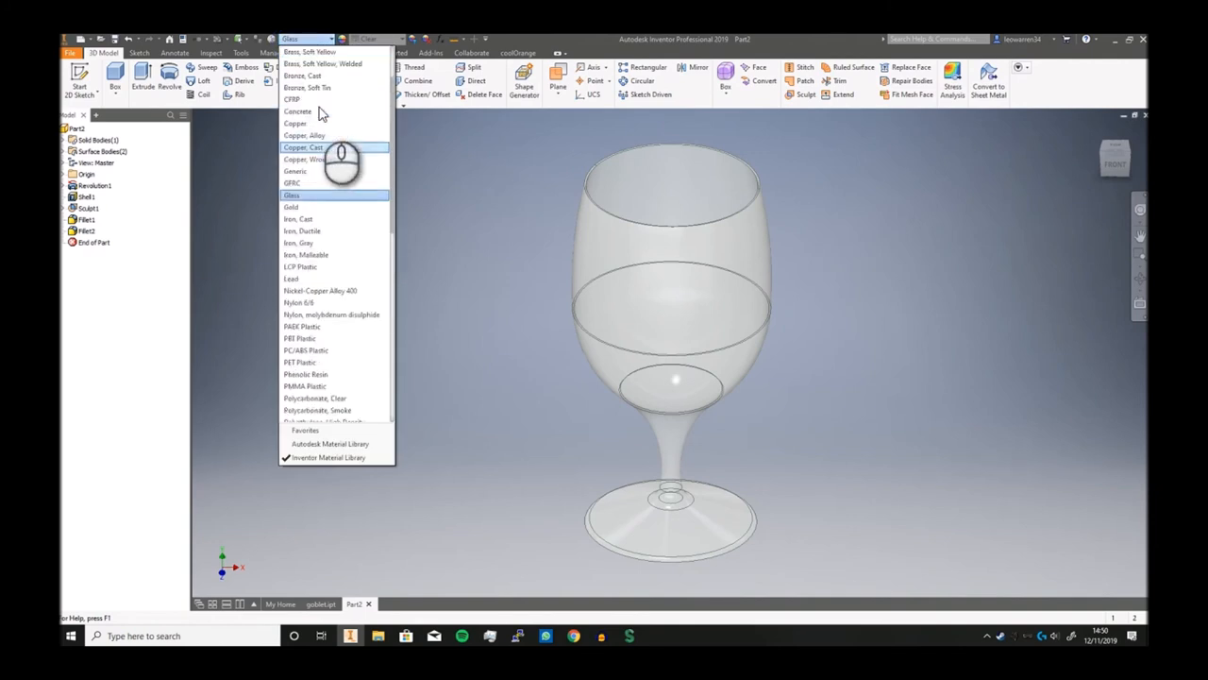
# Step: Assign a golden brass metal material to the goblet from the Material dropdown
pyautogui.scroll(3)
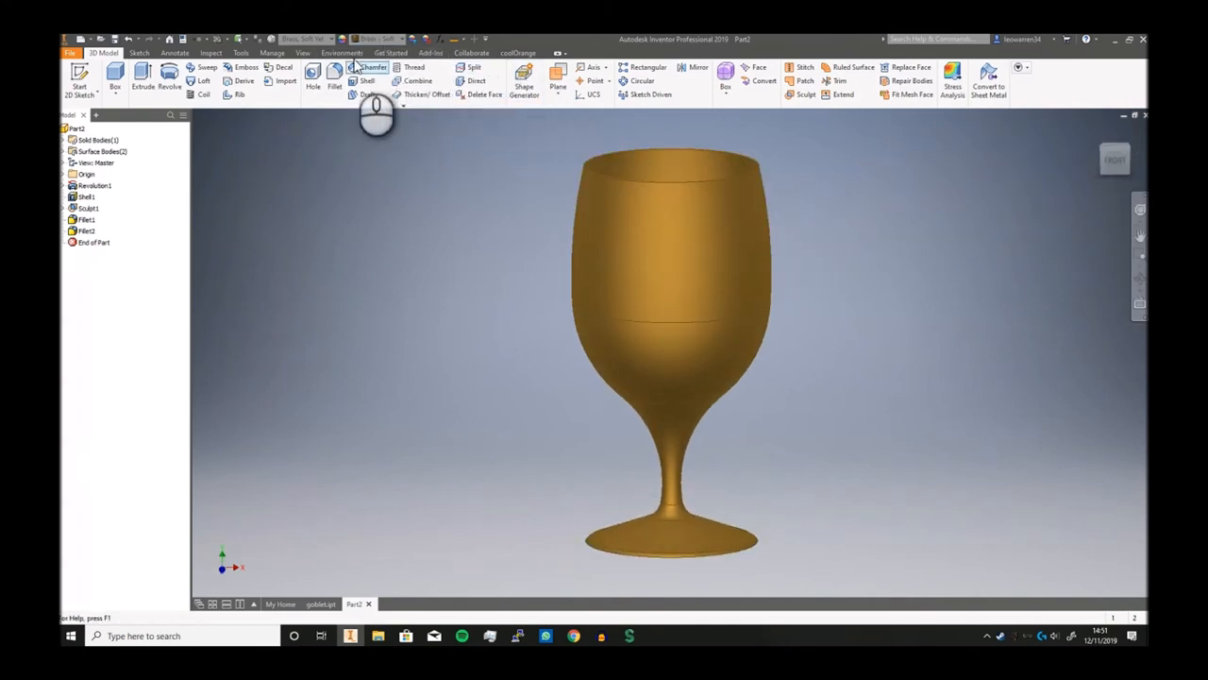
pyautogui.click(302, 53)
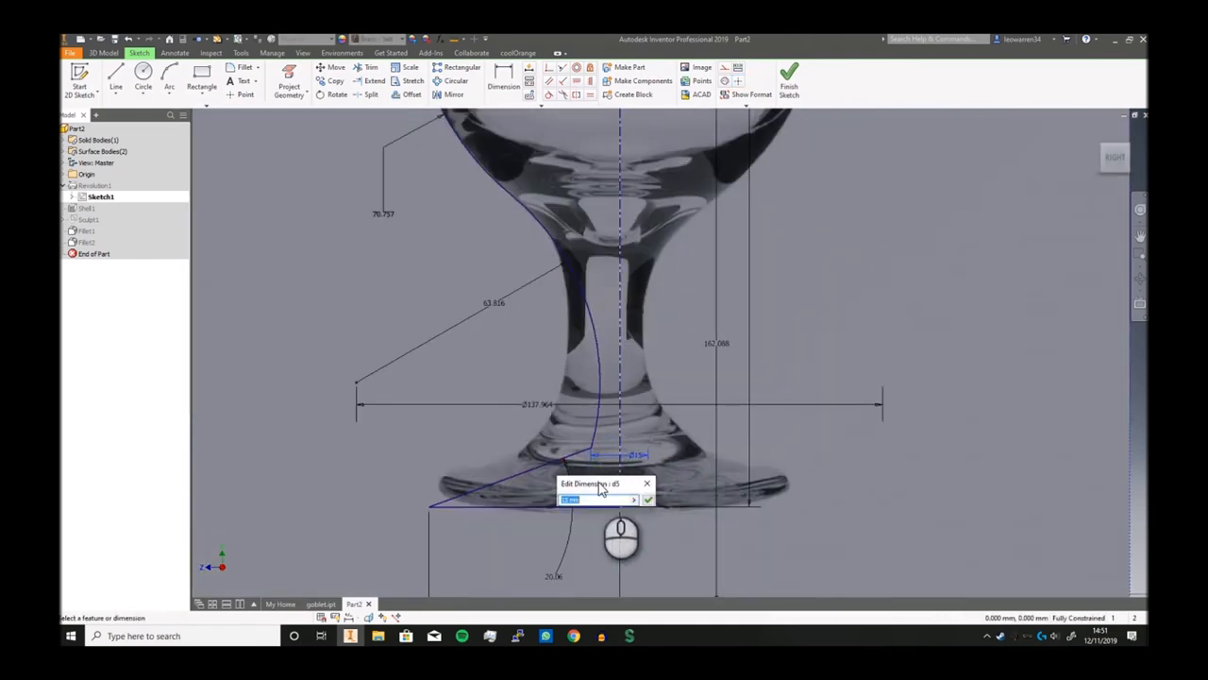
# Step: Edit Sketch1 dimensions, including the stem width and a value of 2, reshaping stem and foot
pyautogui.click(647, 499)
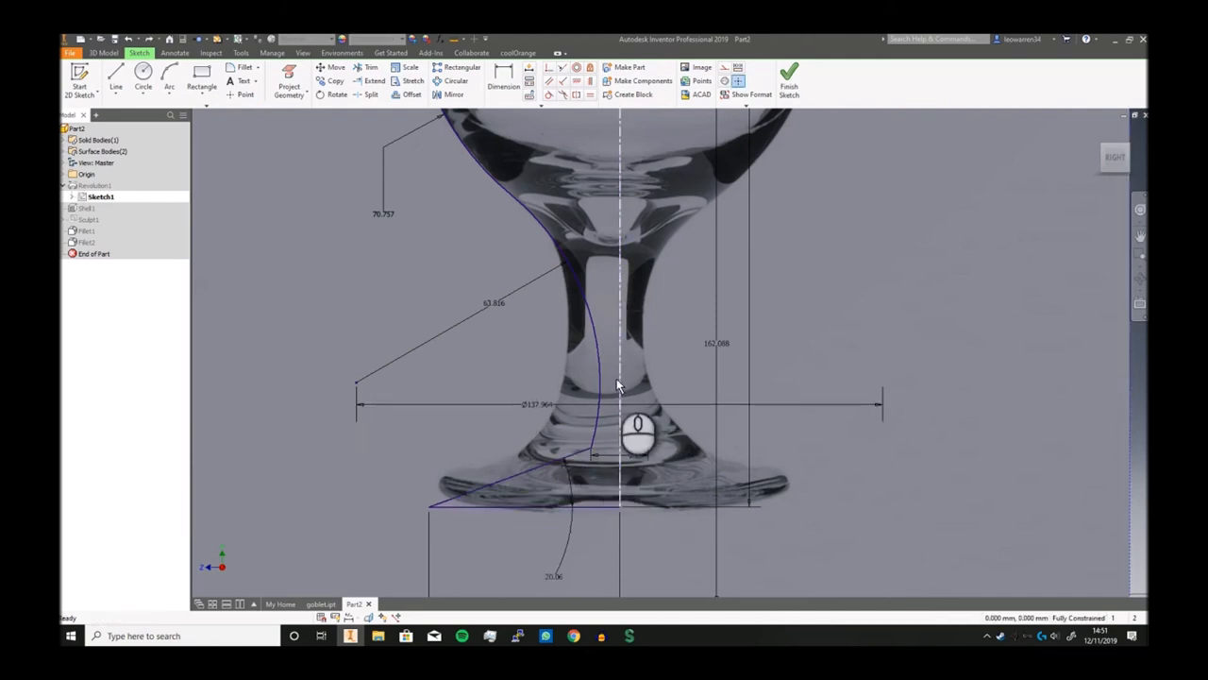
pyautogui.doubleClick(540, 404)
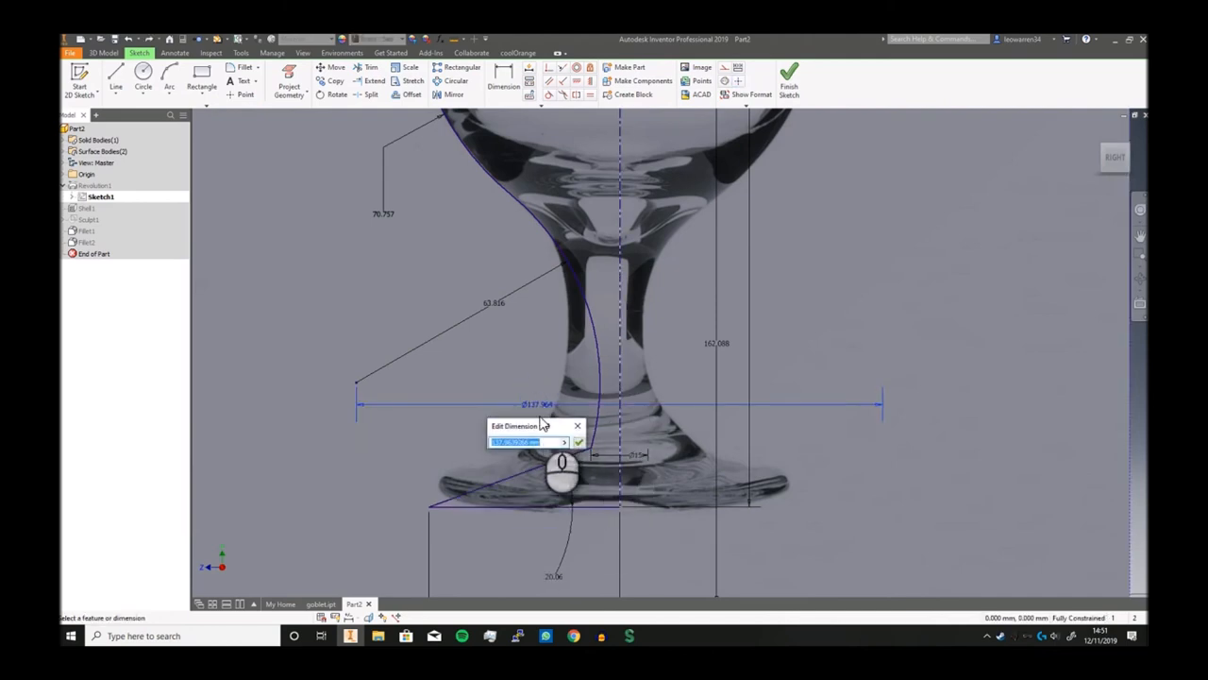
pyautogui.click(578, 442)
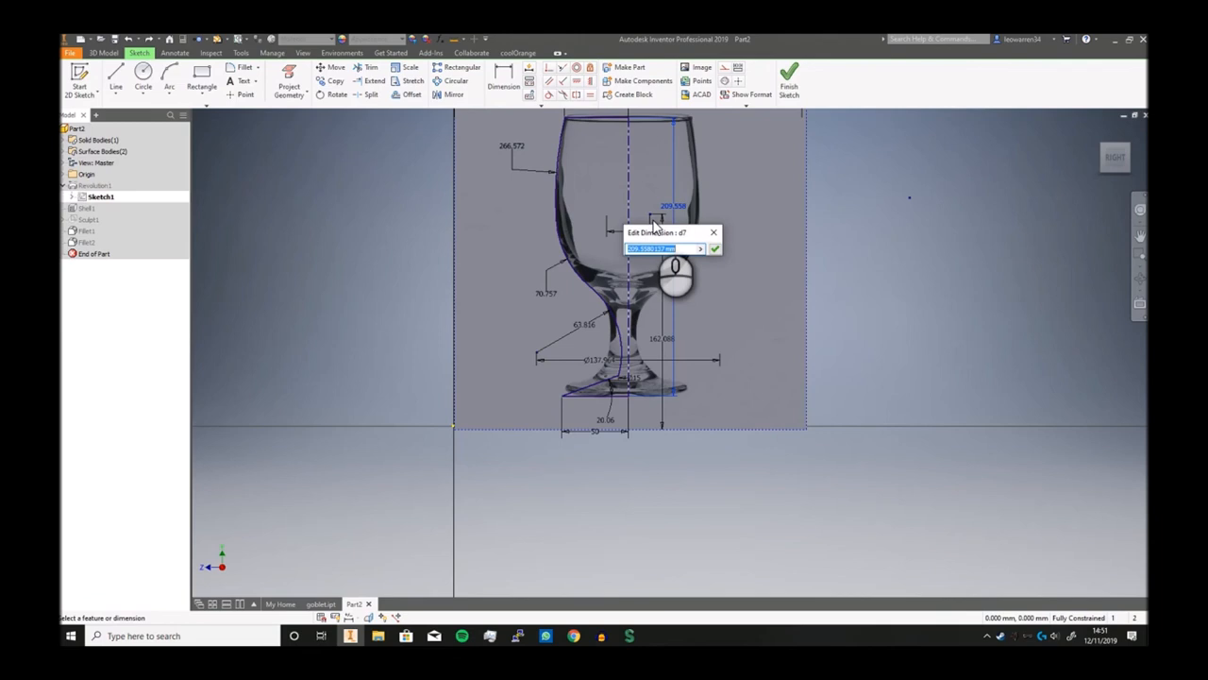
pyautogui.write('2')
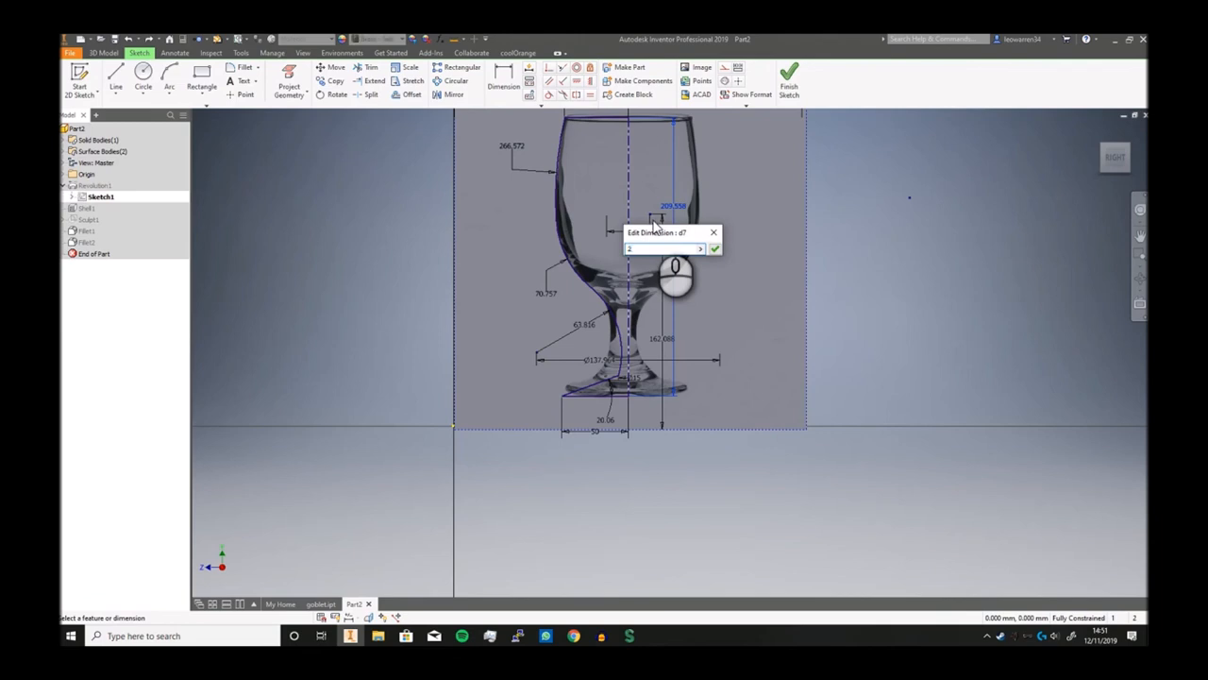
pyautogui.click(714, 247)
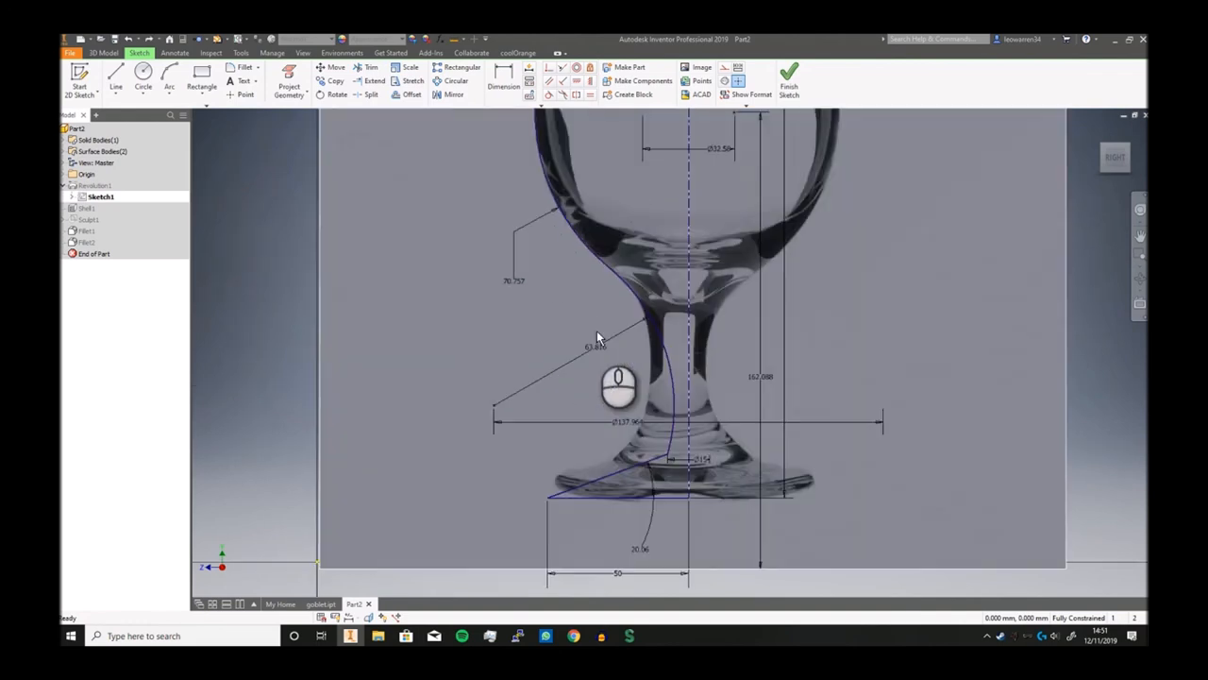
pyautogui.click(789, 79)
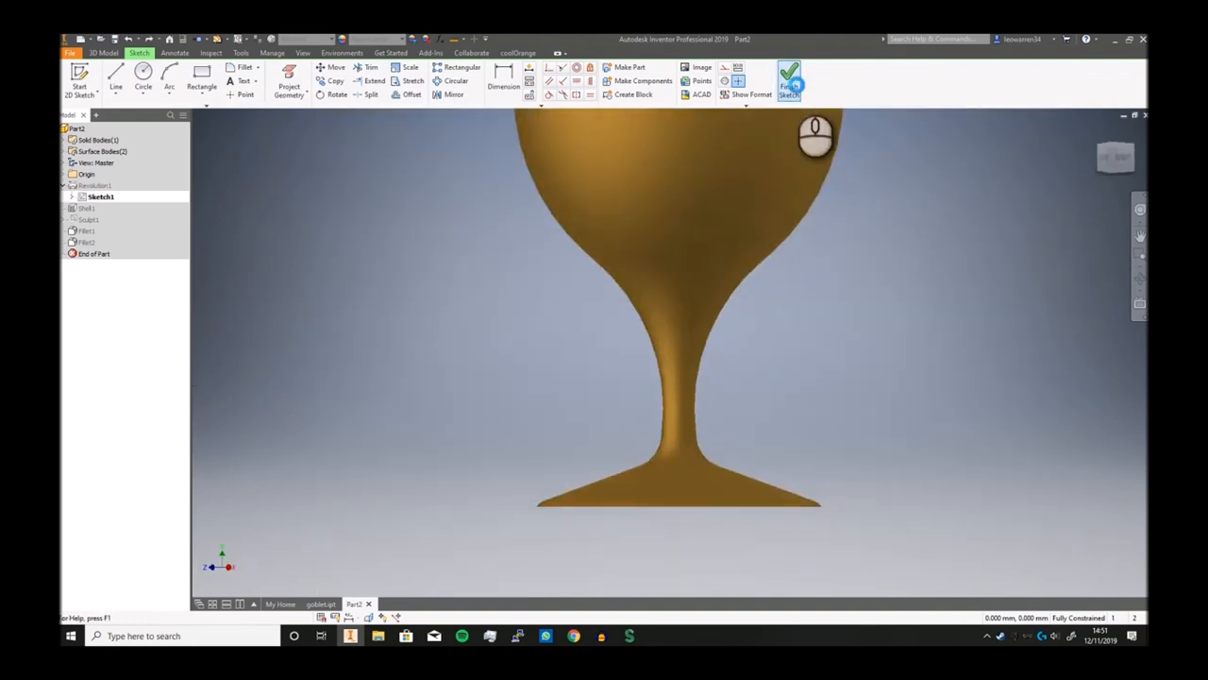
# Step: Finish the sketch edit and return to the Part2 document showing the reshaped gold goblet
pyautogui.click(789, 80)
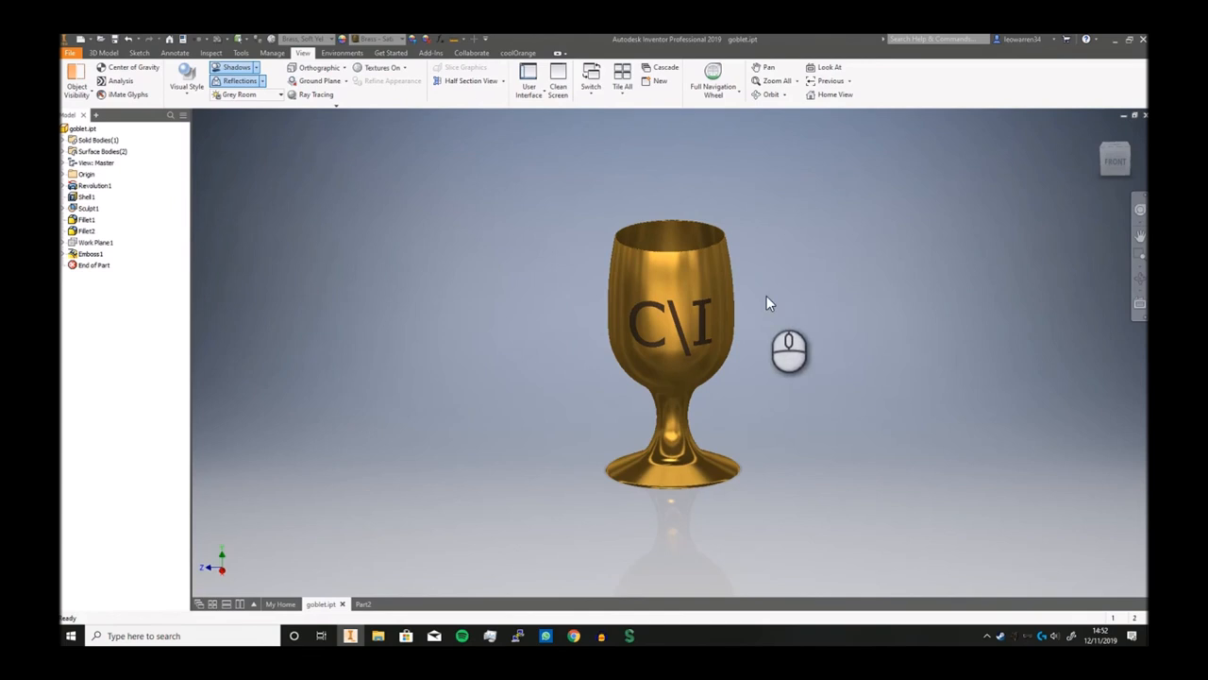
pyautogui.click(1114, 159)
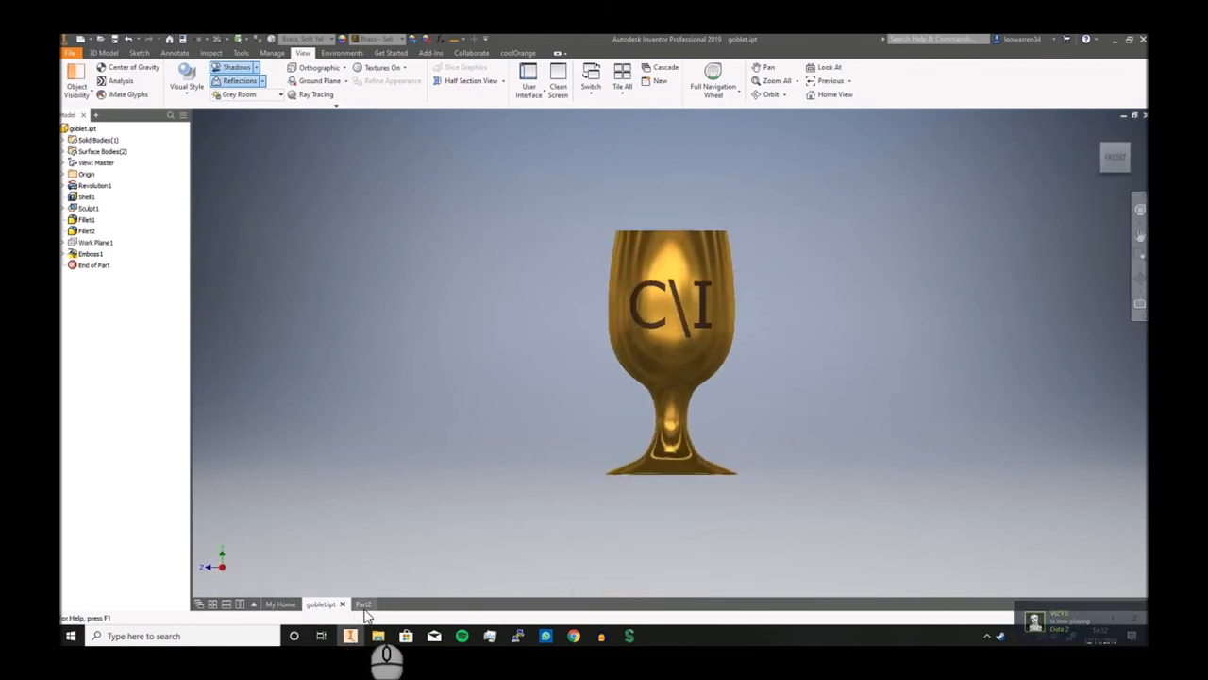
pyautogui.click(357, 604)
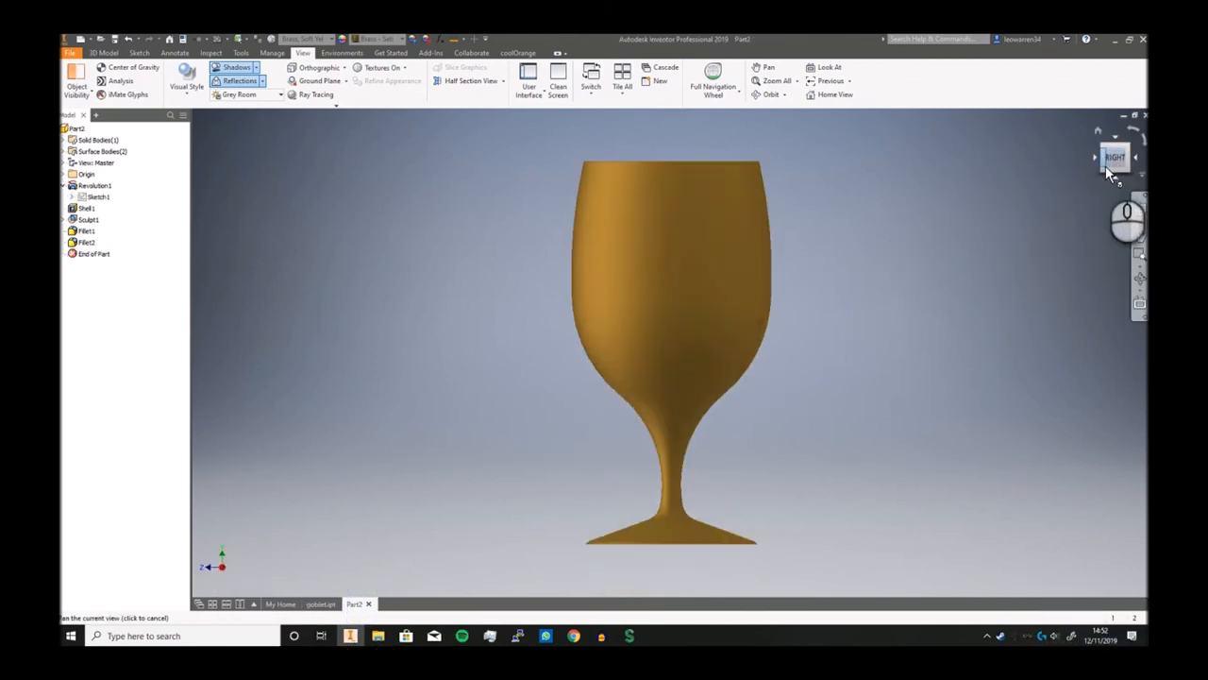